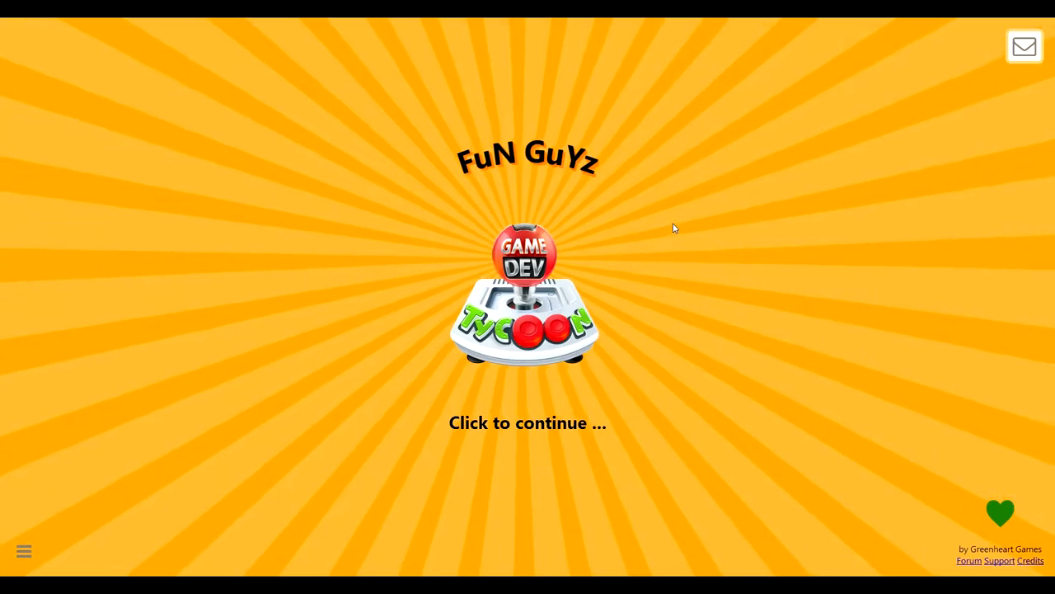
{"action": "mouse_move", "coordinate": [667, 376]}
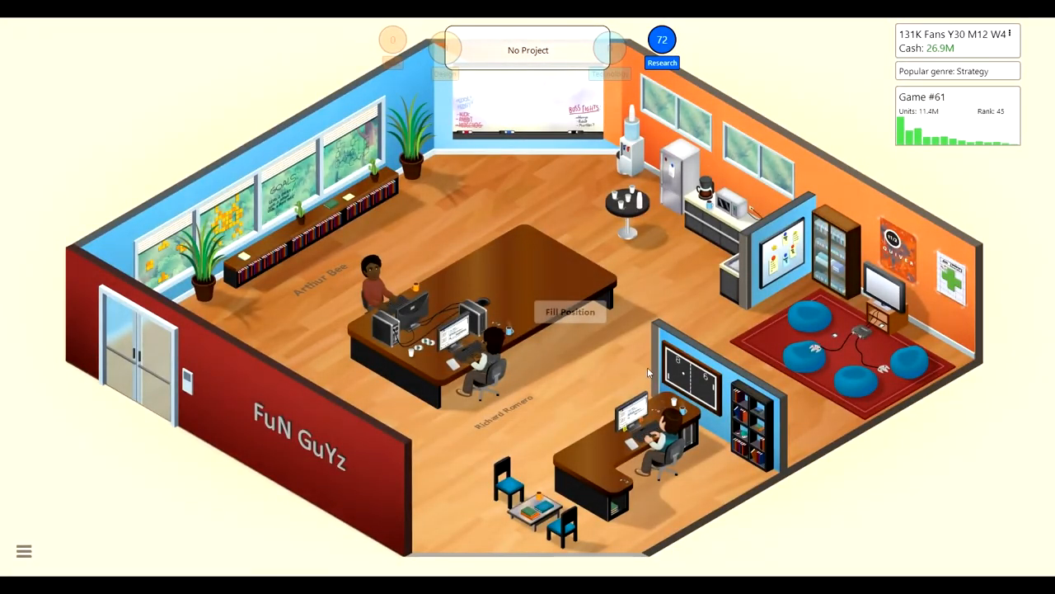
- Start a brand-new game from the main menu and acknowledge the welcome message
{"action": "key", "text": "Escape"}
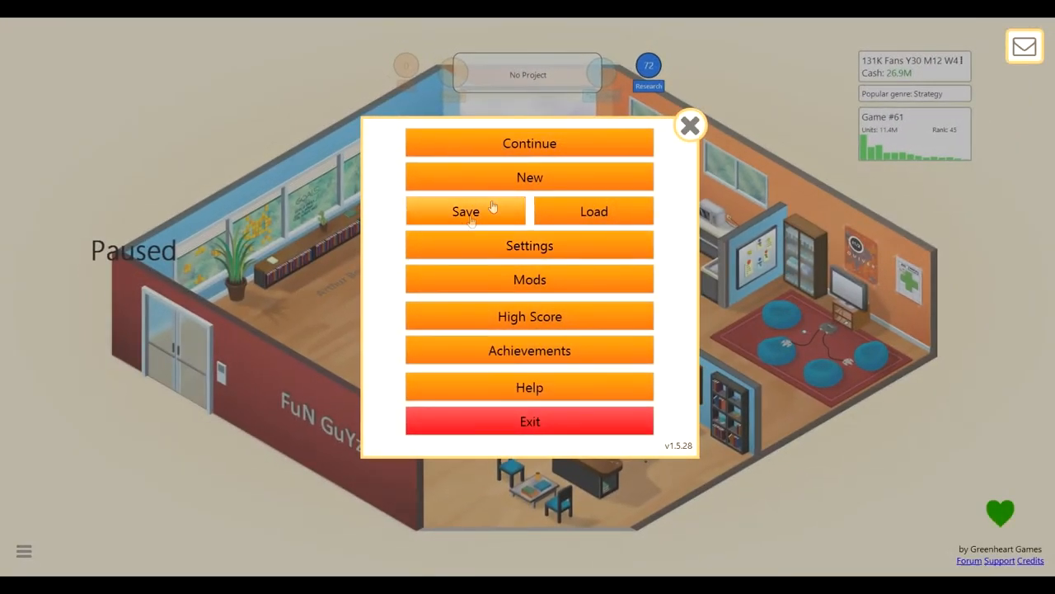
{"action": "left_click", "coordinate": [529, 176]}
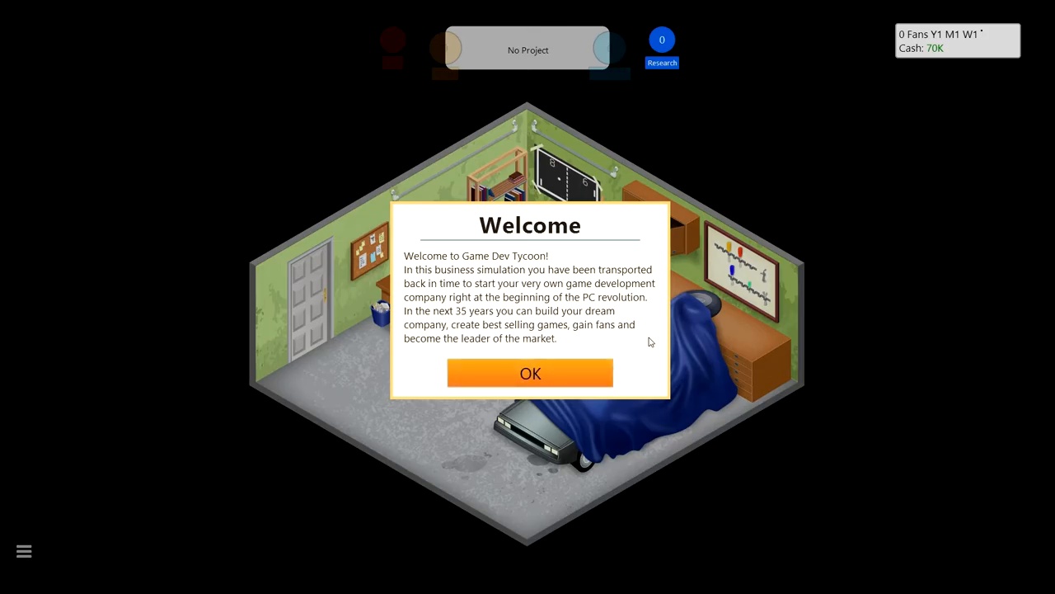
{"action": "mouse_move", "coordinate": [699, 389]}
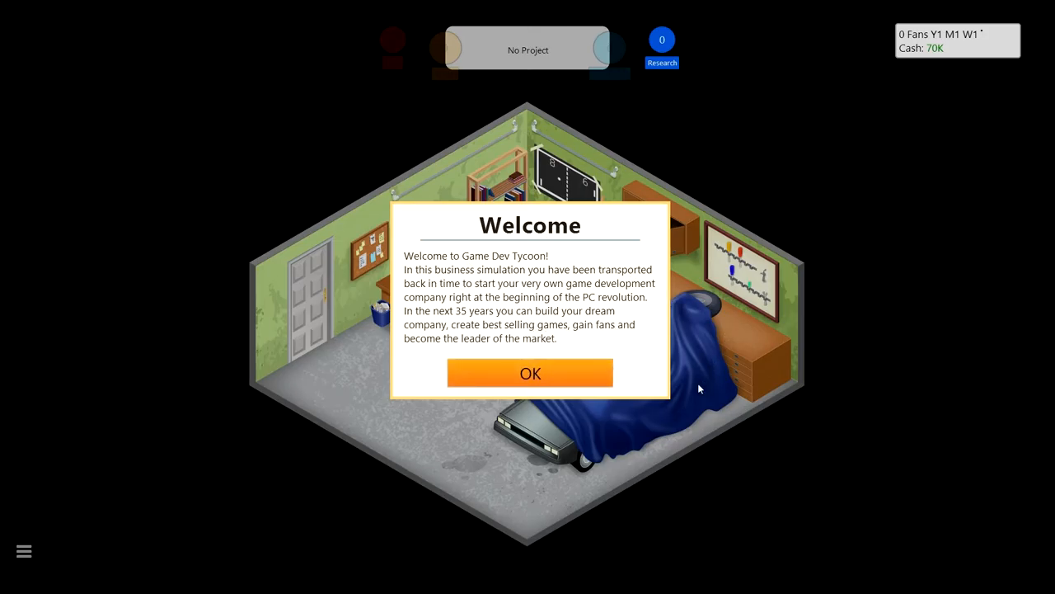
{"action": "mouse_move", "coordinate": [653, 348]}
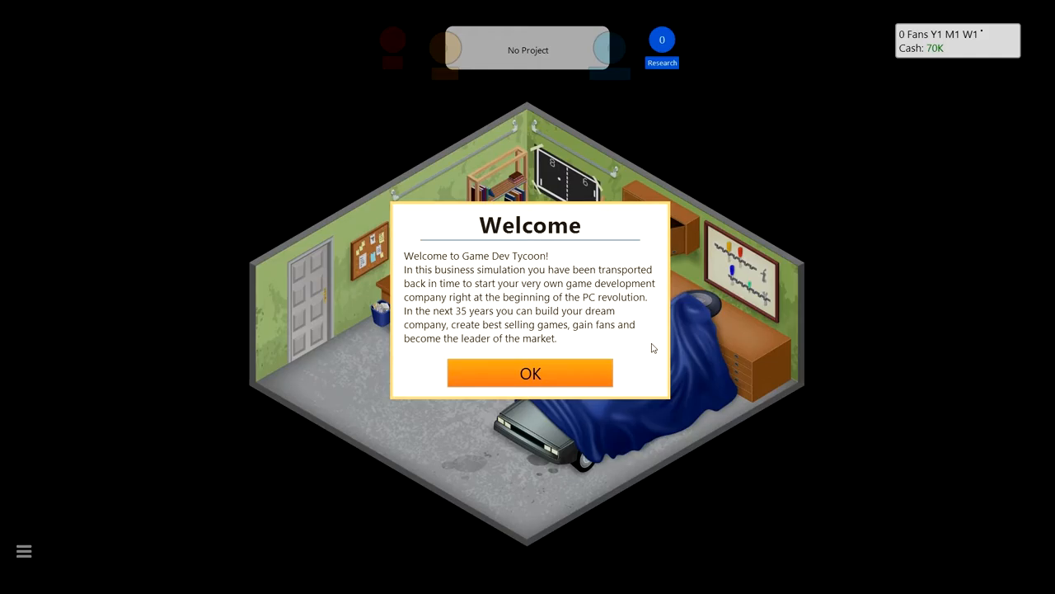
{"action": "left_click", "coordinate": [531, 373]}
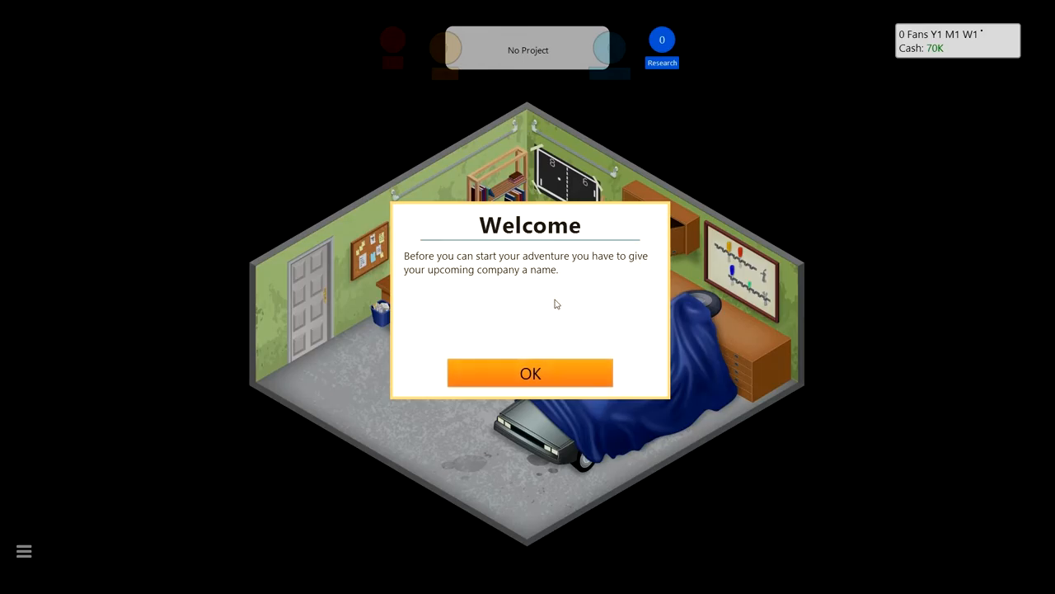
- Name the company 'PacMan Inc.', correcting a typo along the way
{"action": "left_click", "coordinate": [531, 372]}
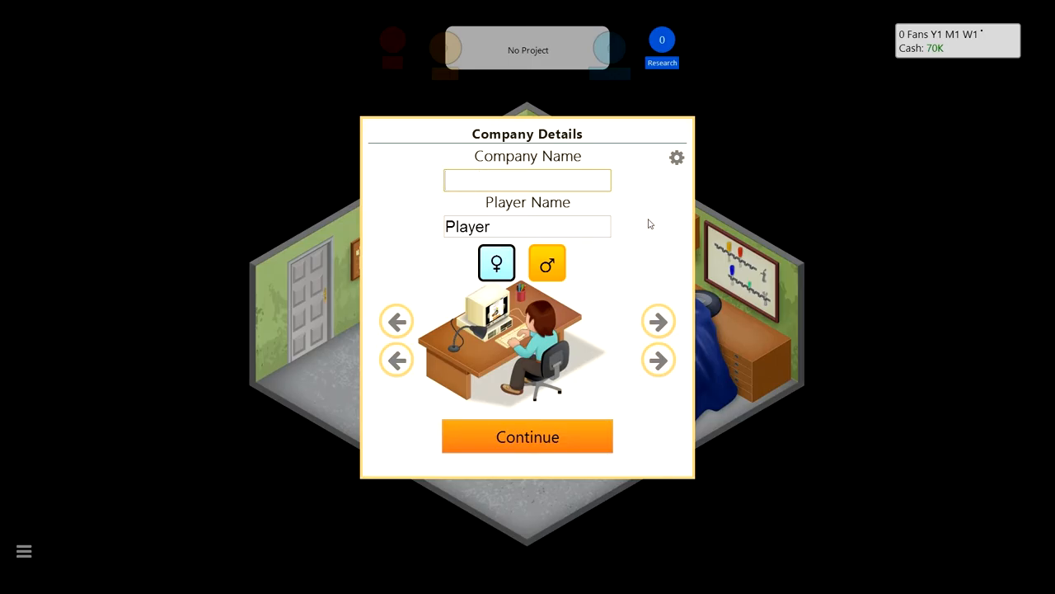
{"action": "type", "text": "Pac"}
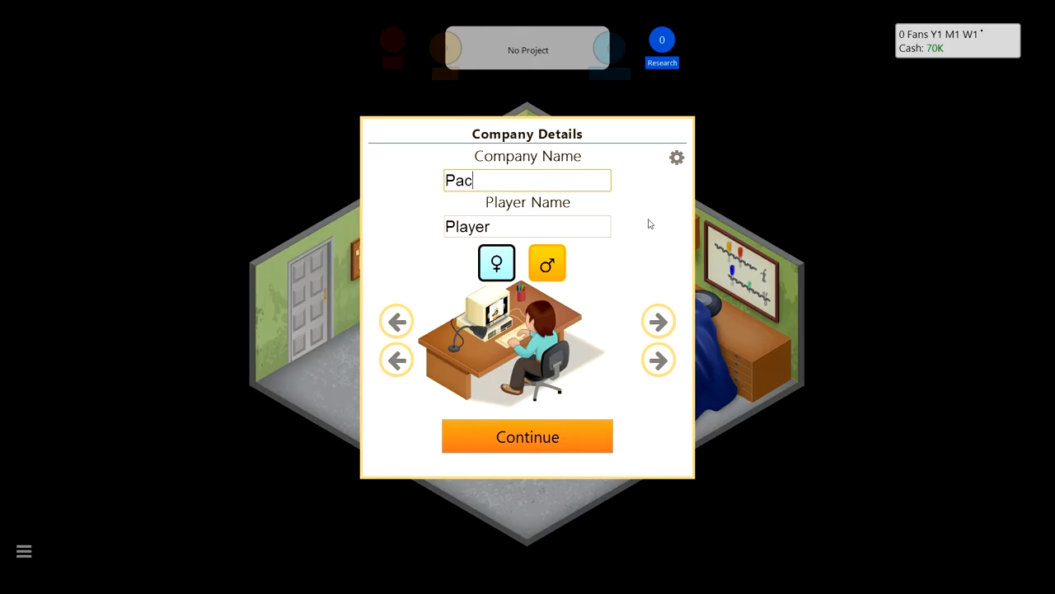
{"action": "type", "text": "Man"}
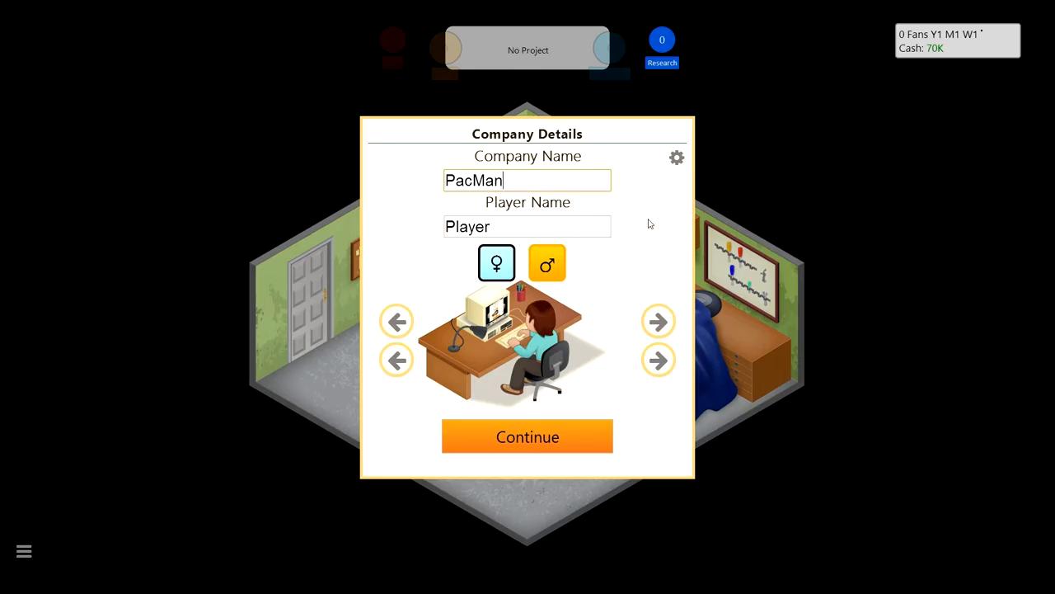
{"action": "type", "text": "in"}
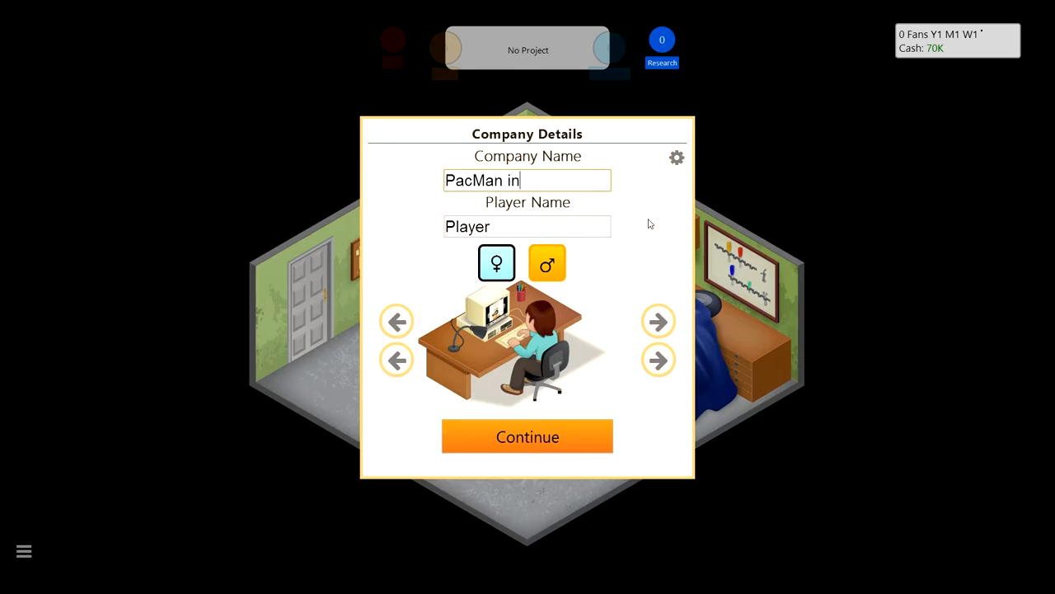
{"action": "key", "text": "BackSpace"}
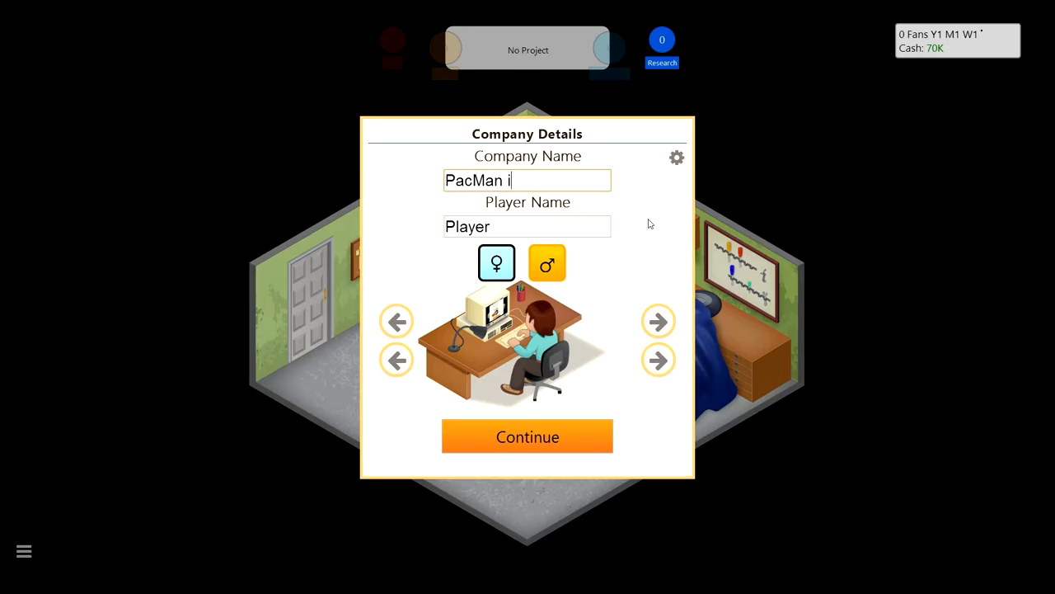
{"action": "type", "text": "nc."}
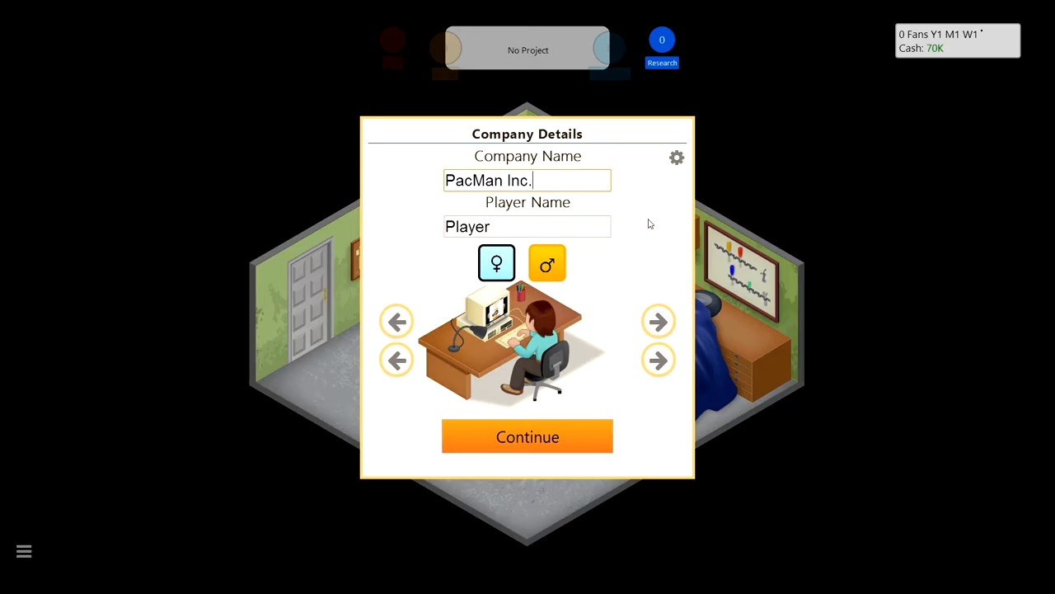
{"action": "left_click", "coordinate": [528, 226]}
{"action": "type", "text": "Luke"}
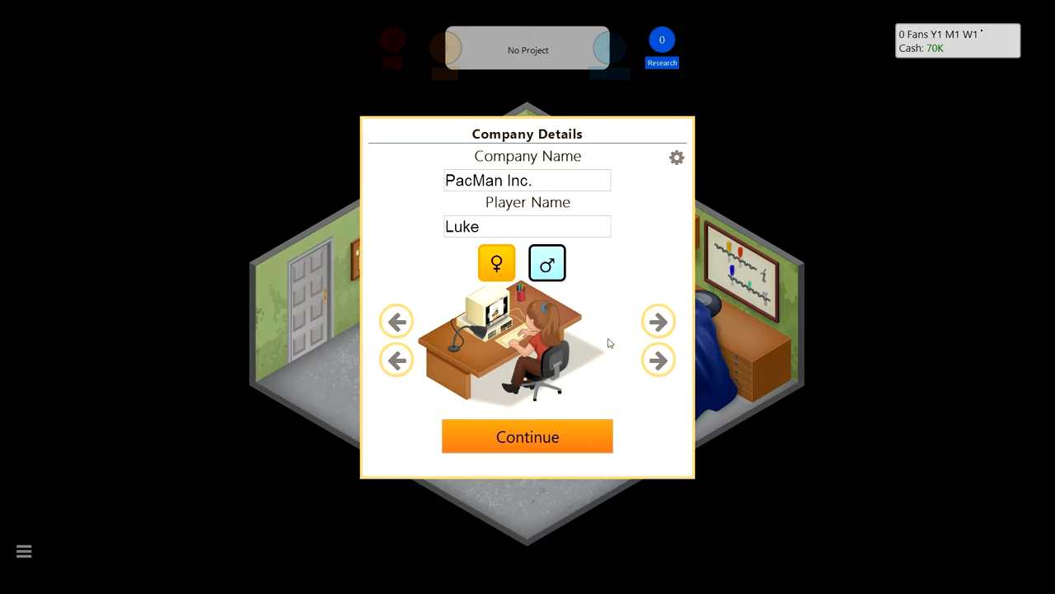
- Make the founder male, cycle his appearance and confirm the company details
{"action": "left_click", "coordinate": [497, 262]}
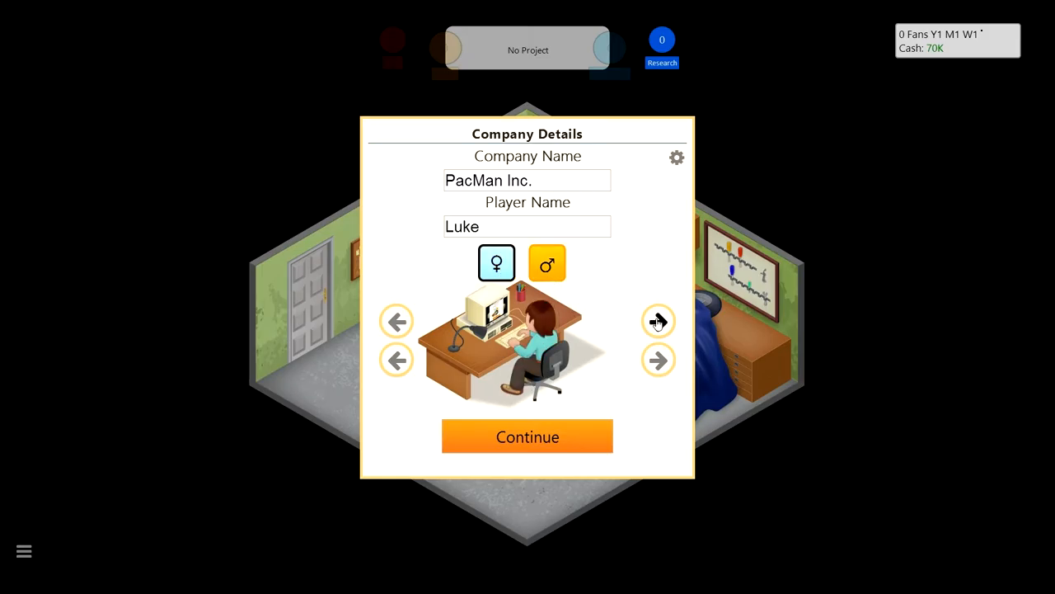
{"action": "left_click", "coordinate": [658, 321]}
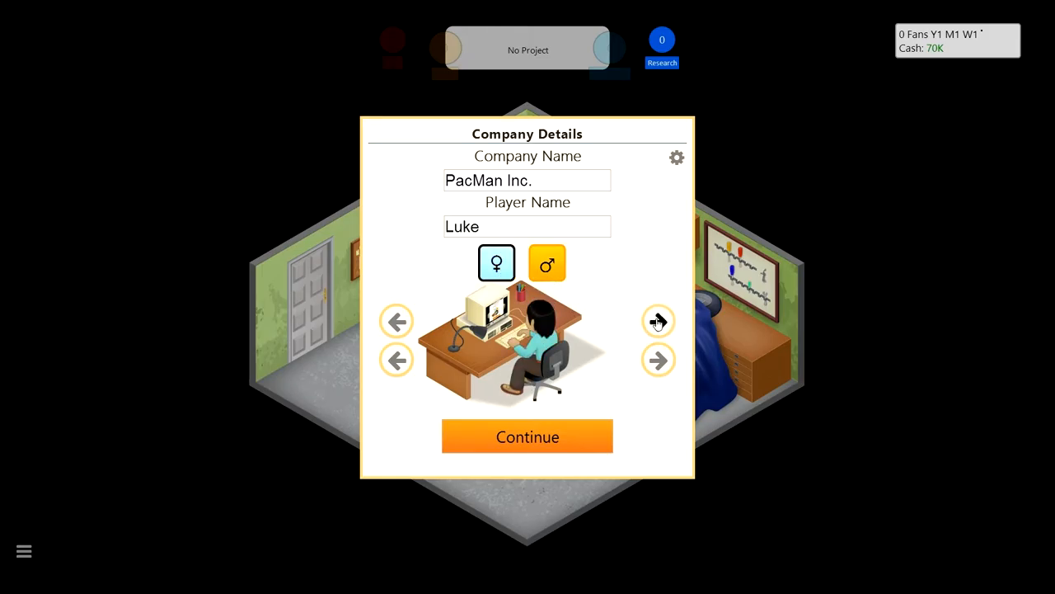
{"action": "left_click", "coordinate": [658, 320]}
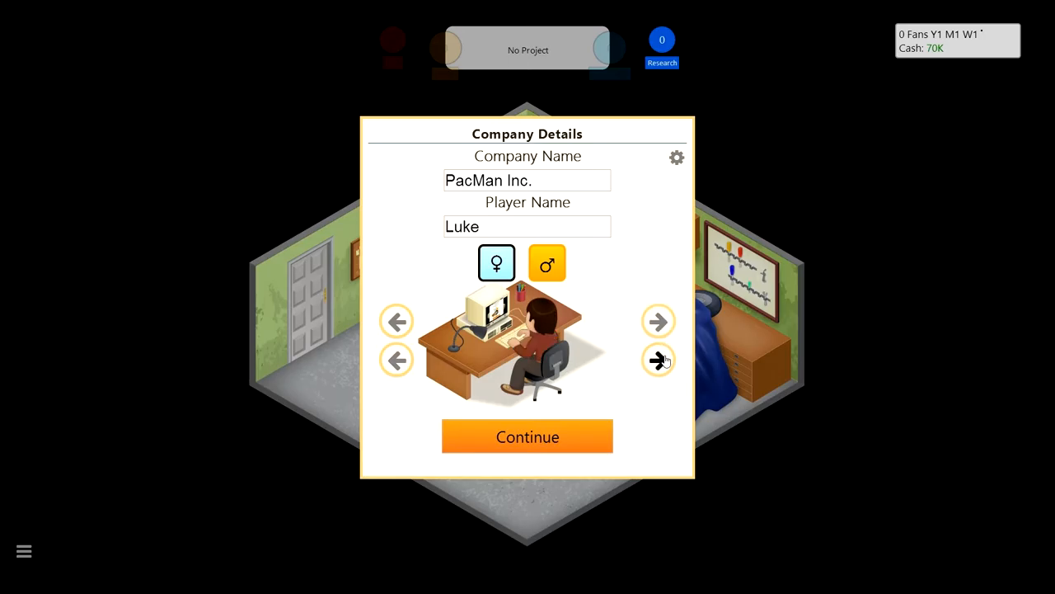
{"action": "left_click", "coordinate": [660, 359]}
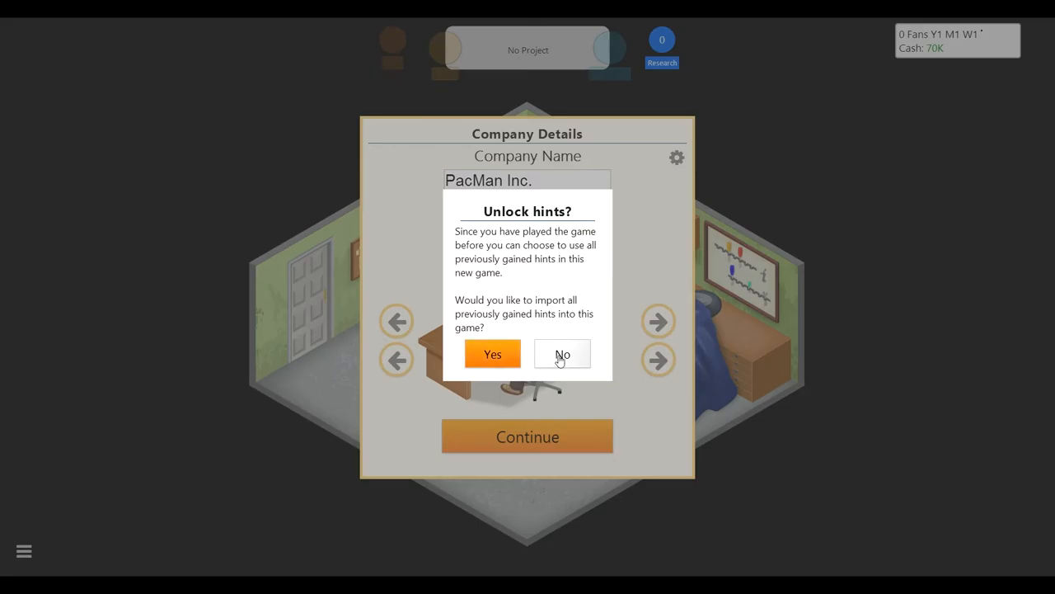
- Decline importing hints and set up a new game concept: Medieval topic, Adventure genre, G64 platform
{"action": "left_click", "coordinate": [560, 353]}
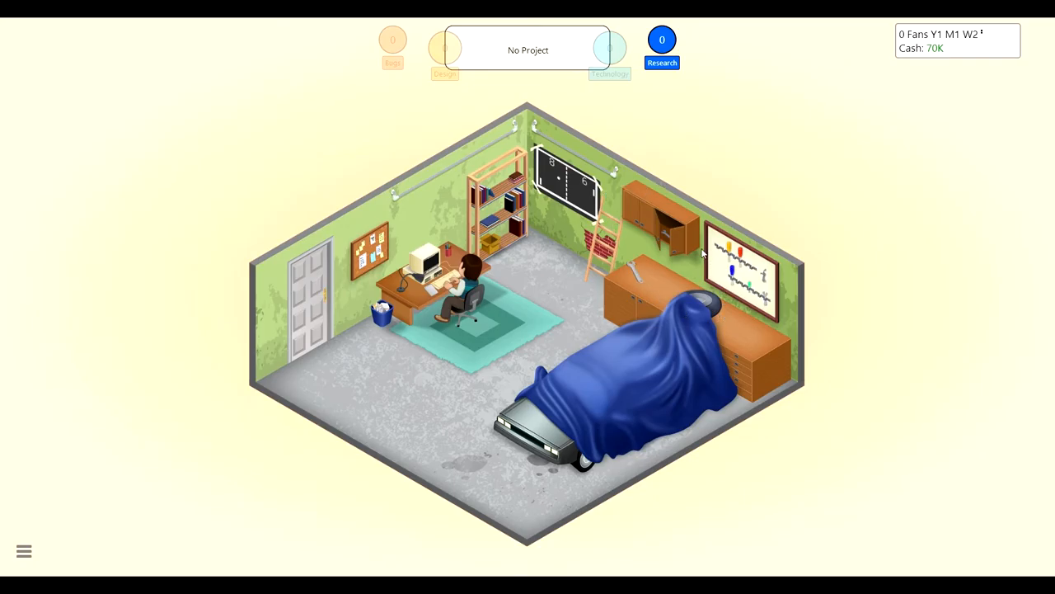
{"action": "mouse_move", "coordinate": [578, 244]}
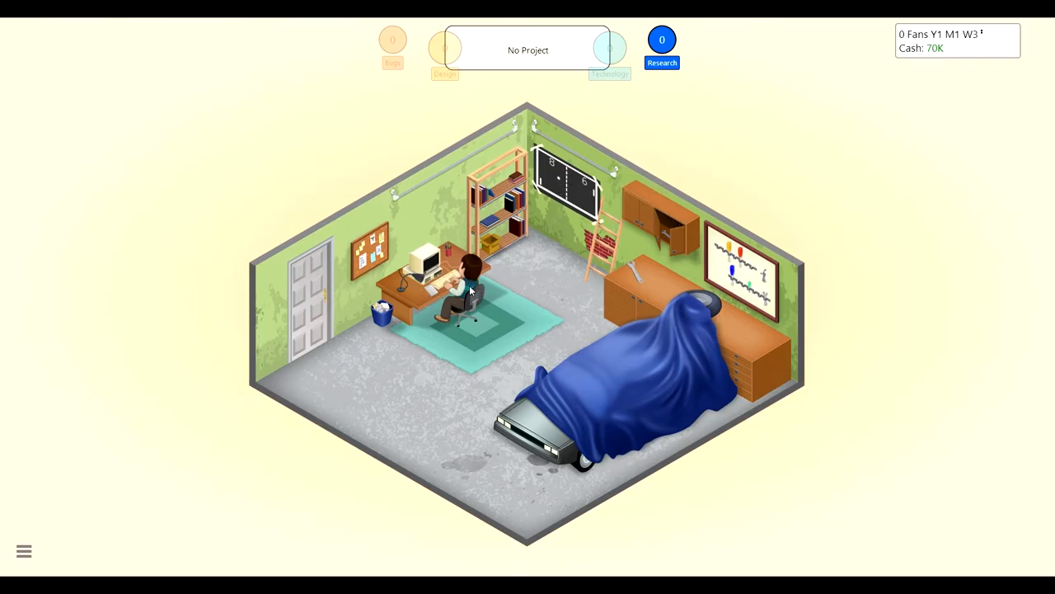
{"action": "mouse_move", "coordinate": [512, 274]}
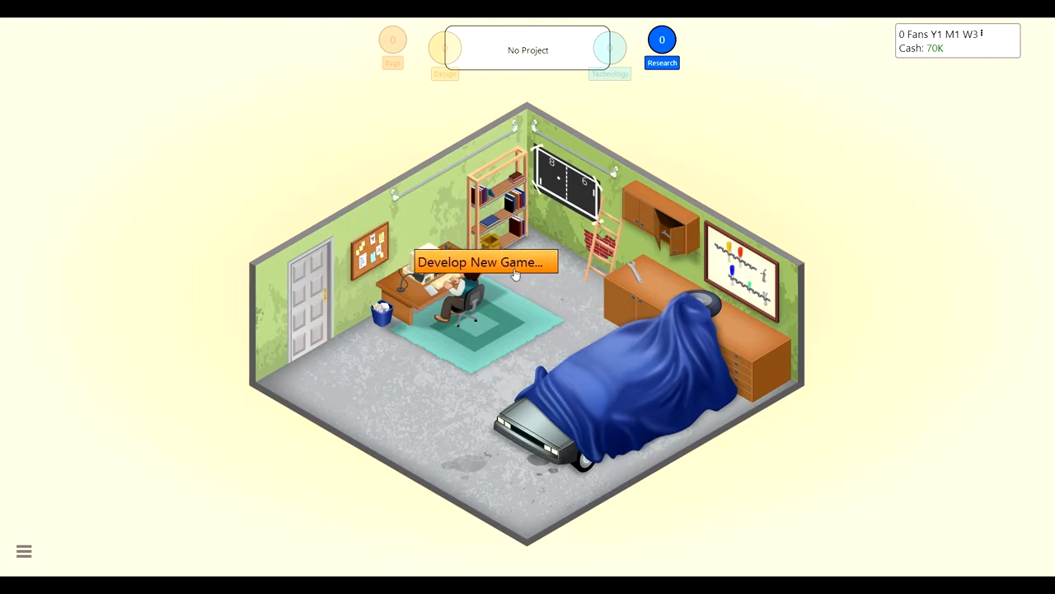
{"action": "left_click", "coordinate": [485, 261]}
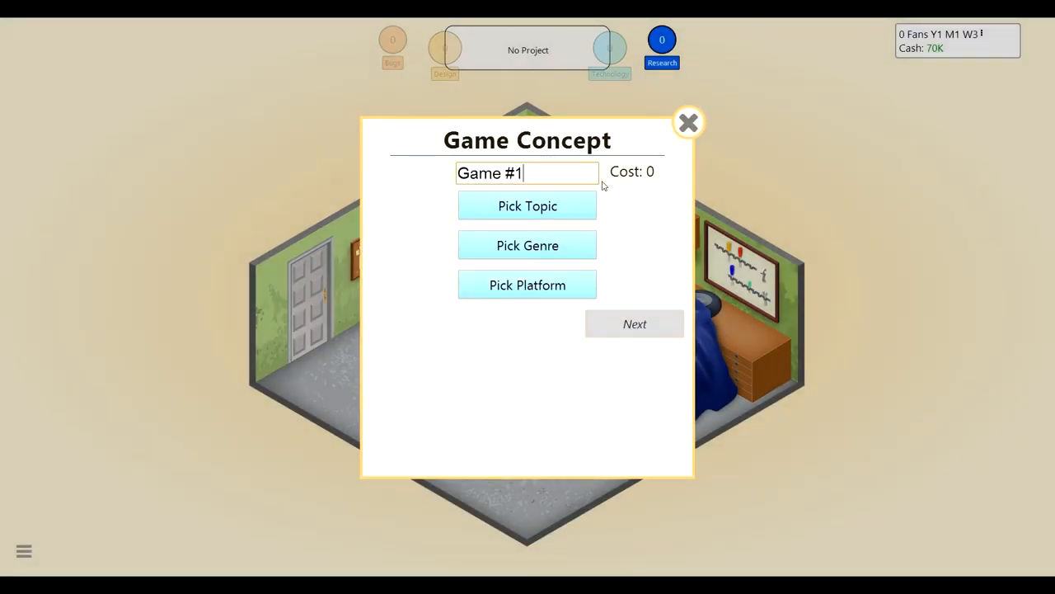
{"action": "left_click", "coordinate": [527, 205]}
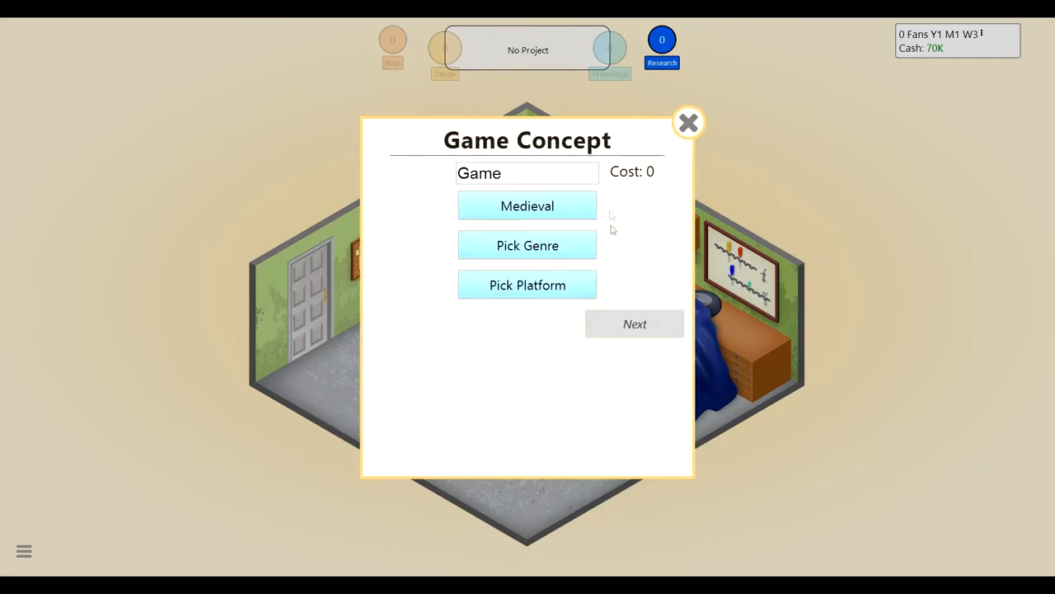
{"action": "left_click", "coordinate": [528, 244]}
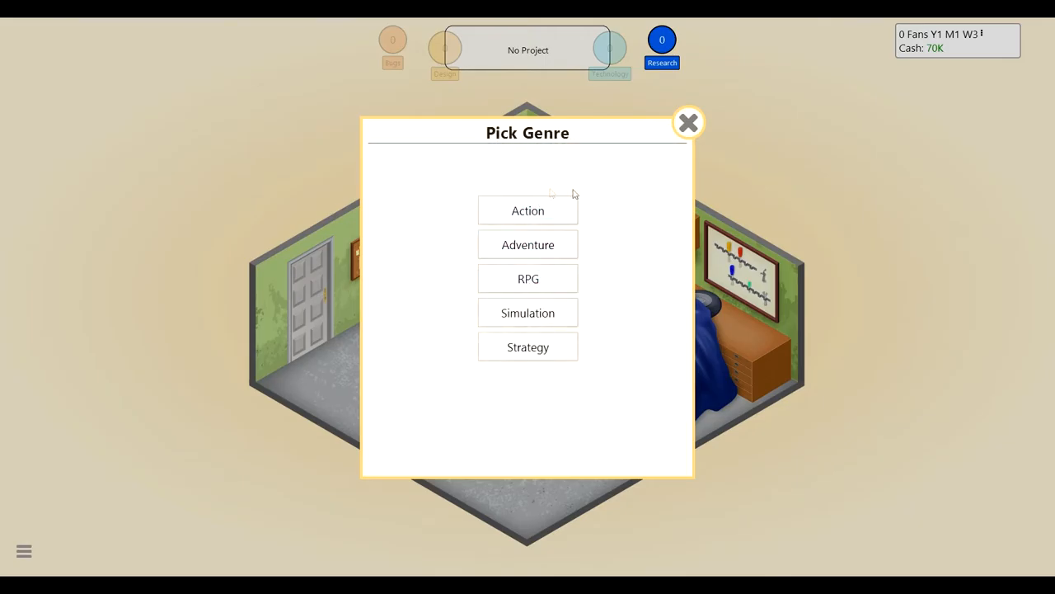
{"action": "mouse_move", "coordinate": [567, 218]}
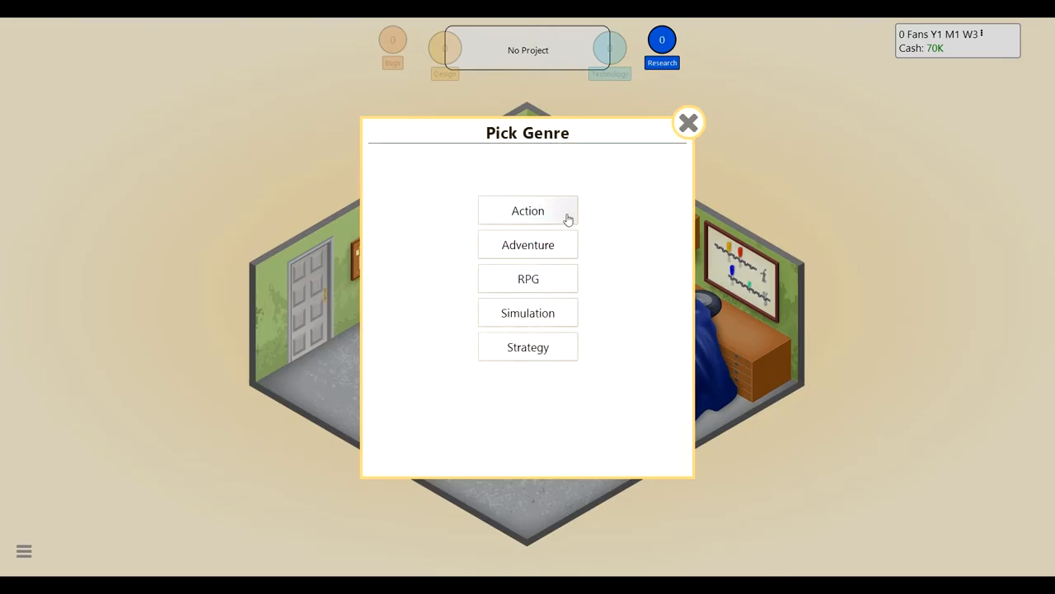
{"action": "left_click", "coordinate": [527, 211]}
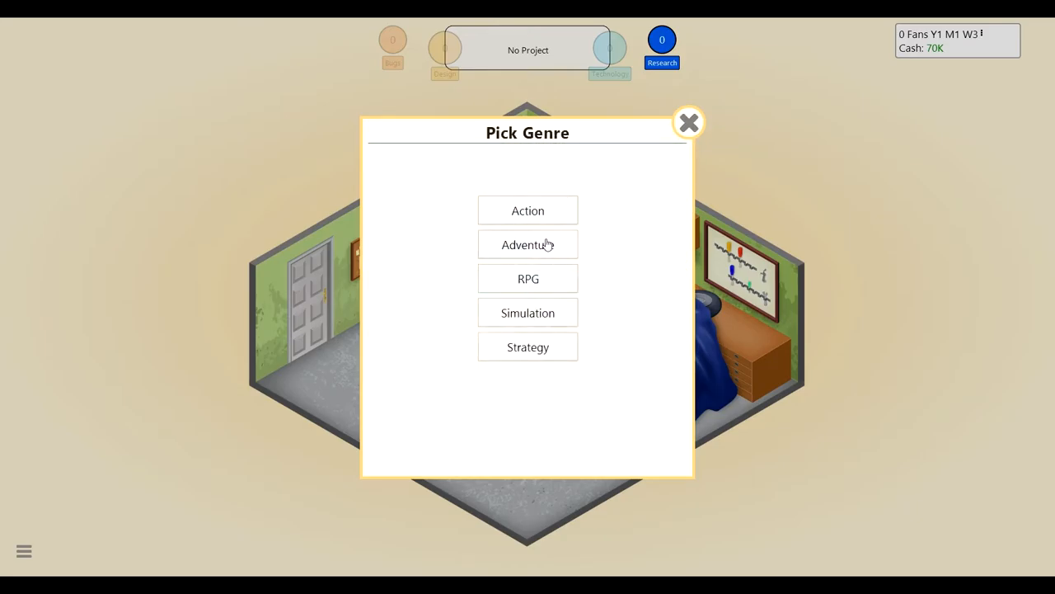
{"action": "left_click", "coordinate": [527, 244]}
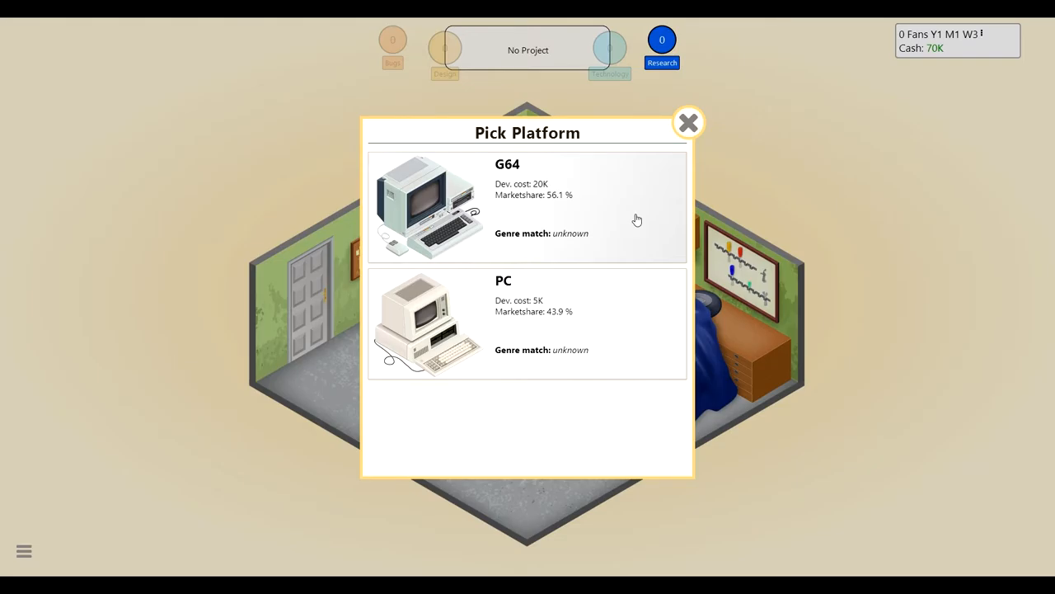
{"action": "mouse_move", "coordinate": [570, 207]}
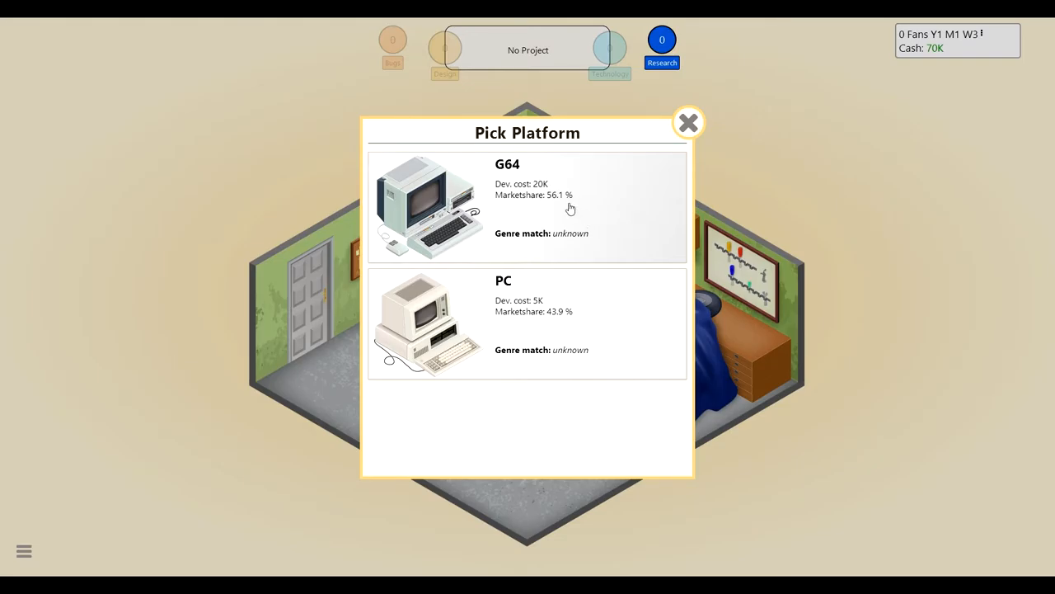
{"action": "left_click", "coordinate": [527, 207]}
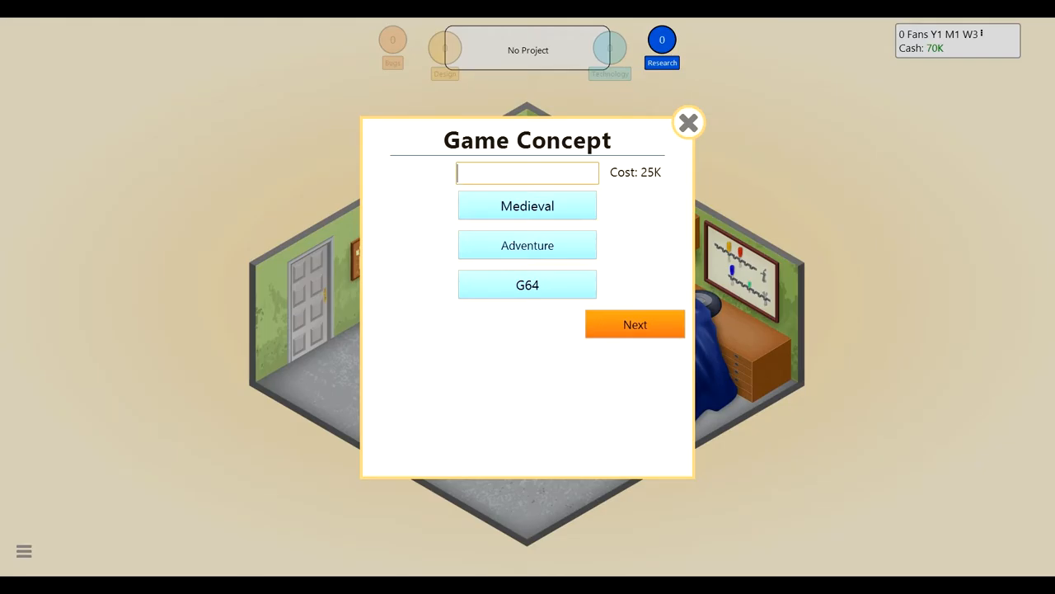
- Title the game 'The Youngling Chronicles'
{"action": "type", "text": "The"}
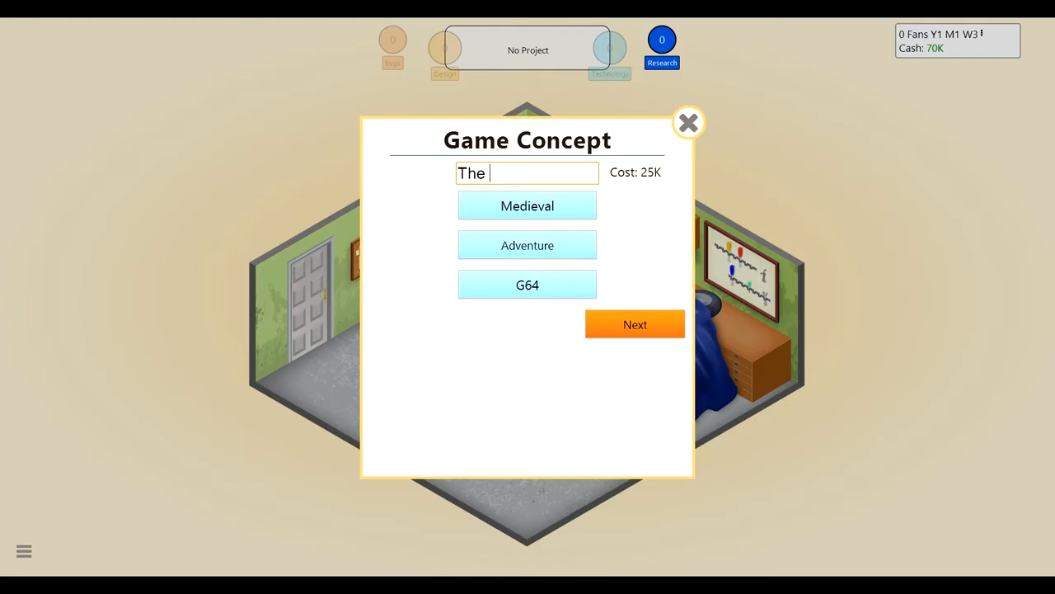
{"action": "type", "text": "Young"}
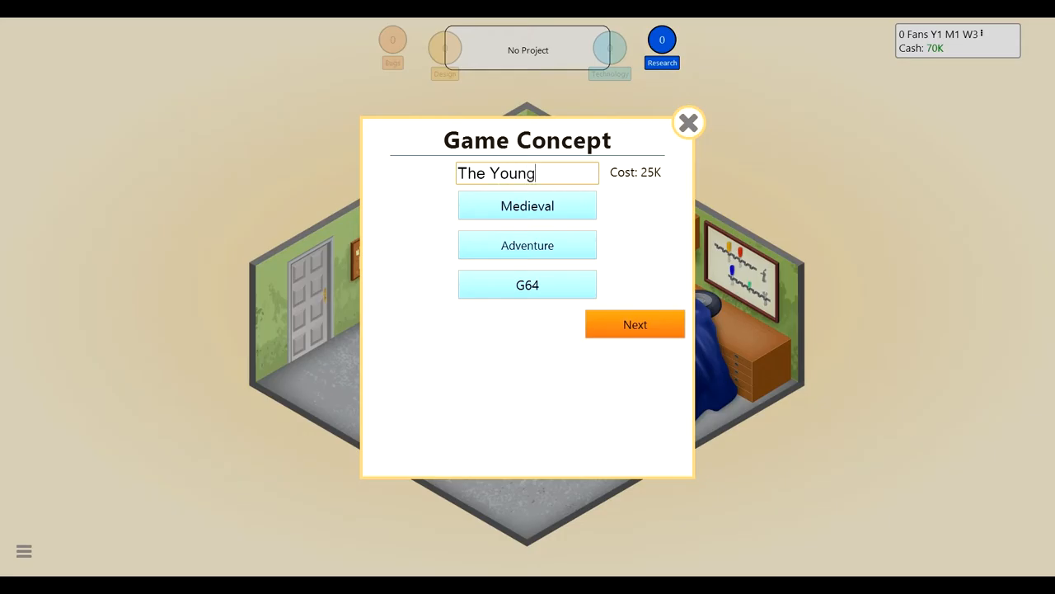
{"action": "type", "text": "ling Chronicles"}
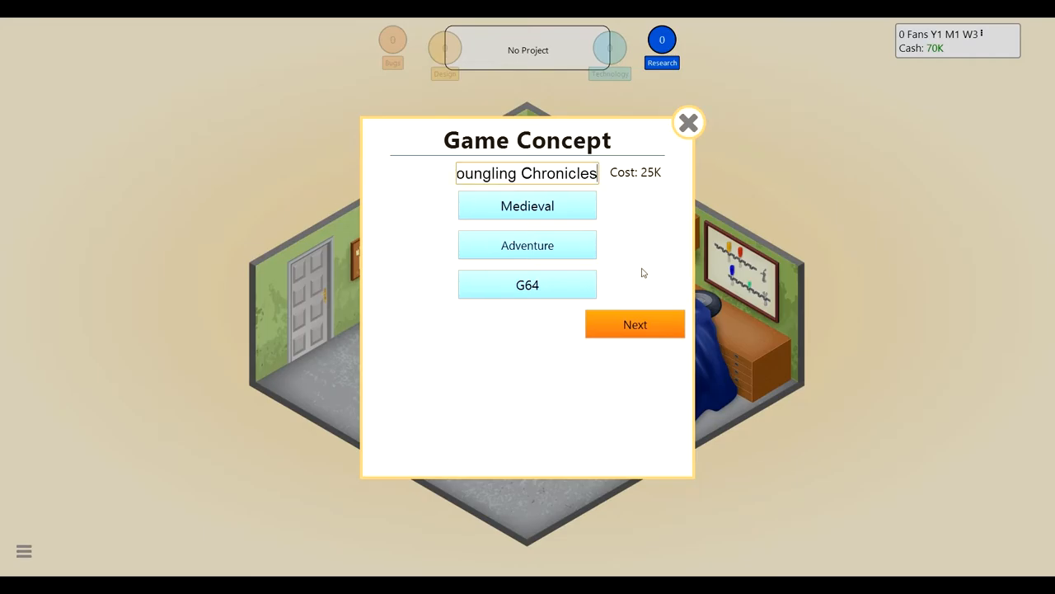
- Move on to feature selection and choose 2D Graphics V1 (10K) for the game
{"action": "left_click", "coordinate": [634, 323]}
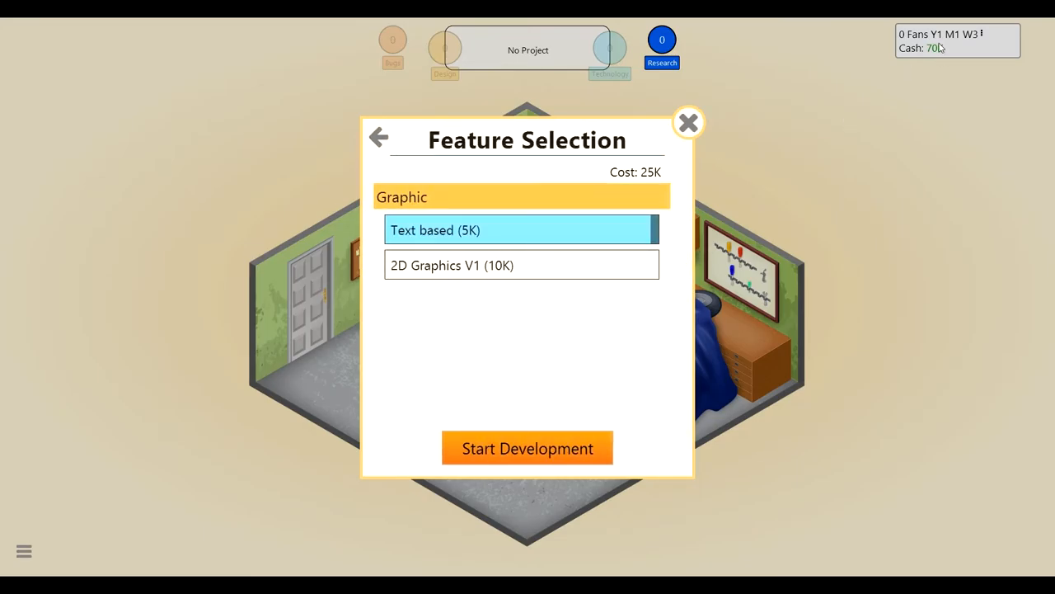
{"action": "mouse_move", "coordinate": [626, 185]}
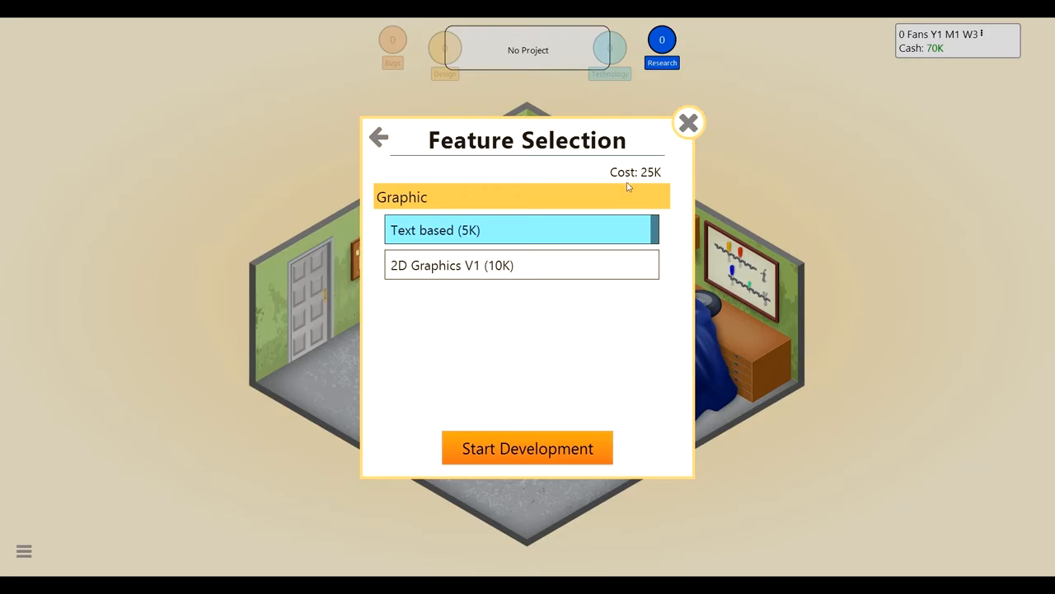
{"action": "mouse_move", "coordinate": [655, 198]}
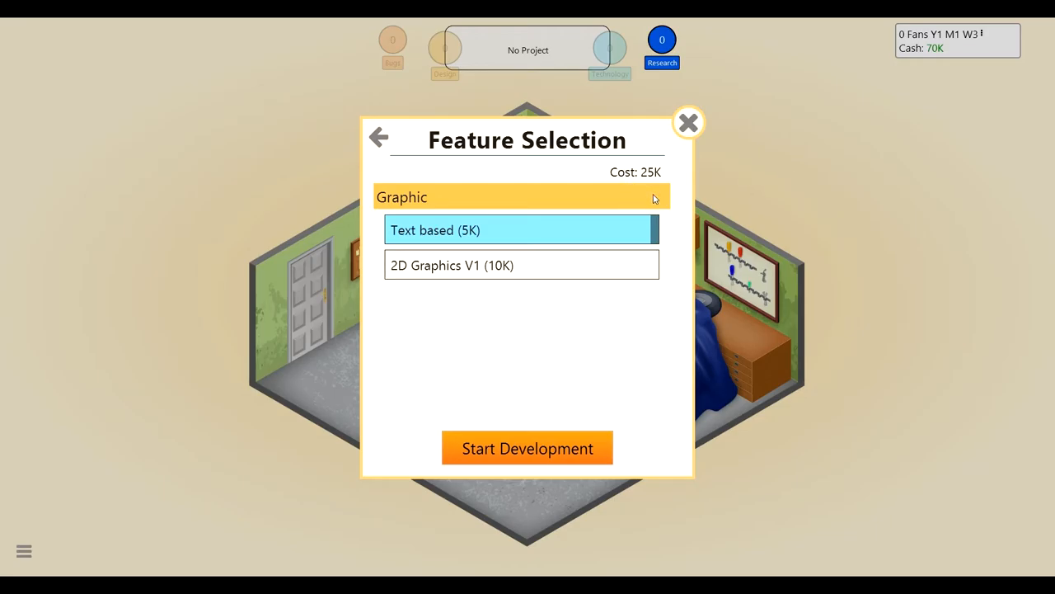
{"action": "left_click", "coordinate": [521, 264]}
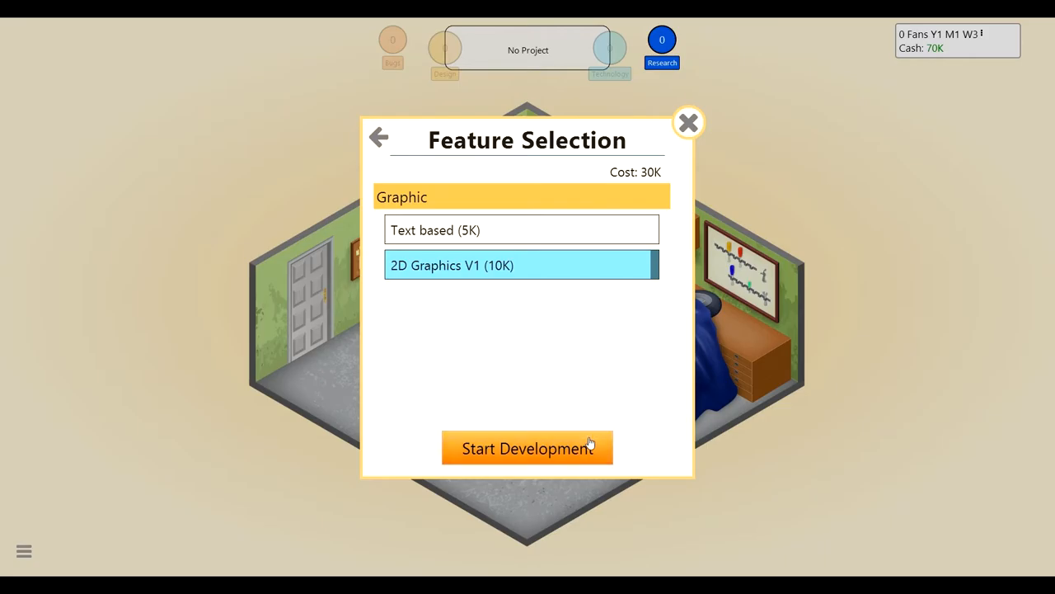
{"action": "mouse_move", "coordinate": [602, 333]}
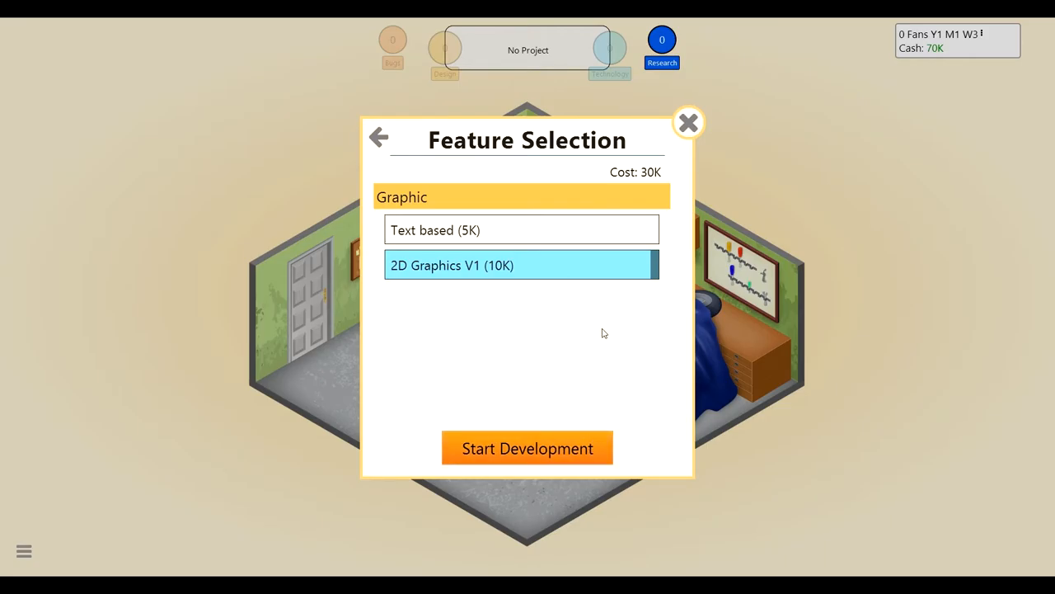
{"action": "mouse_move", "coordinate": [527, 449]}
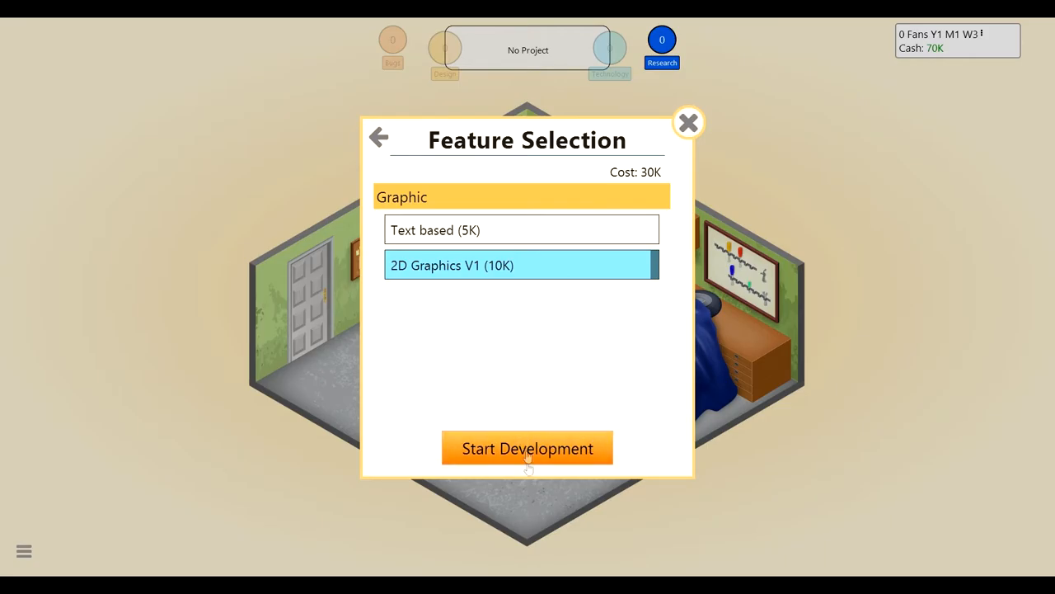
- Start development and confirm the time allocations for stages 1, 2 and 3
{"action": "left_click", "coordinate": [528, 448]}
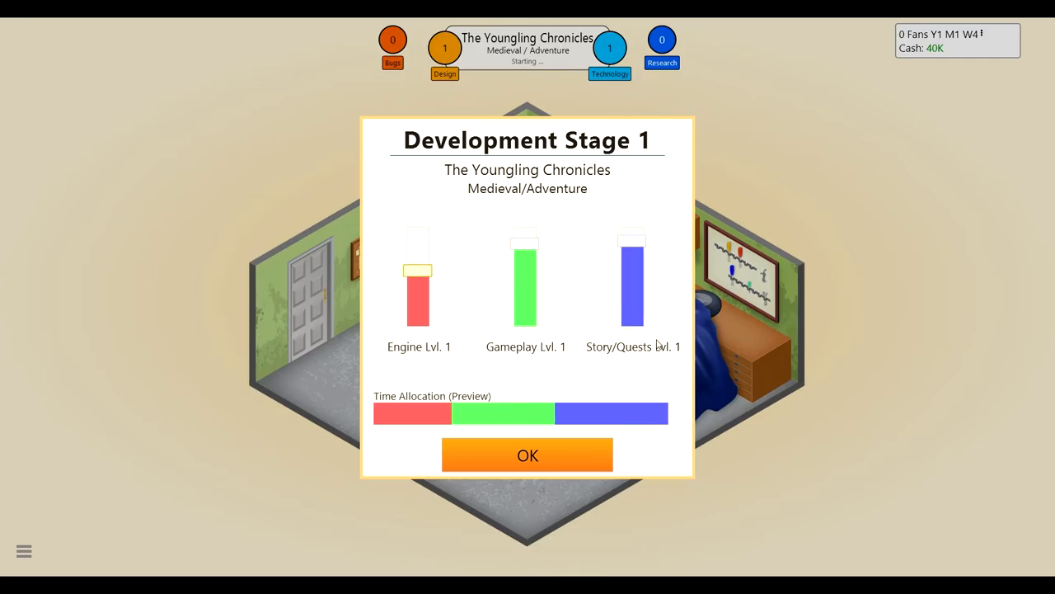
{"action": "left_click", "coordinate": [528, 455]}
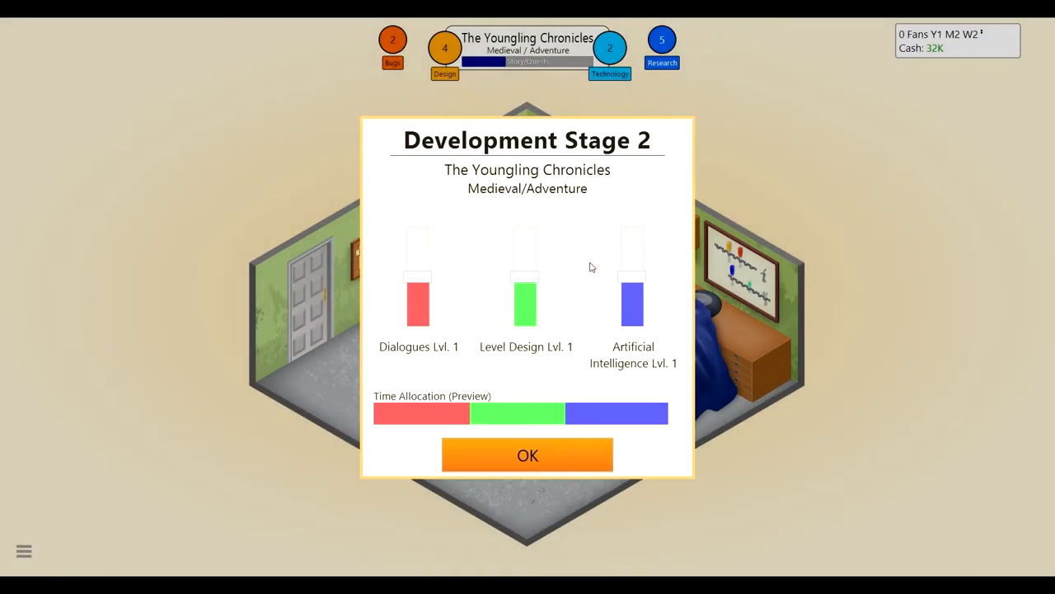
{"action": "mouse_move", "coordinate": [399, 293]}
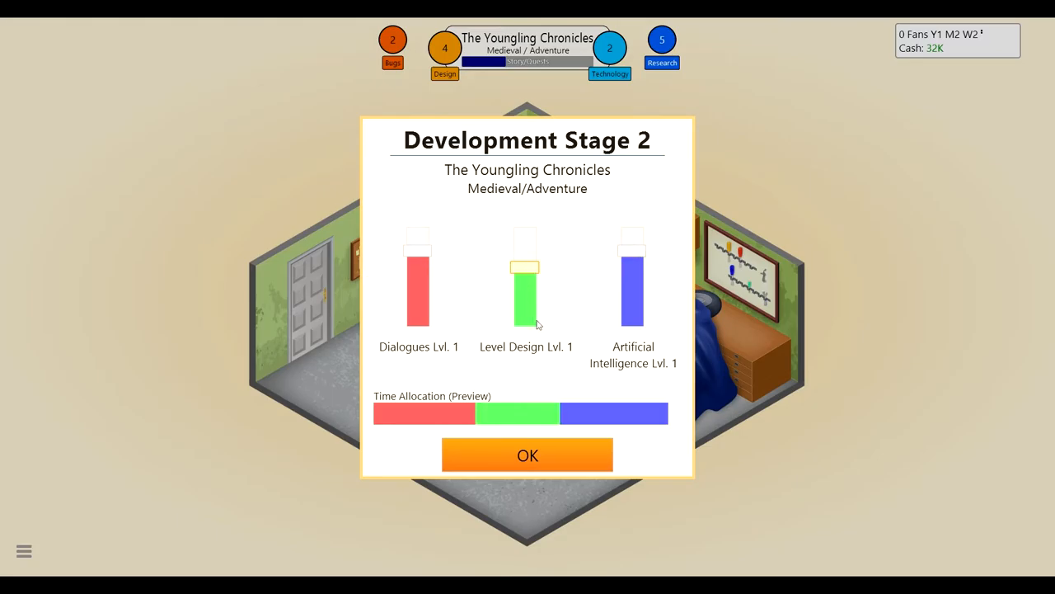
{"action": "mouse_move", "coordinate": [585, 462]}
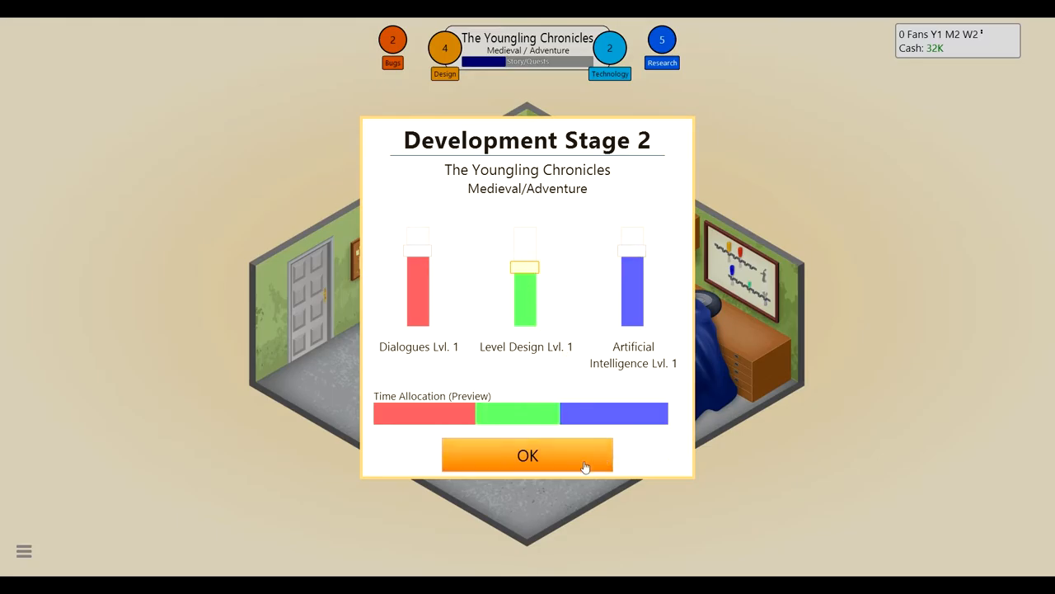
{"action": "left_click", "coordinate": [528, 455]}
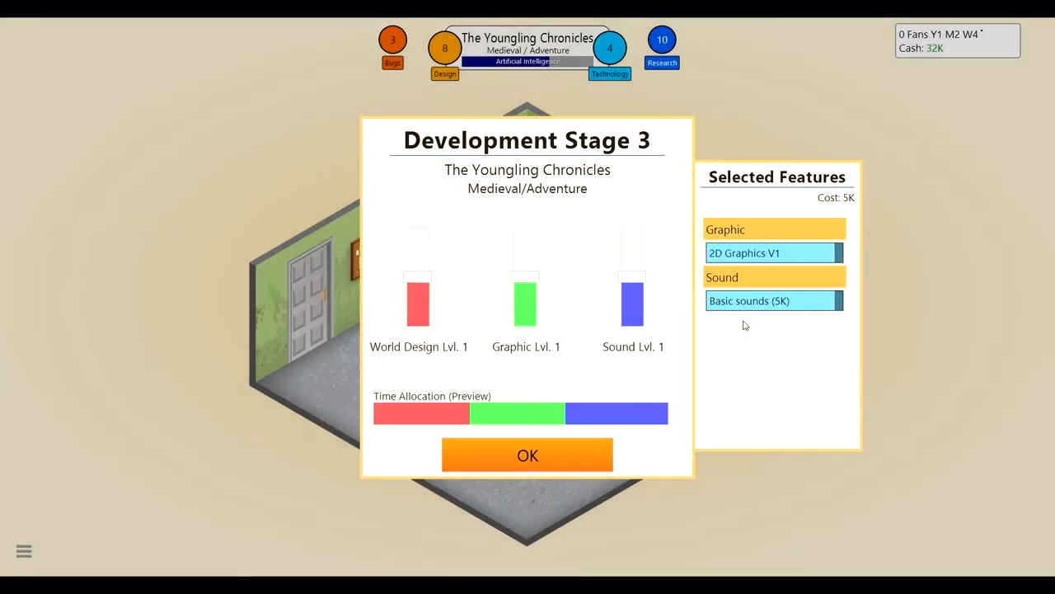
{"action": "mouse_move", "coordinate": [602, 313]}
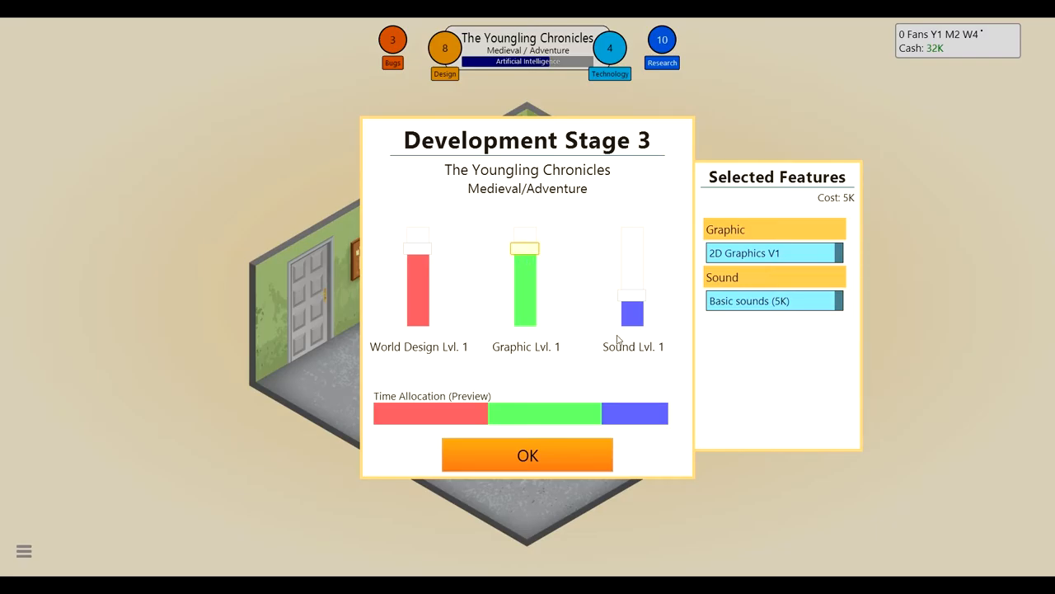
{"action": "left_click", "coordinate": [528, 455]}
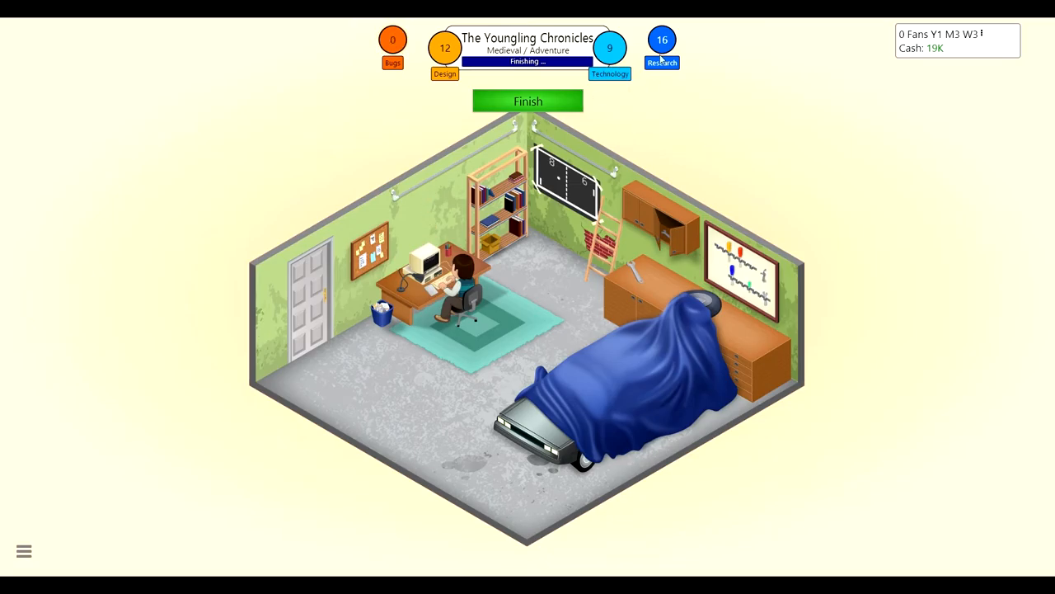
- Finish development of The Youngling Chronicles and release it
{"action": "left_click", "coordinate": [528, 100]}
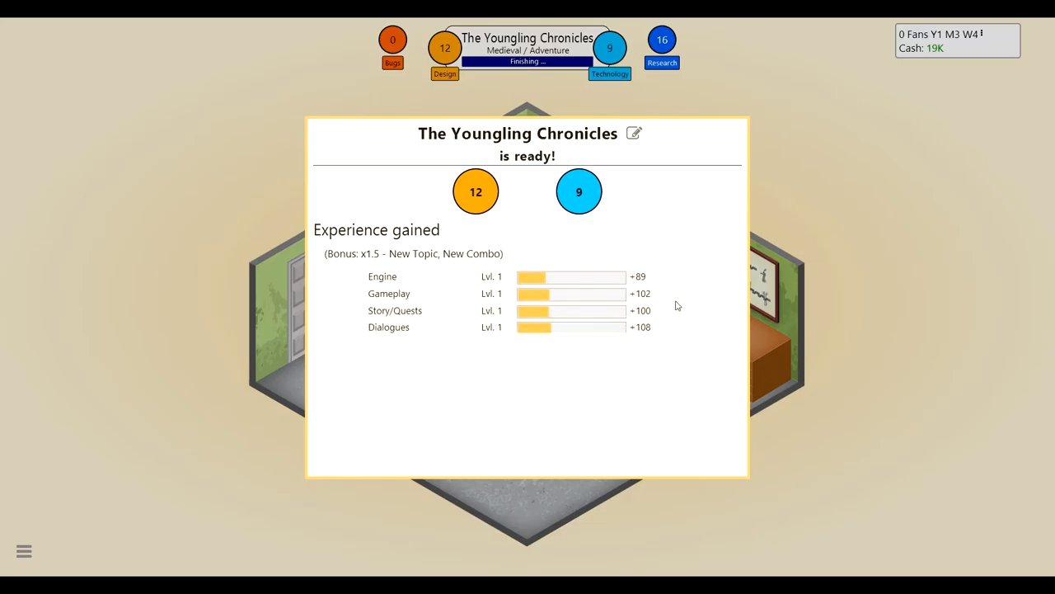
{"action": "scroll", "scroll_direction": "down", "scroll_amount": 3}
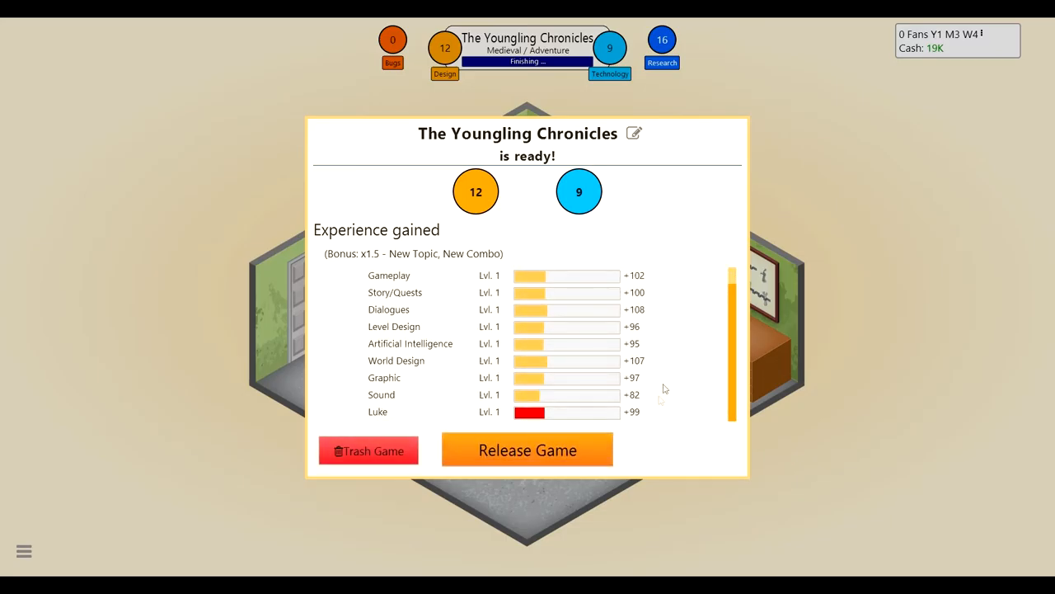
{"action": "left_click", "coordinate": [527, 448]}
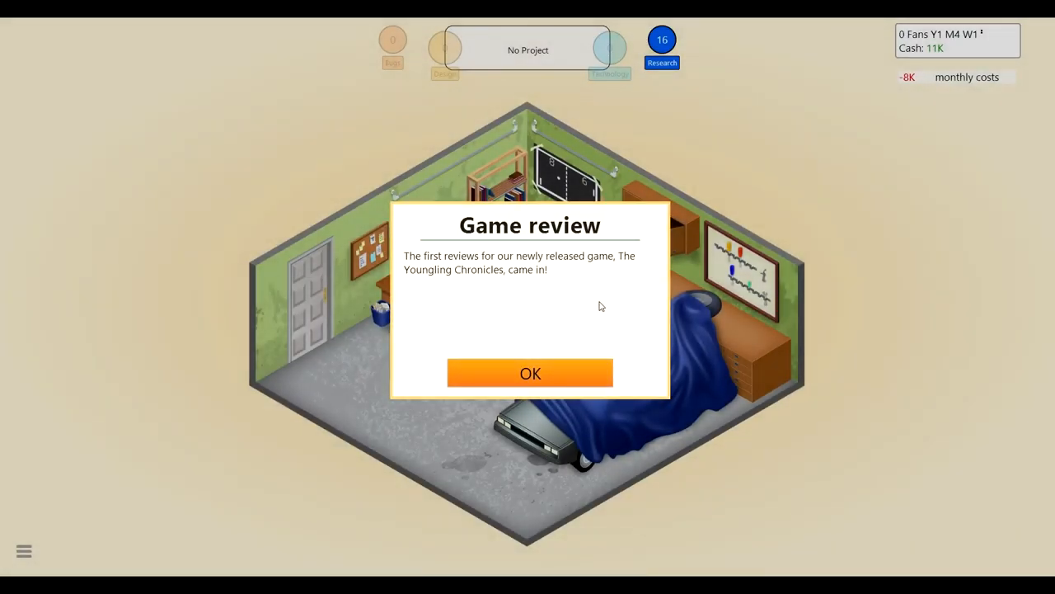
- View the 4, 4, 3, 5 review scores and dismiss the release news and 2,209-unit sales notice
{"action": "left_click", "coordinate": [530, 372]}
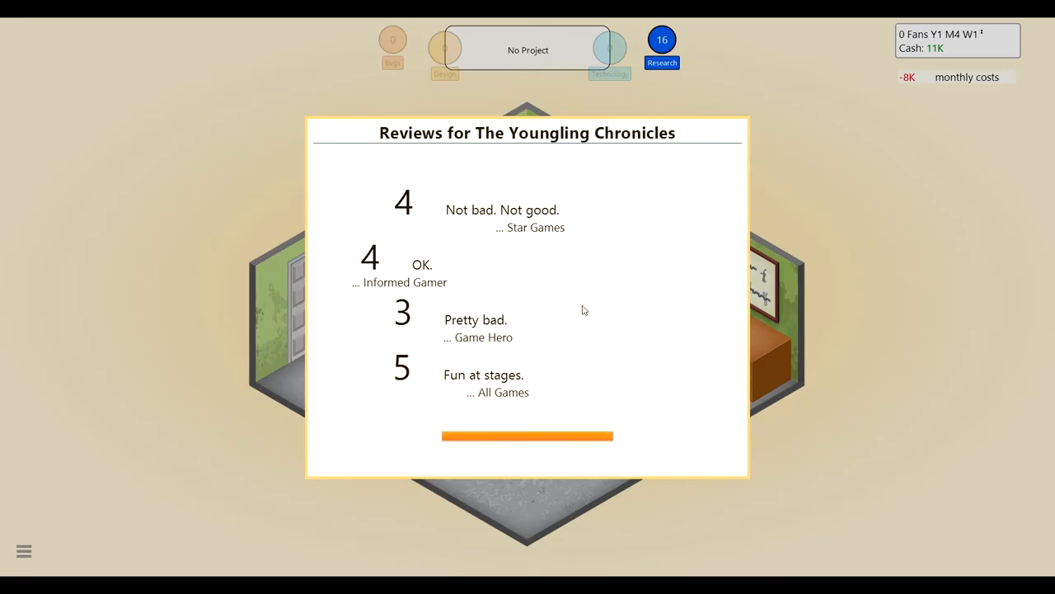
{"action": "left_click", "coordinate": [528, 435]}
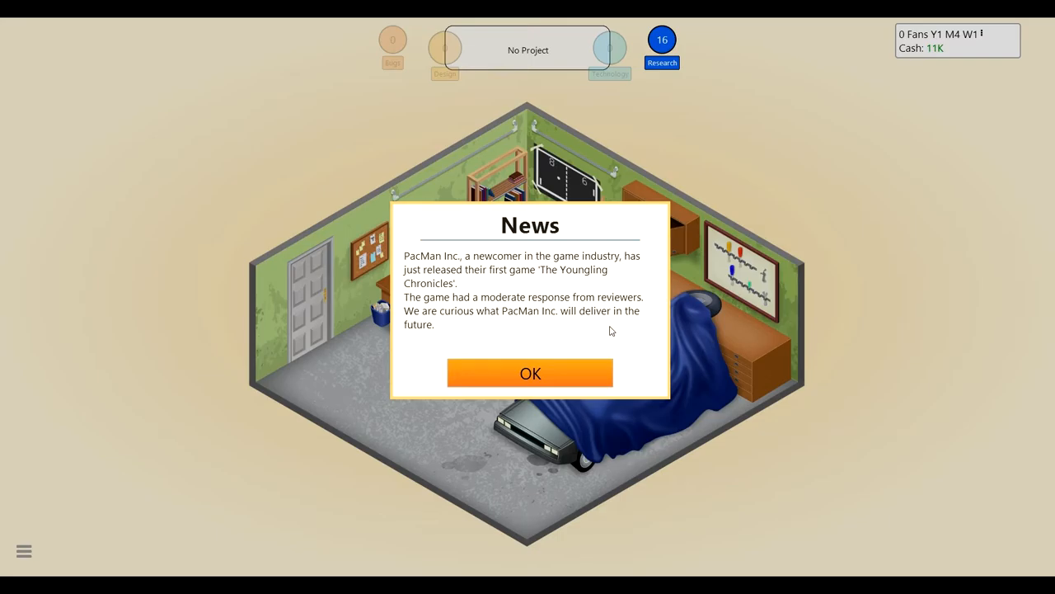
{"action": "left_click", "coordinate": [531, 372]}
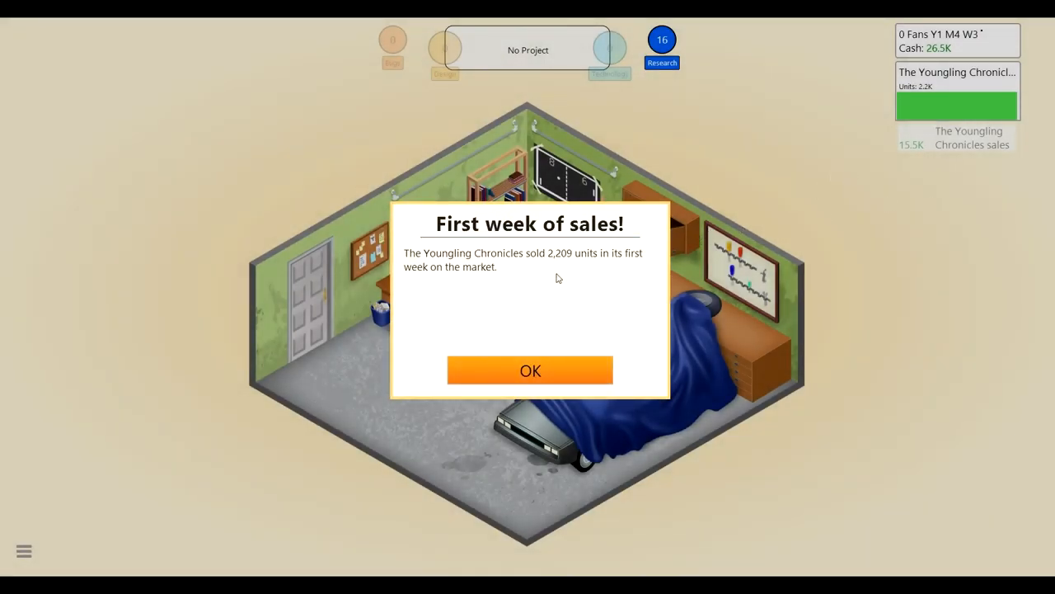
{"action": "mouse_move", "coordinate": [556, 362]}
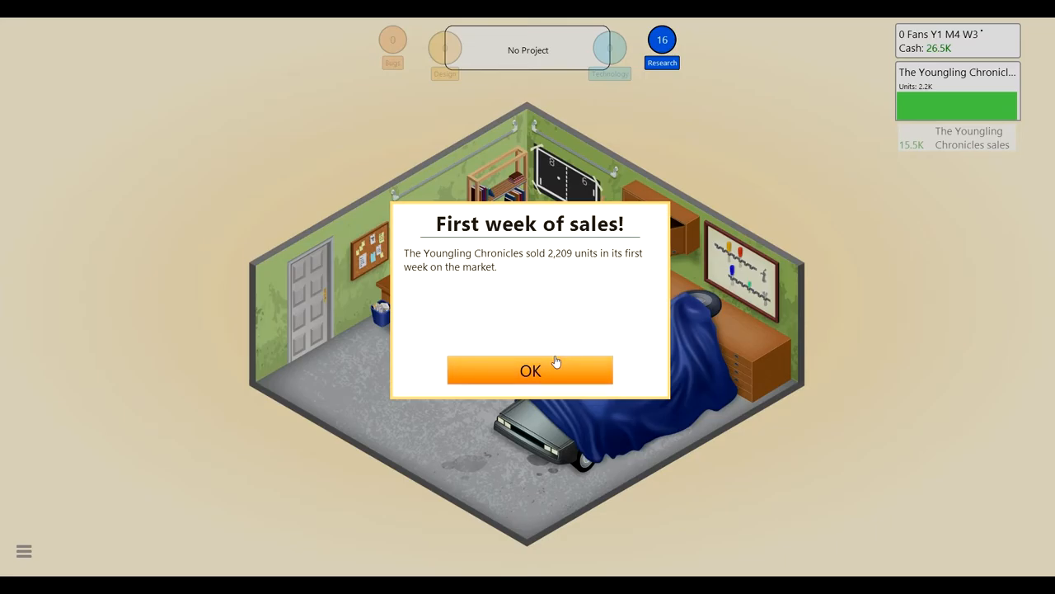
{"action": "left_click", "coordinate": [530, 369]}
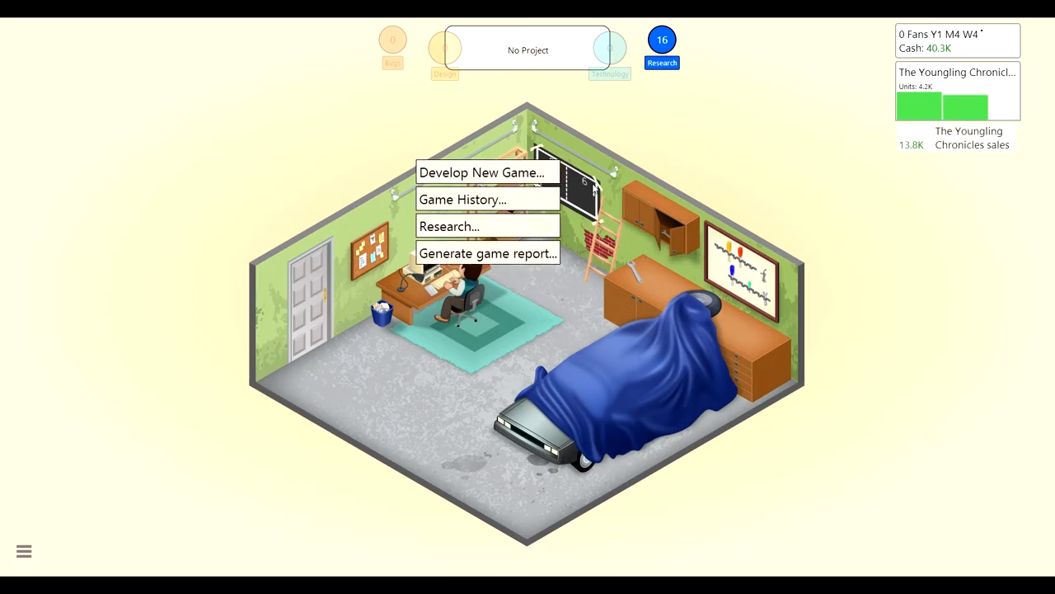
{"action": "mouse_move", "coordinate": [488, 226]}
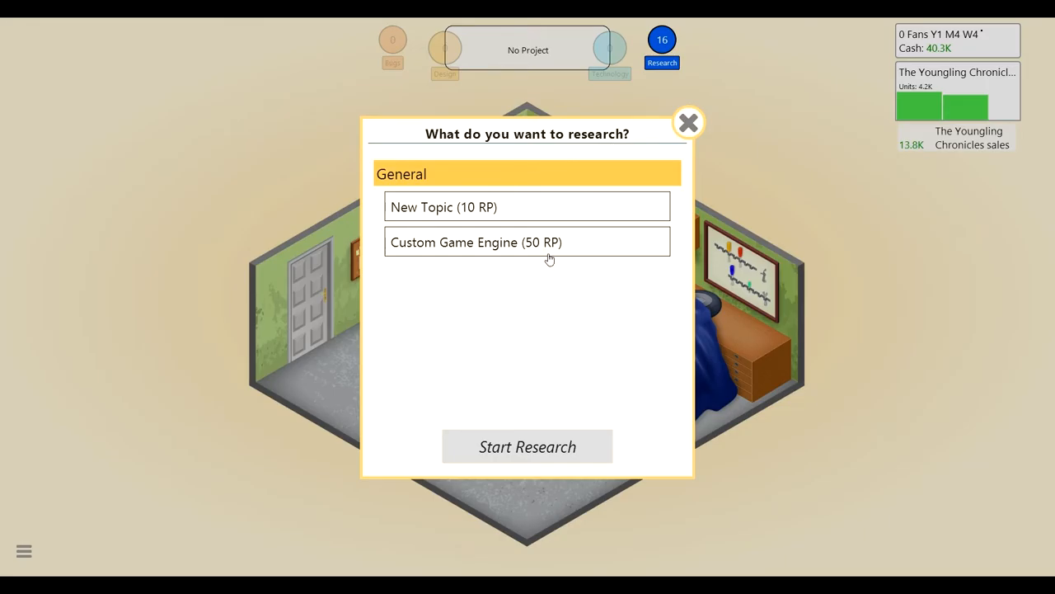
{"action": "mouse_move", "coordinate": [505, 195]}
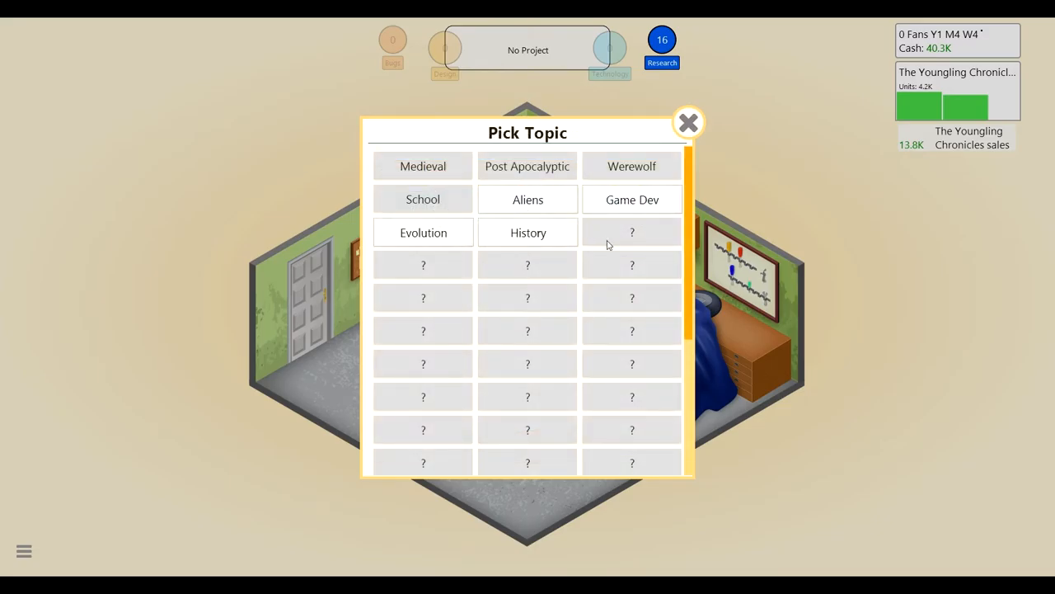
{"action": "mouse_move", "coordinate": [634, 200]}
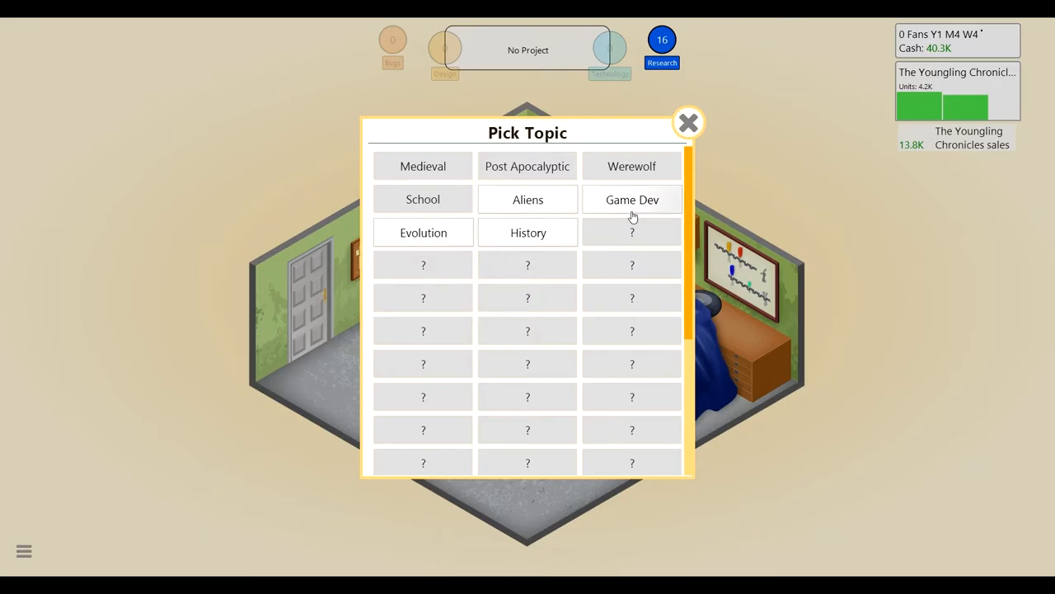
{"action": "mouse_move", "coordinate": [422, 232]}
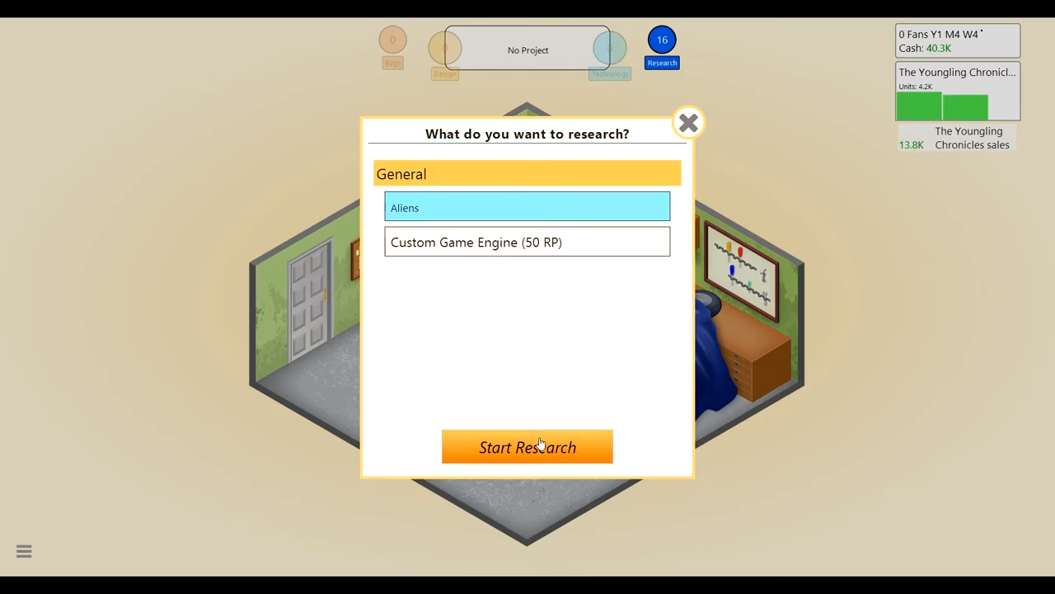
- Research the Aliens topic and dismiss the research-complete notice
{"action": "left_click", "coordinate": [528, 447]}
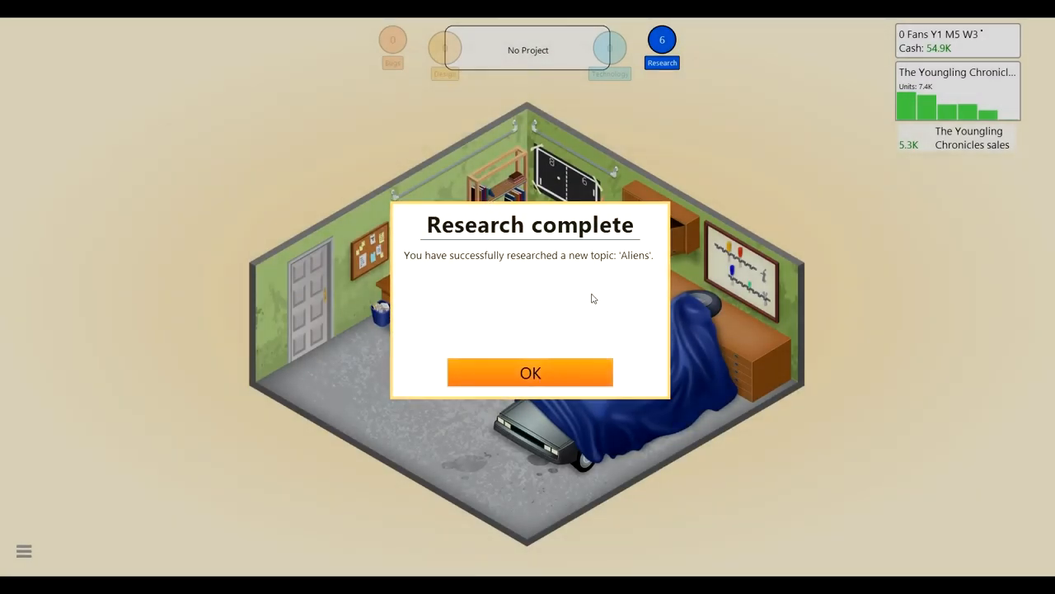
{"action": "left_click", "coordinate": [531, 372]}
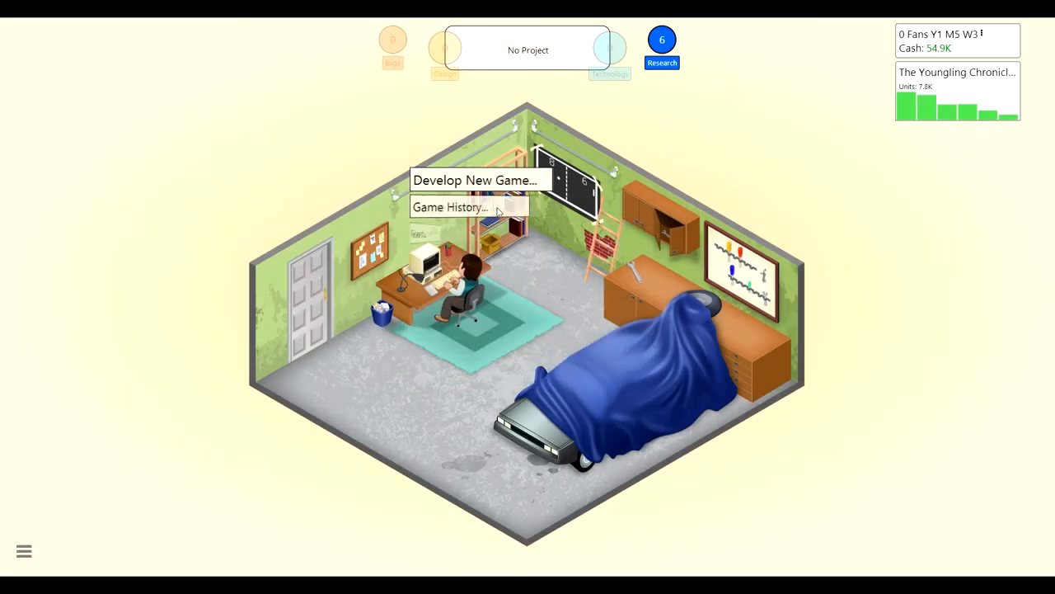
- Back out of a blank concept and run a game report on The Youngling Chronicles, acknowledging its results
{"action": "left_click", "coordinate": [476, 180]}
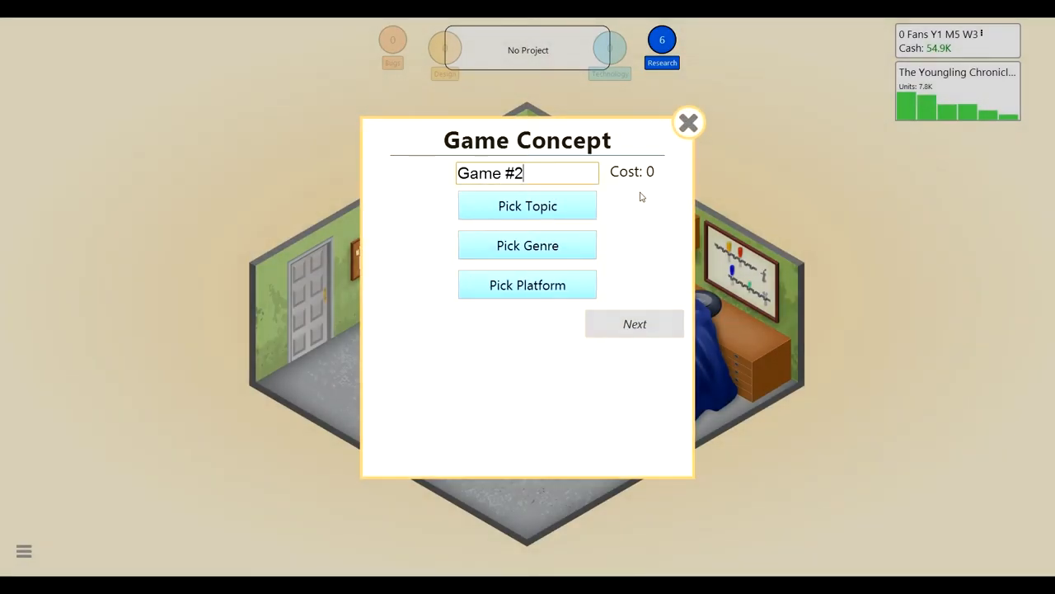
{"action": "mouse_move", "coordinate": [689, 122]}
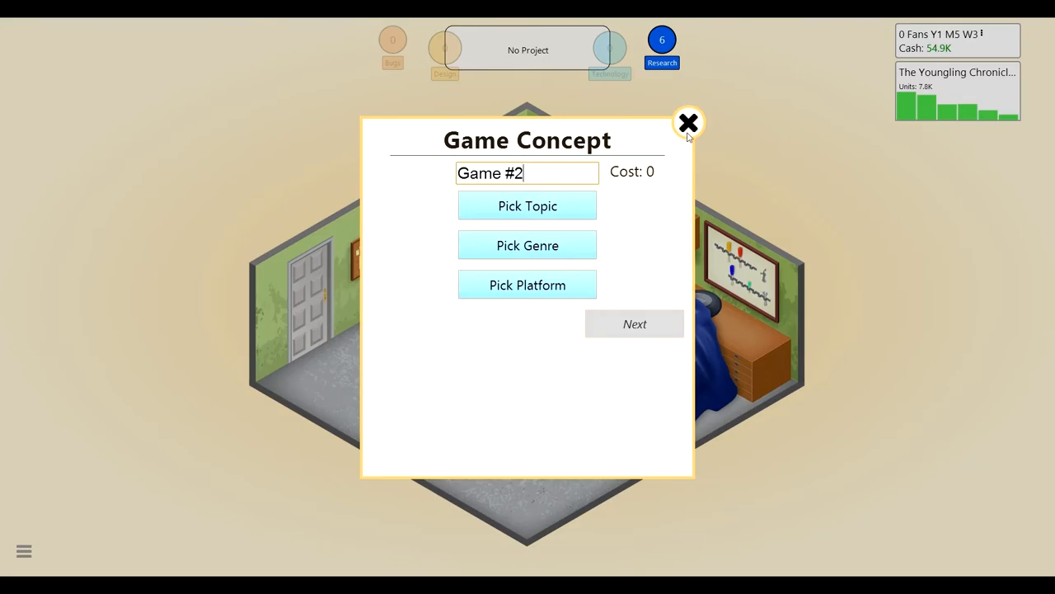
{"action": "left_click", "coordinate": [689, 122]}
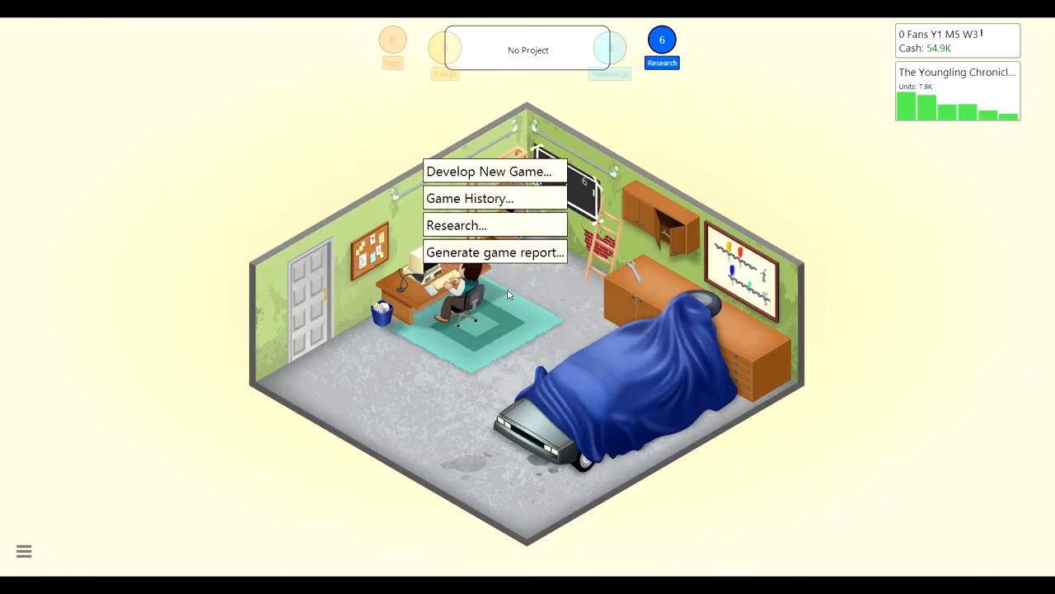
{"action": "left_click", "coordinate": [495, 252]}
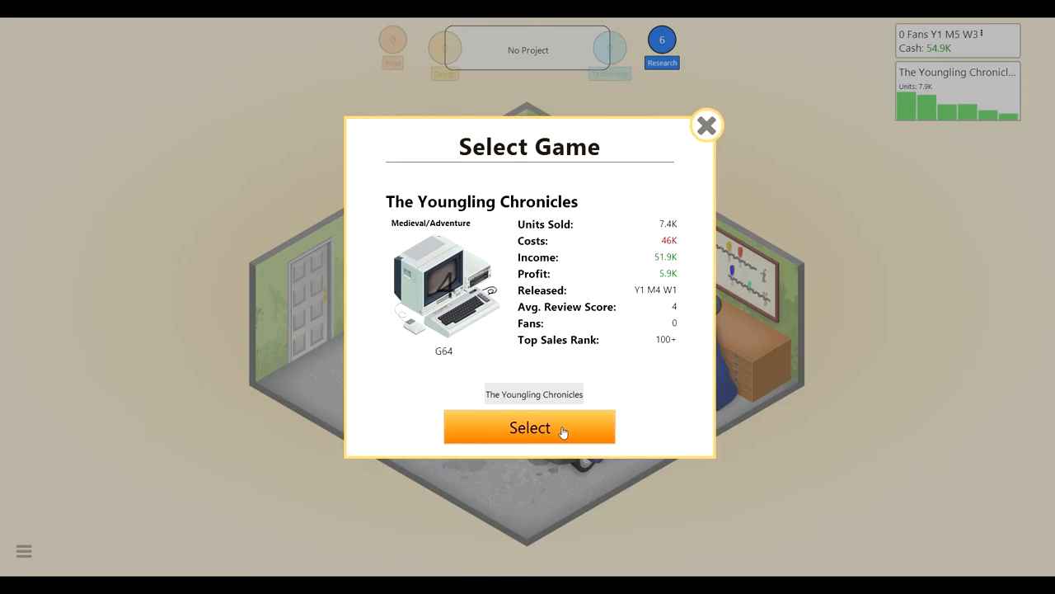
{"action": "left_click", "coordinate": [529, 427]}
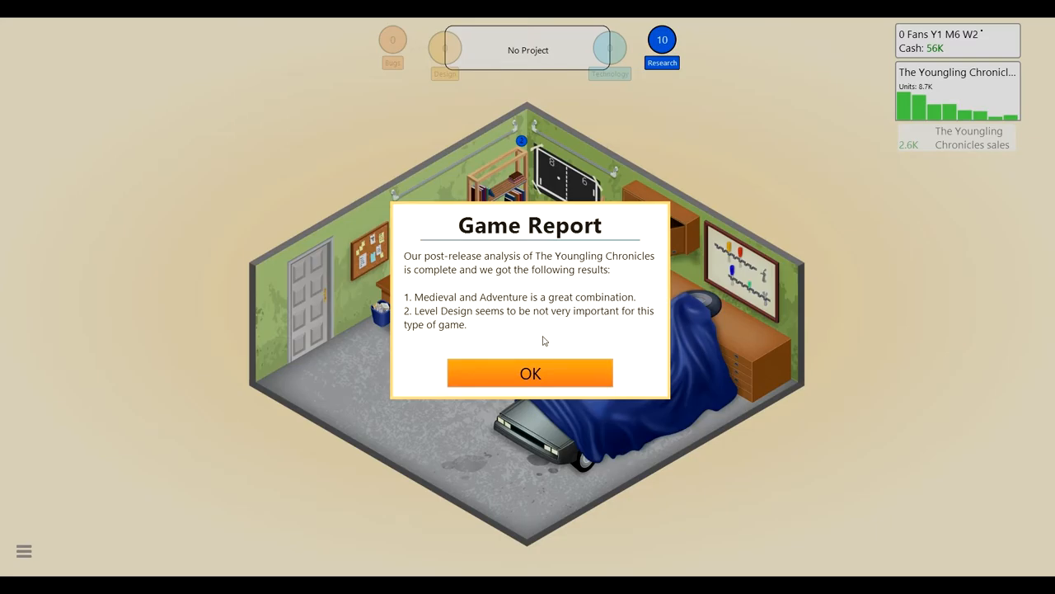
{"action": "left_click", "coordinate": [530, 373]}
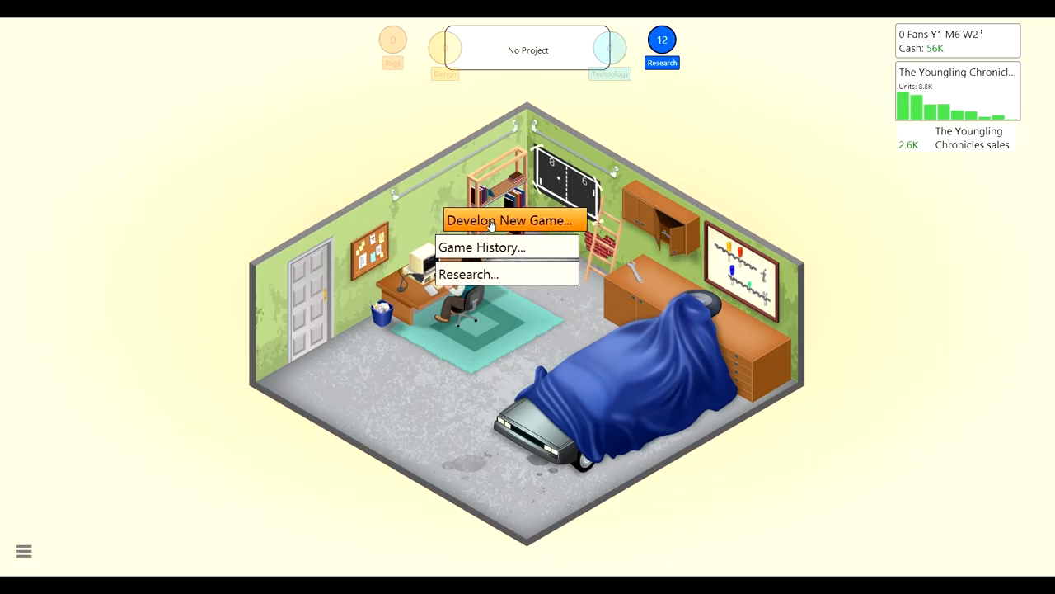
- Set up a second game concept: Aliens topic, Action genre, PC platform
{"action": "left_click", "coordinate": [510, 221]}
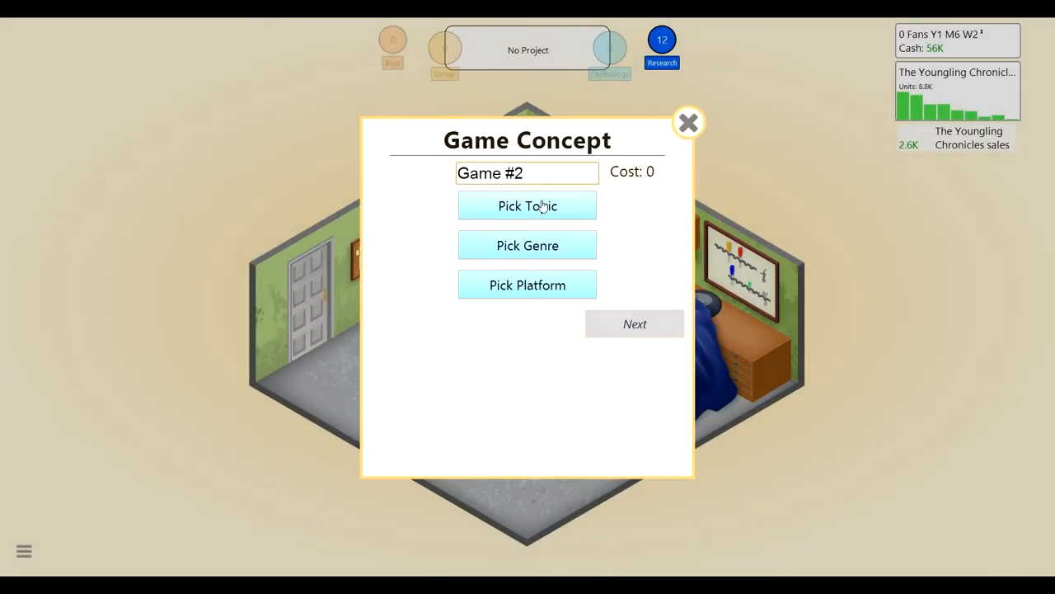
{"action": "left_click", "coordinate": [528, 244]}
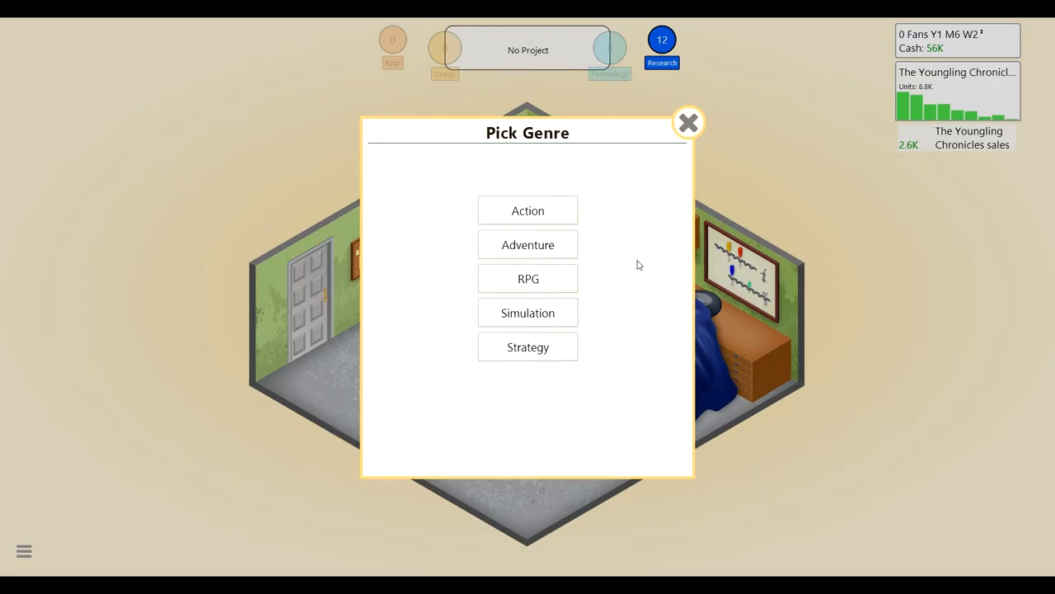
{"action": "mouse_move", "coordinate": [569, 211]}
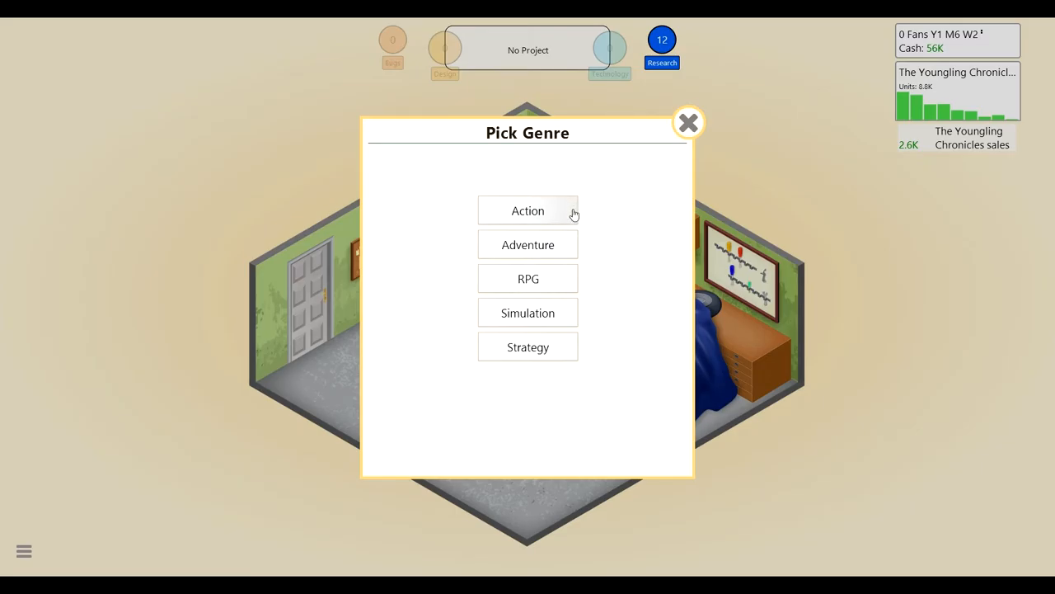
{"action": "mouse_move", "coordinate": [544, 279]}
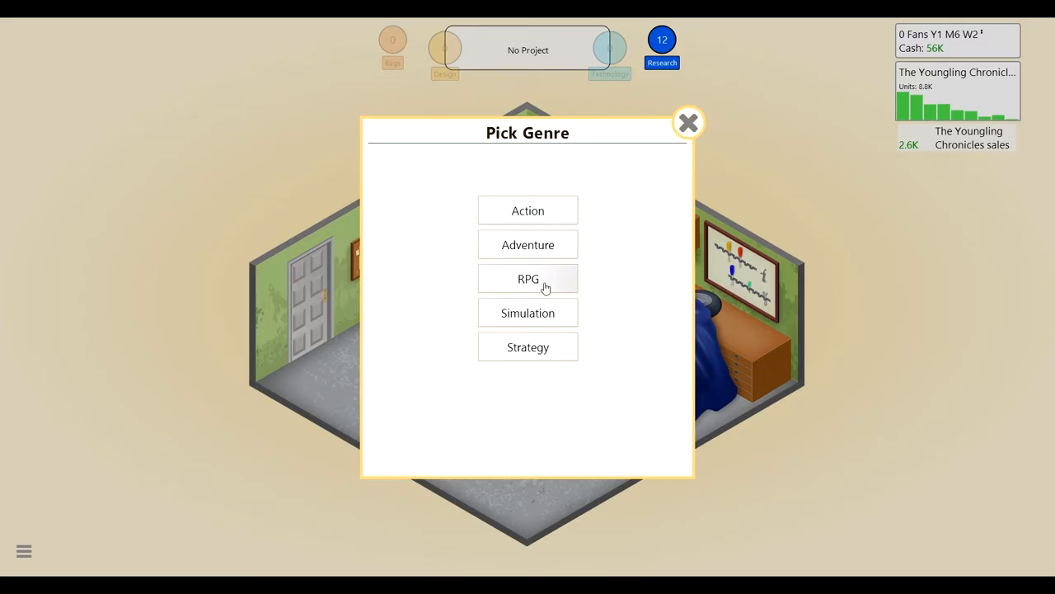
{"action": "left_click", "coordinate": [528, 277]}
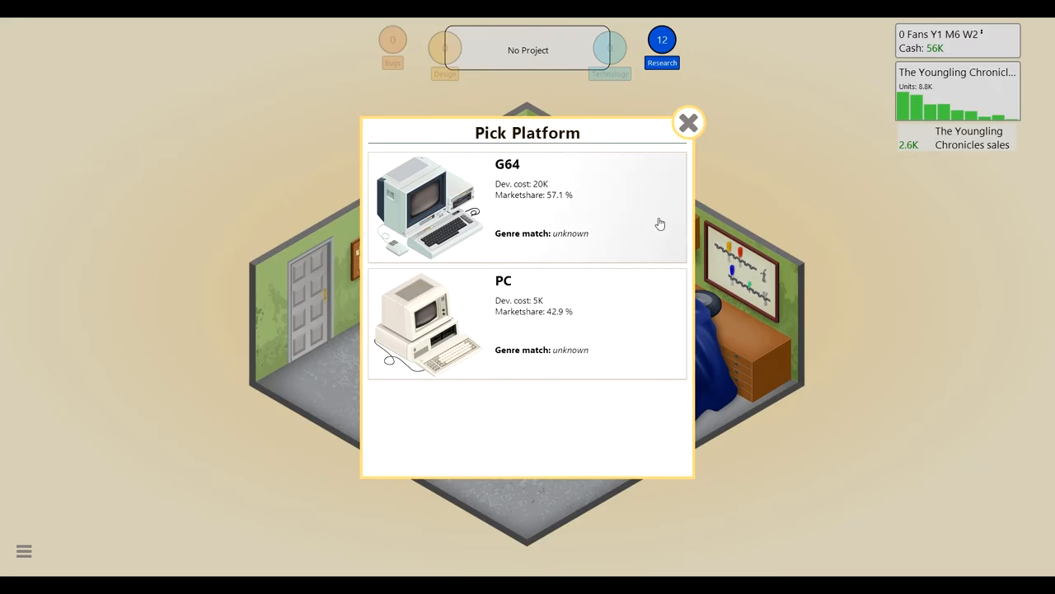
{"action": "mouse_move", "coordinate": [558, 206]}
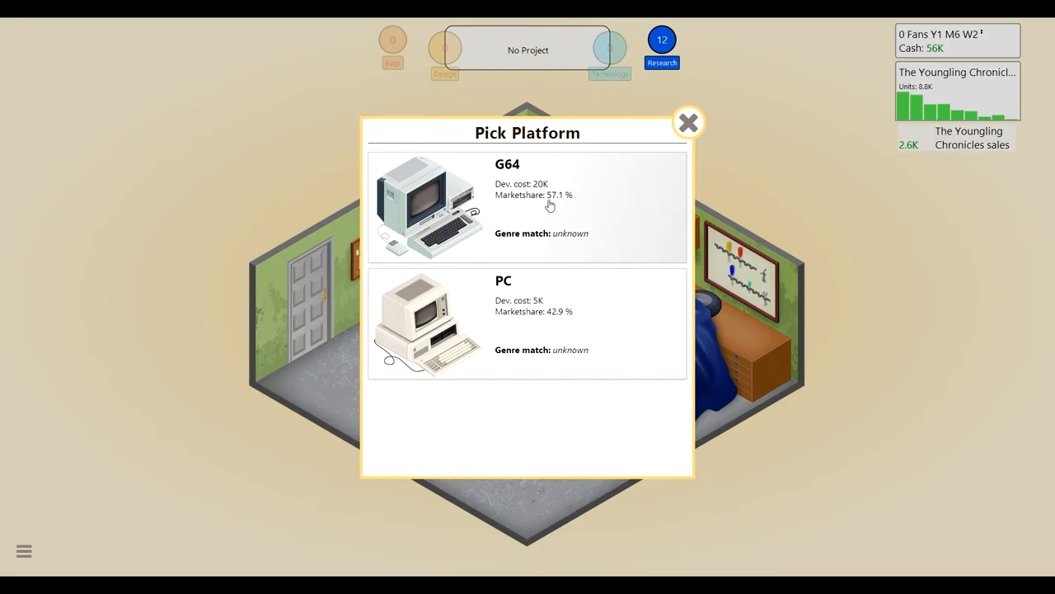
{"action": "mouse_move", "coordinate": [662, 224]}
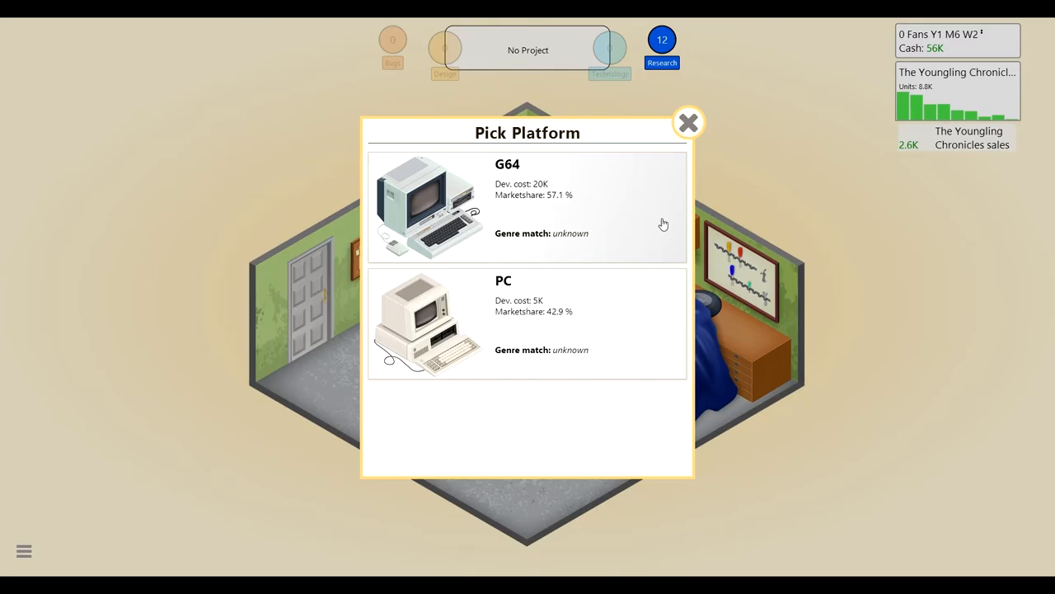
{"action": "left_click", "coordinate": [503, 321]}
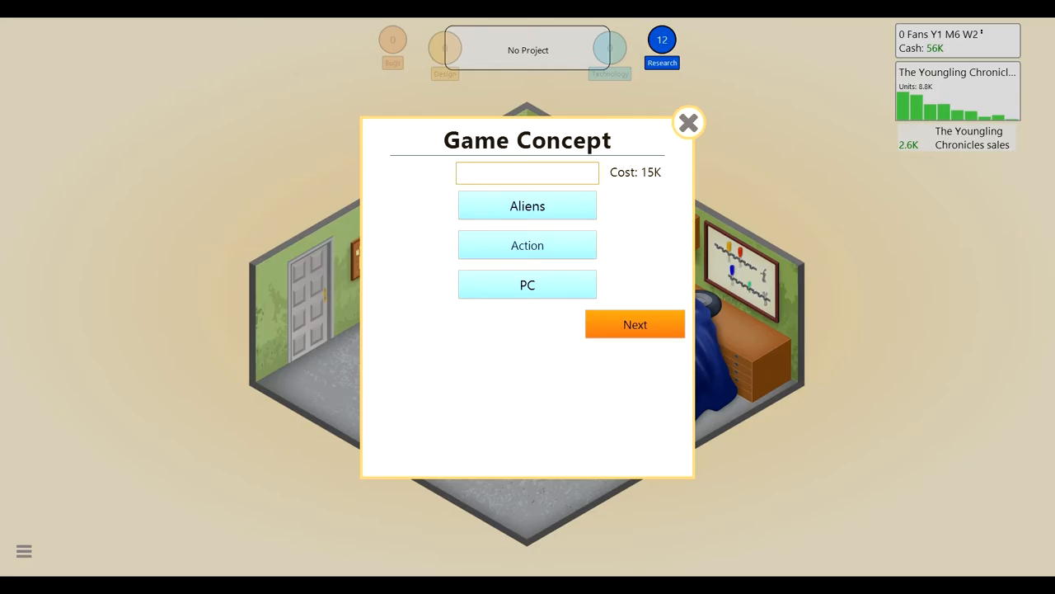
- Title it 'The Attack Of The Zogorons', keep 2D Graphics V1 and start development
{"action": "type", "text": "The Attack"}
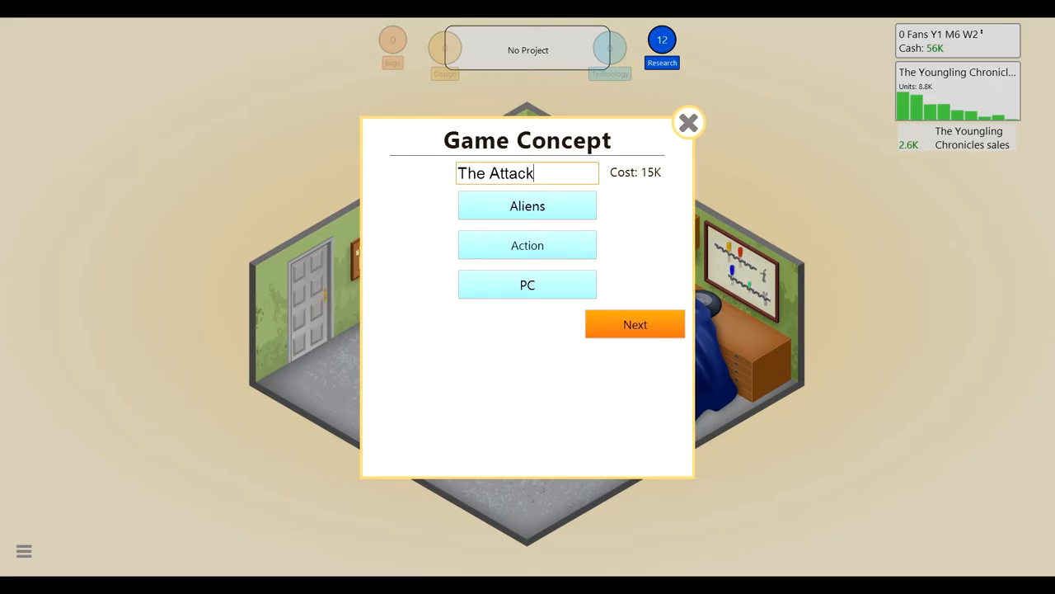
{"action": "type", "text": "Of"}
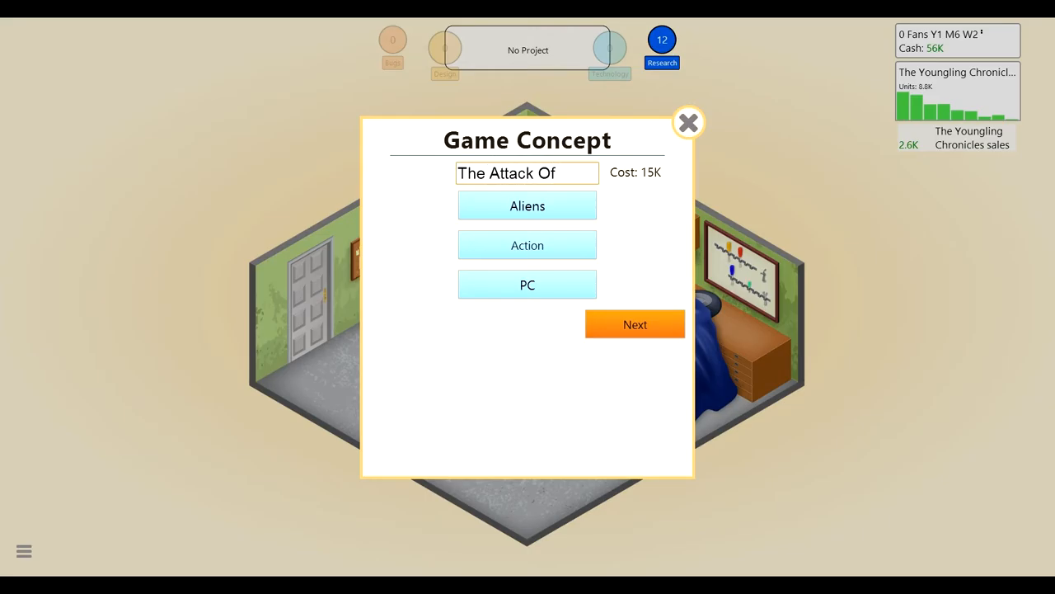
{"action": "type", "text": "The Z"}
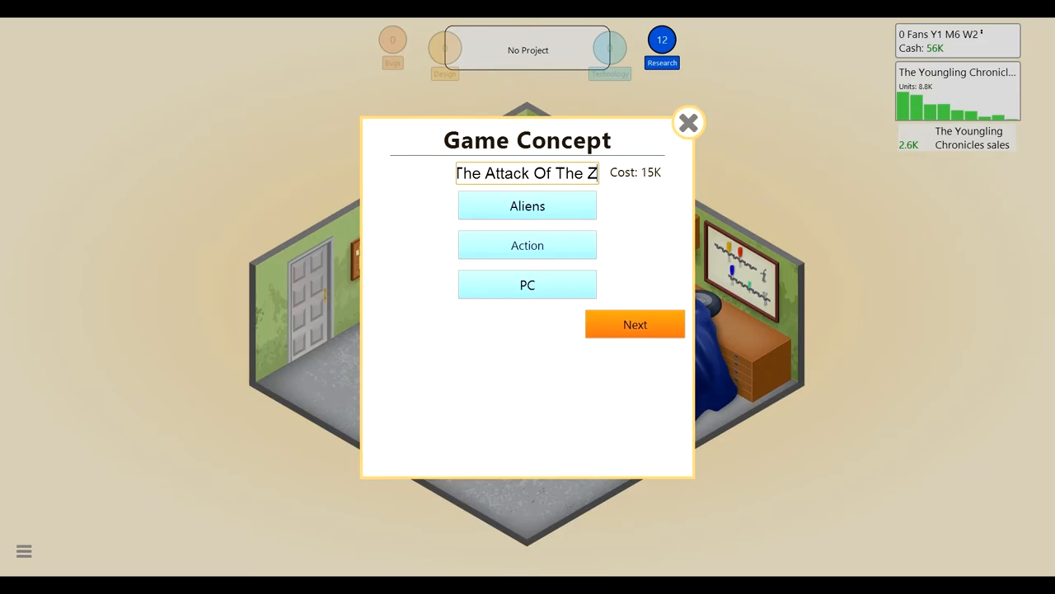
{"action": "type", "text": "ogorons"}
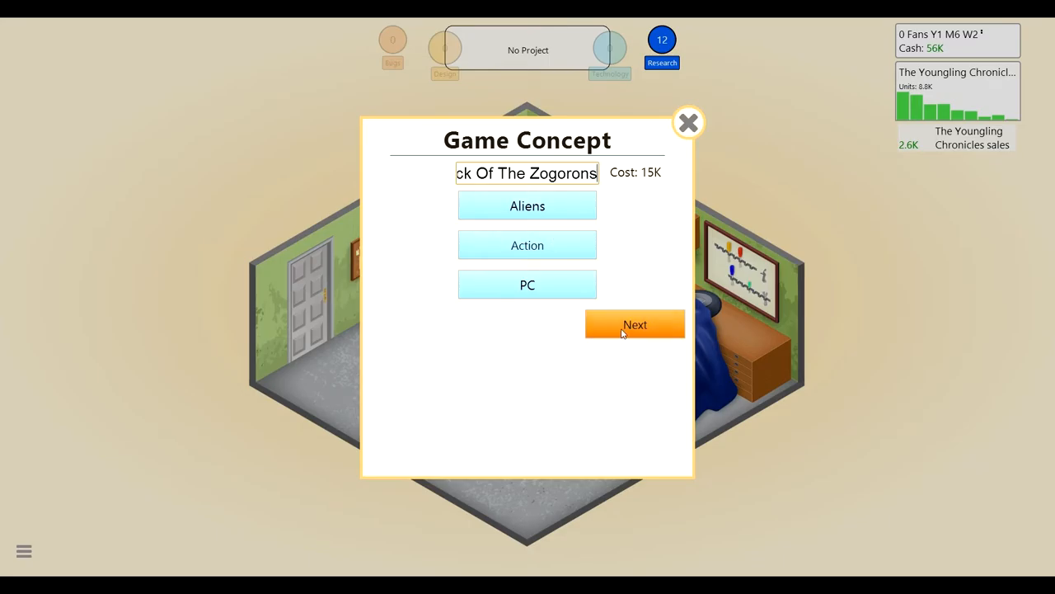
{"action": "left_click", "coordinate": [635, 323]}
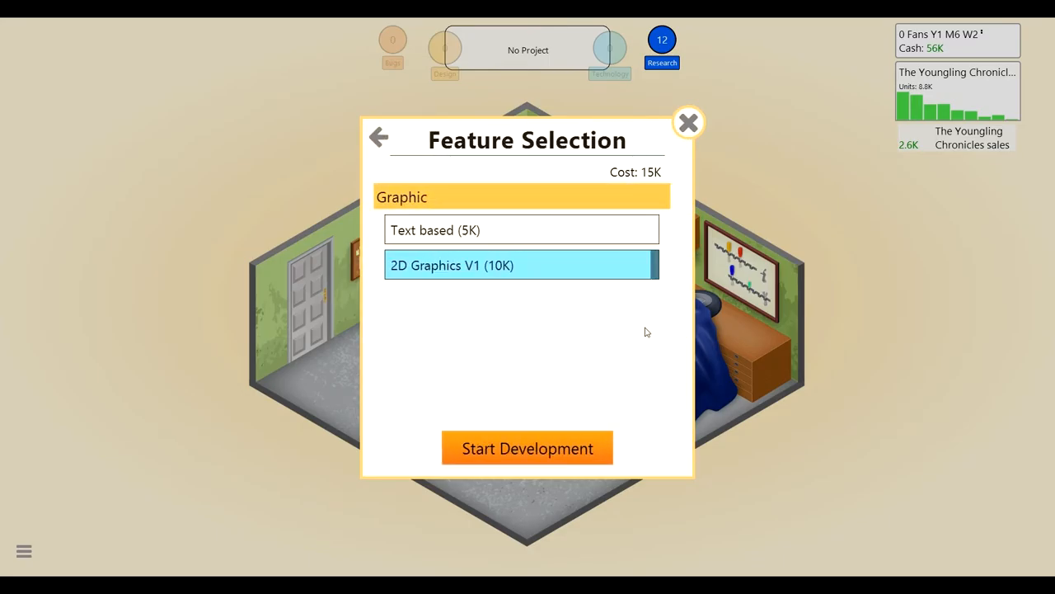
{"action": "mouse_move", "coordinate": [590, 237]}
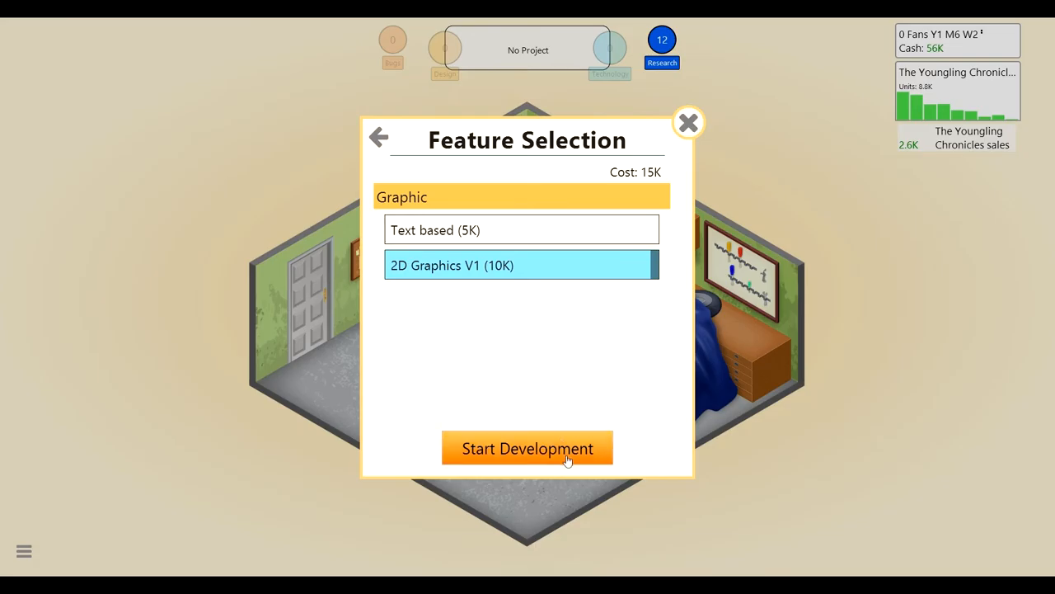
{"action": "left_click", "coordinate": [528, 448]}
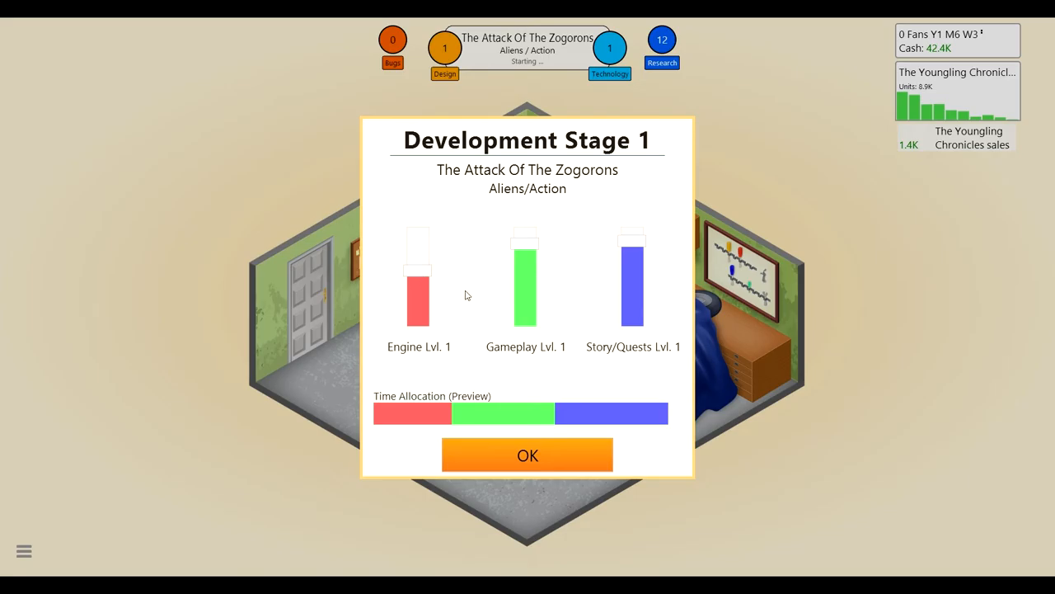
{"action": "mouse_move", "coordinate": [633, 214]}
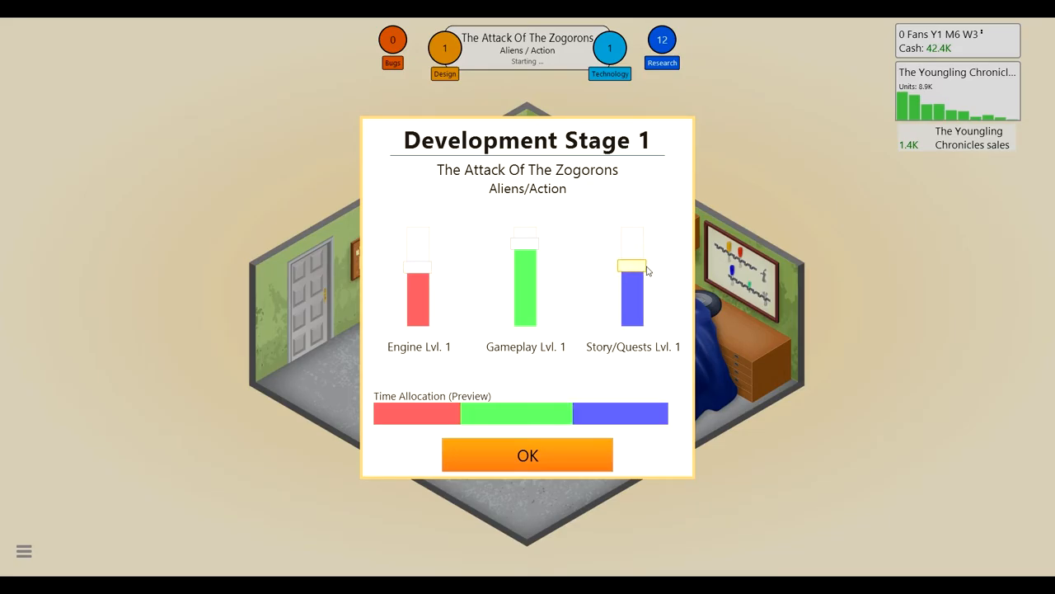
- Confirm the Development Stage 1 allocation for The Attack Of The Zogorons
{"action": "left_click", "coordinate": [528, 455]}
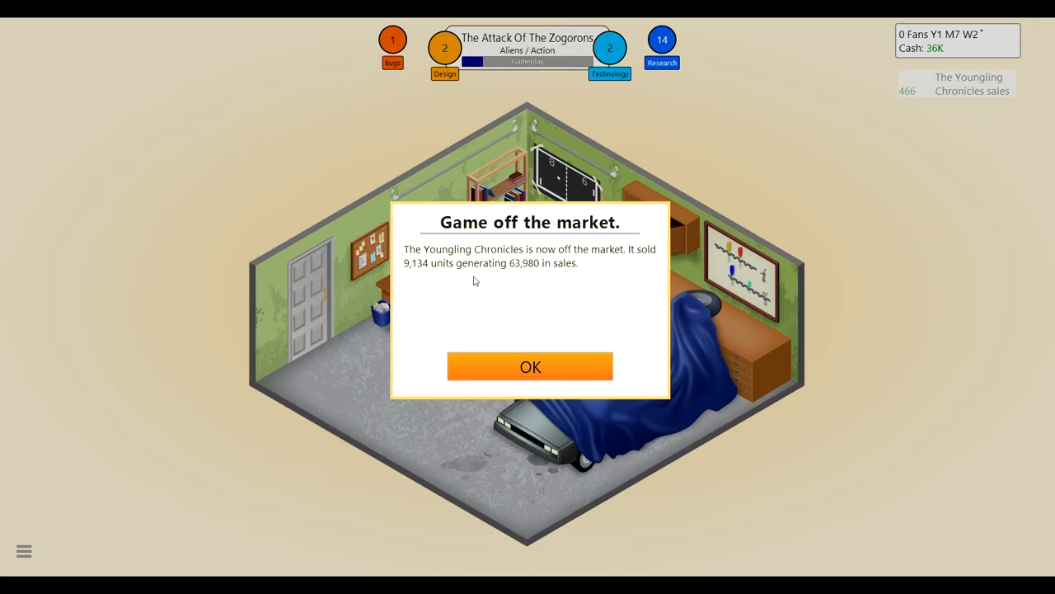
{"action": "mouse_move", "coordinate": [514, 274]}
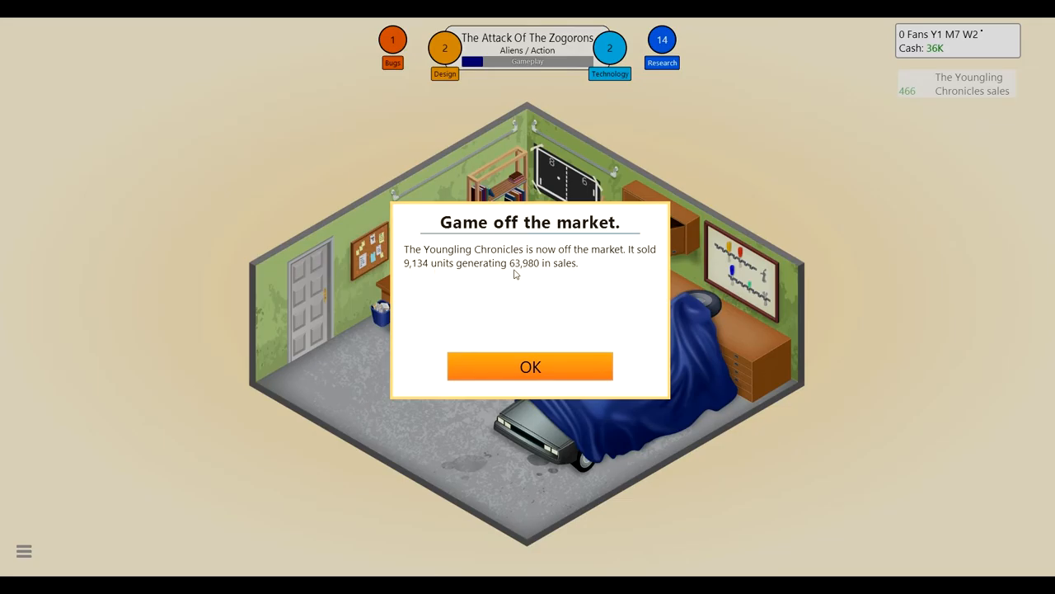
{"action": "mouse_move", "coordinate": [528, 270]}
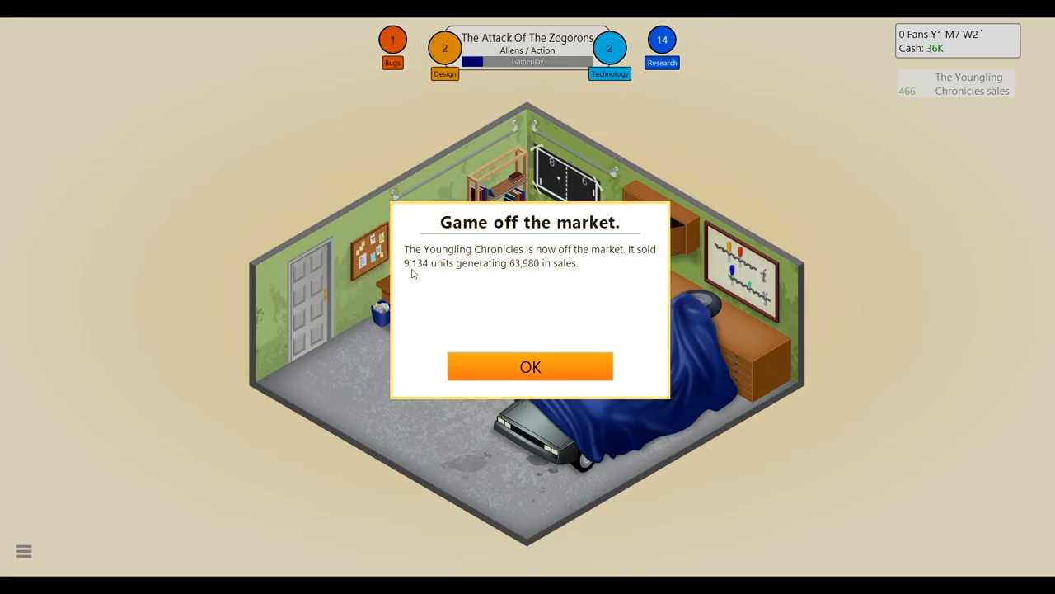
- Acknowledge the off-the-market sales notice and both G64 industry news messages
{"action": "left_click", "coordinate": [531, 366]}
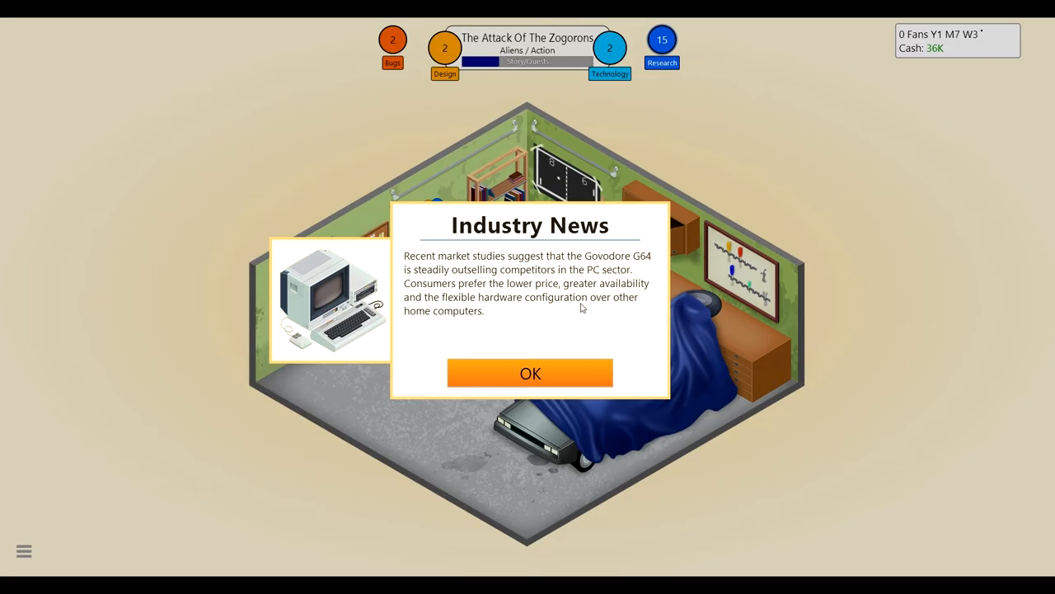
{"action": "mouse_move", "coordinate": [580, 313]}
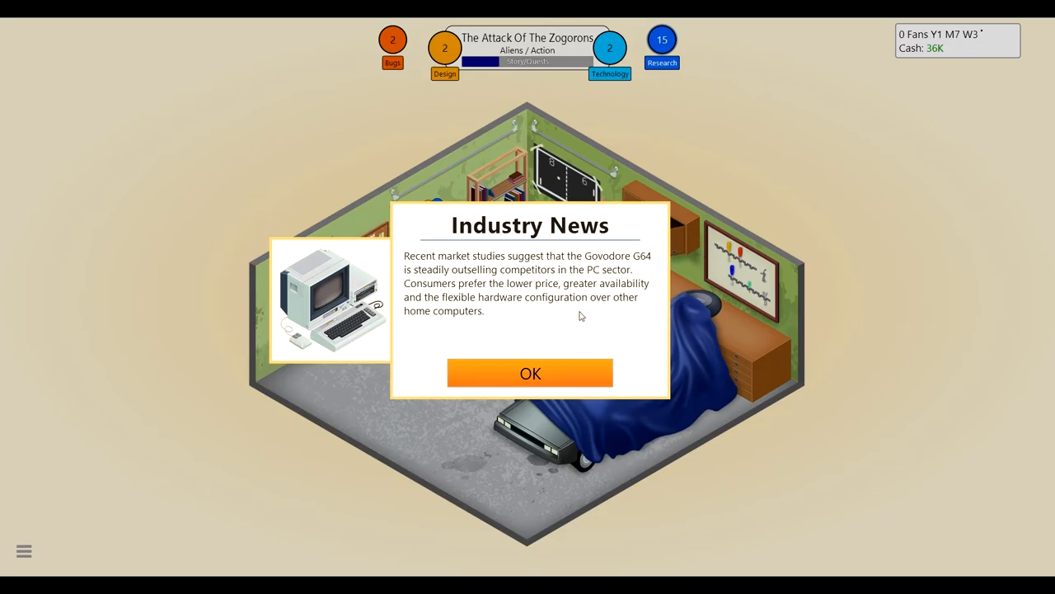
{"action": "left_click", "coordinate": [531, 373]}
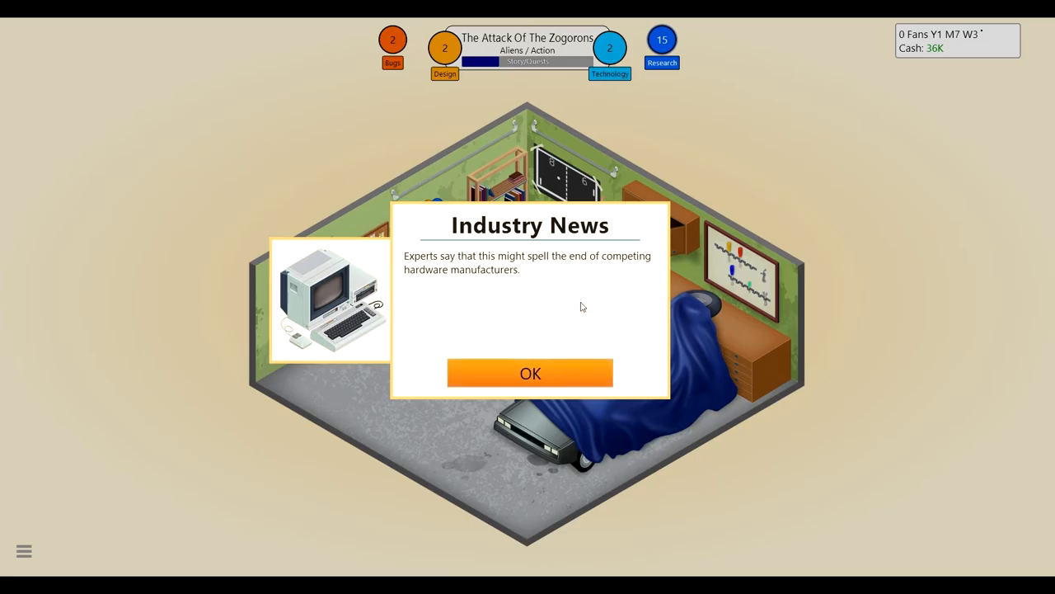
{"action": "left_click", "coordinate": [531, 372]}
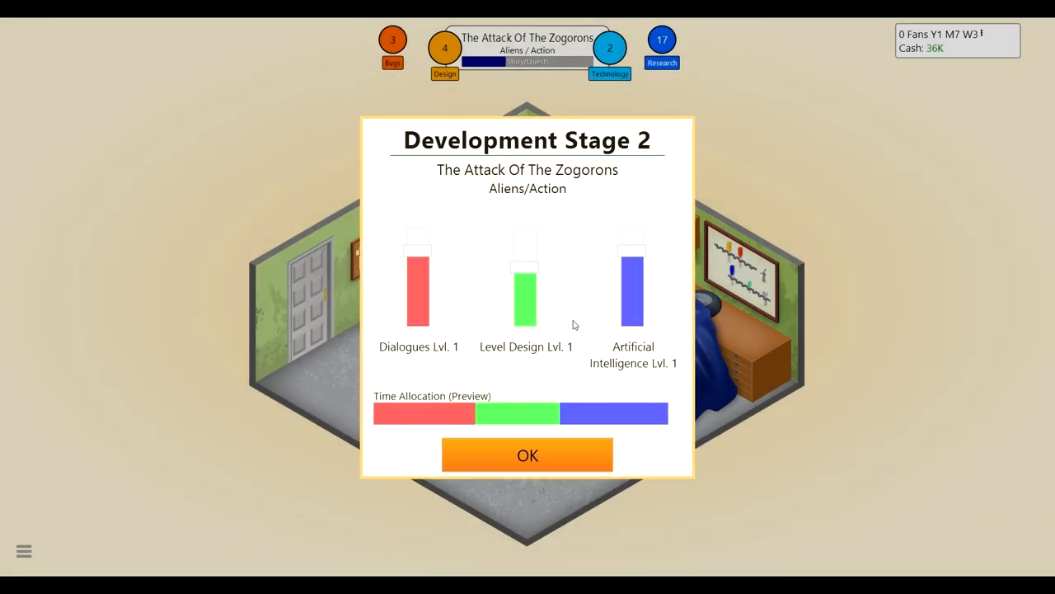
{"action": "mouse_move", "coordinate": [538, 260]}
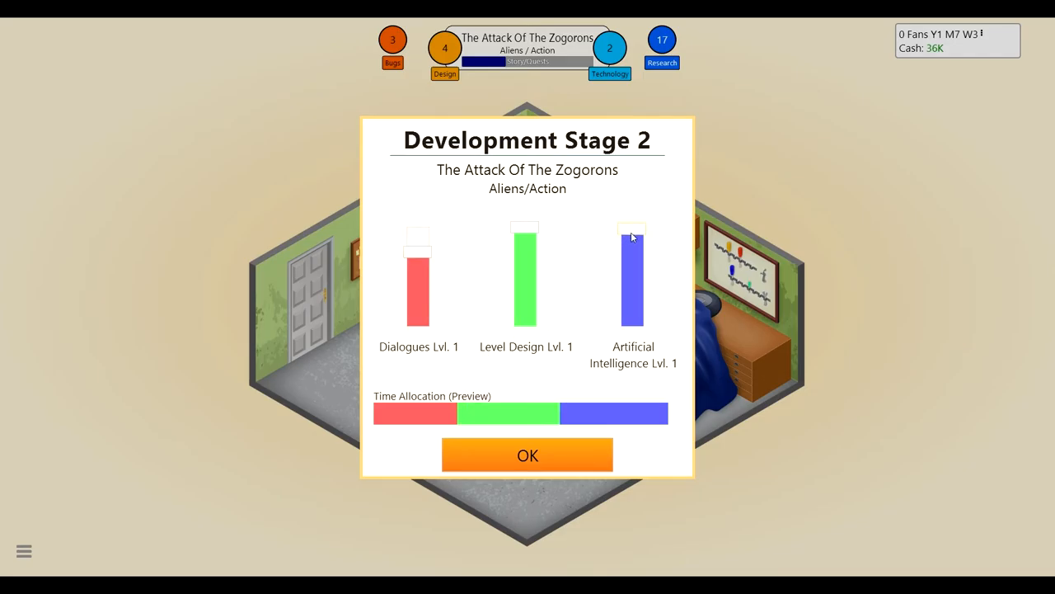
- Confirm stages 2 and 3 and finish development of The Attack Of The Zogorons
{"action": "left_click", "coordinate": [528, 455]}
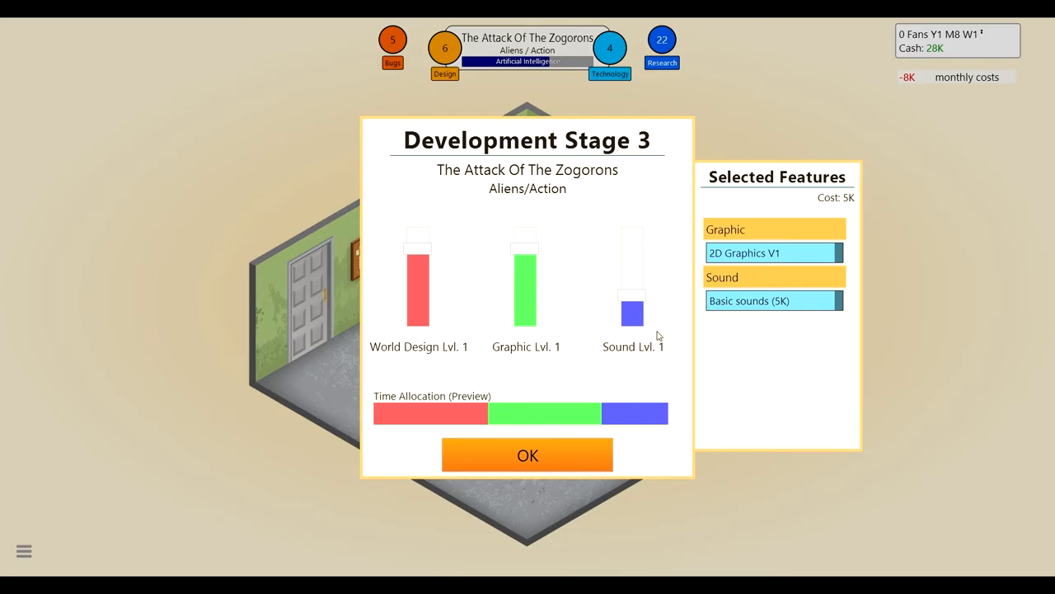
{"action": "mouse_move", "coordinate": [451, 277]}
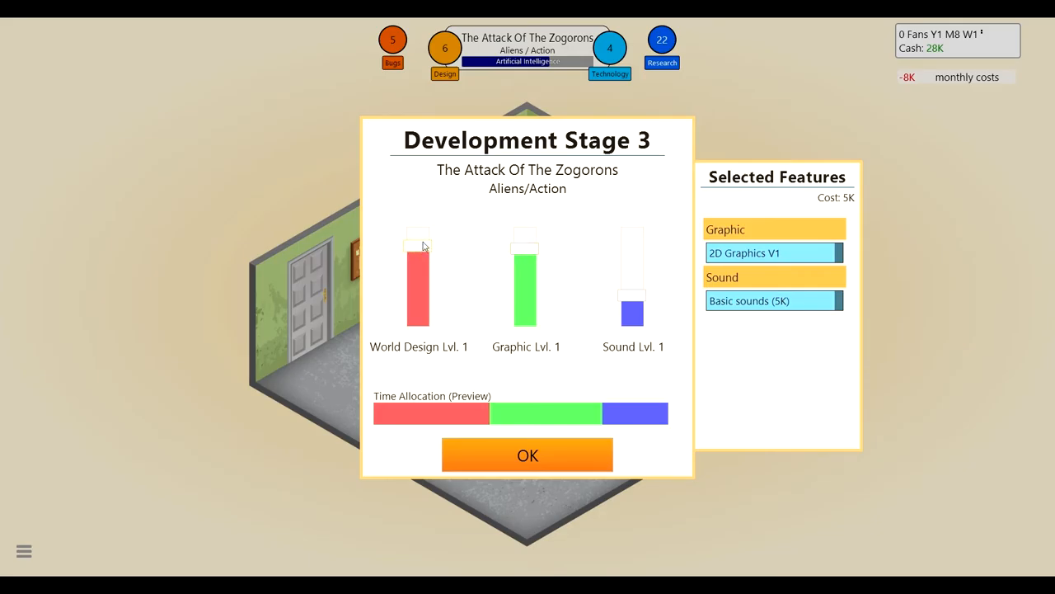
{"action": "left_click", "coordinate": [528, 455]}
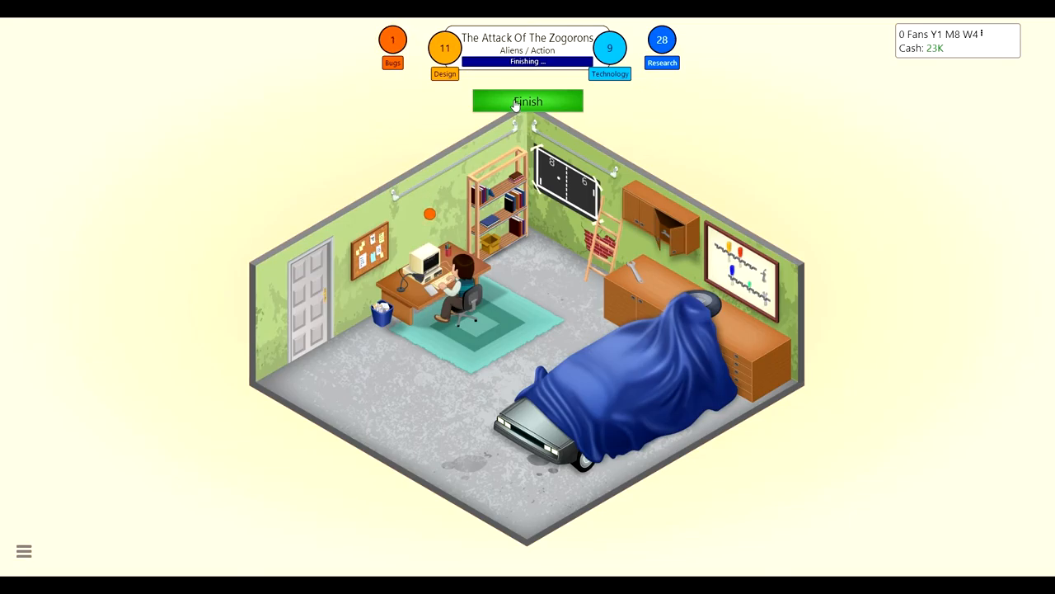
{"action": "left_click", "coordinate": [528, 100]}
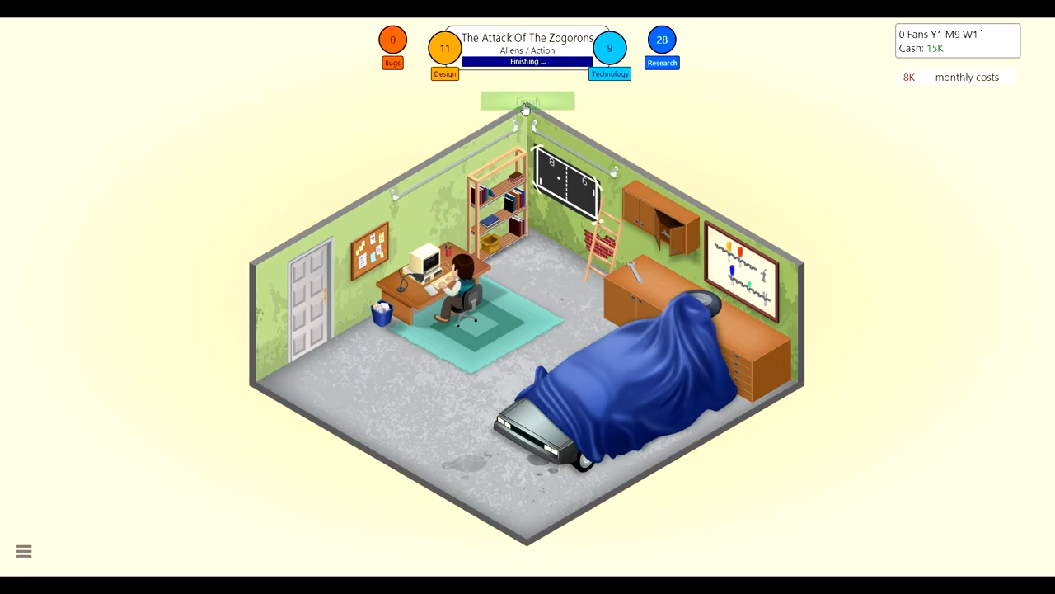
{"action": "left_click", "coordinate": [528, 101]}
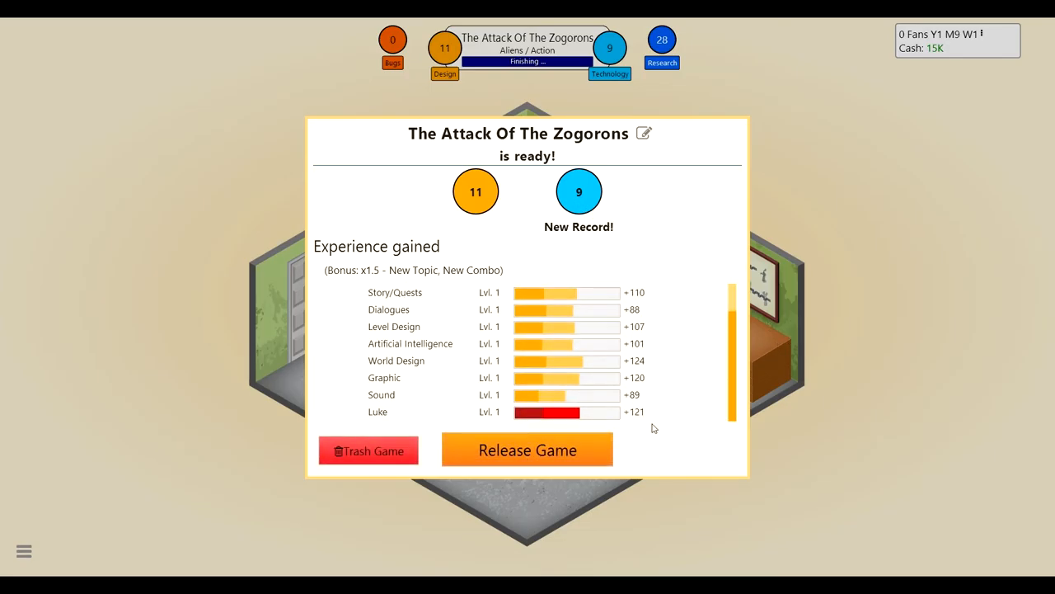
- Release The Attack Of The Zogorons and read its review scores of 4, 5, 3 and 4
{"action": "left_click", "coordinate": [527, 448]}
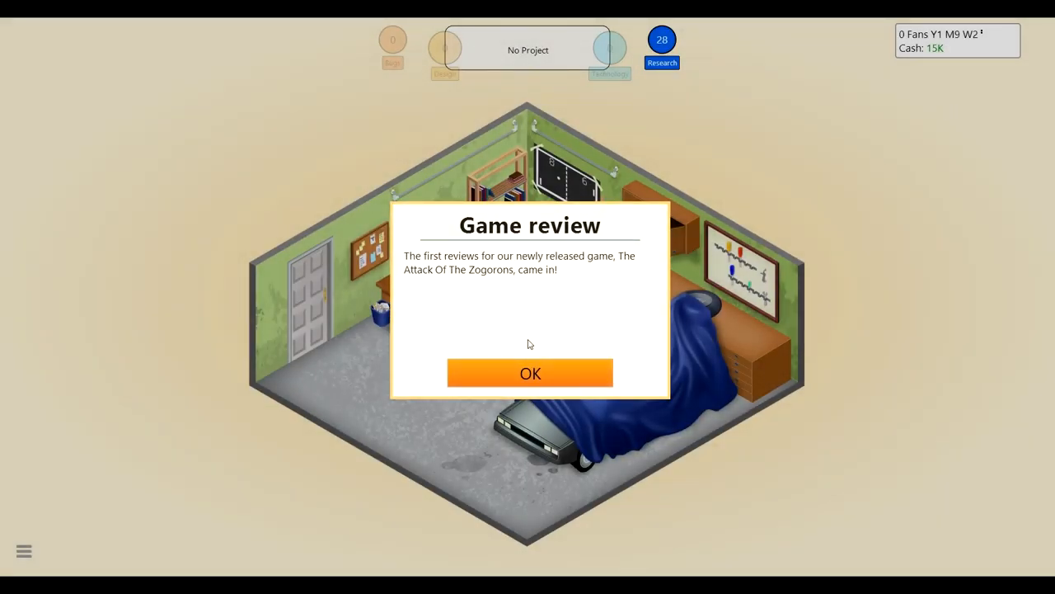
{"action": "left_click", "coordinate": [531, 372]}
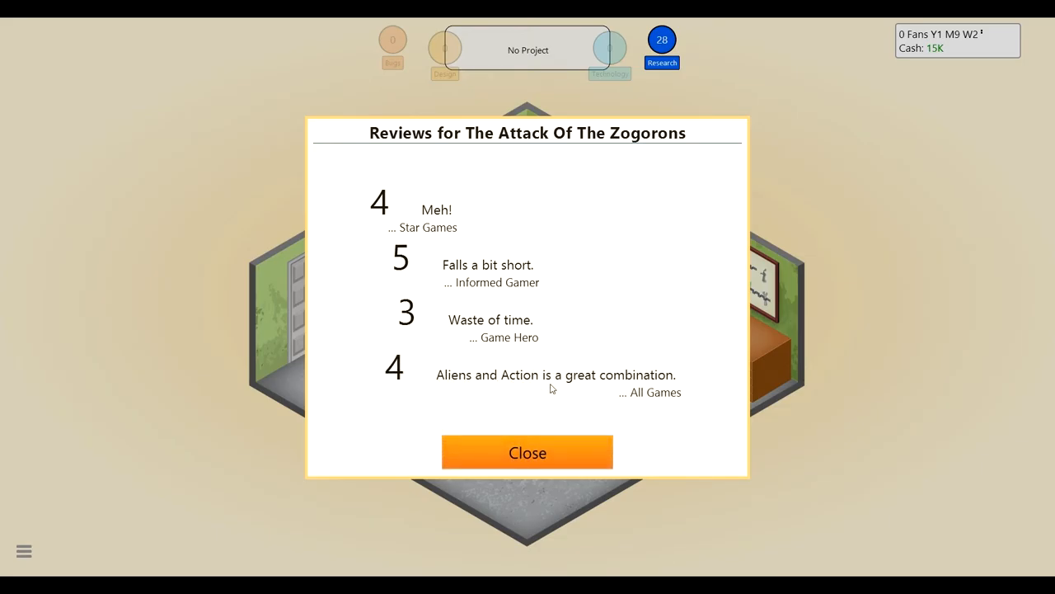
{"action": "left_click", "coordinate": [528, 452]}
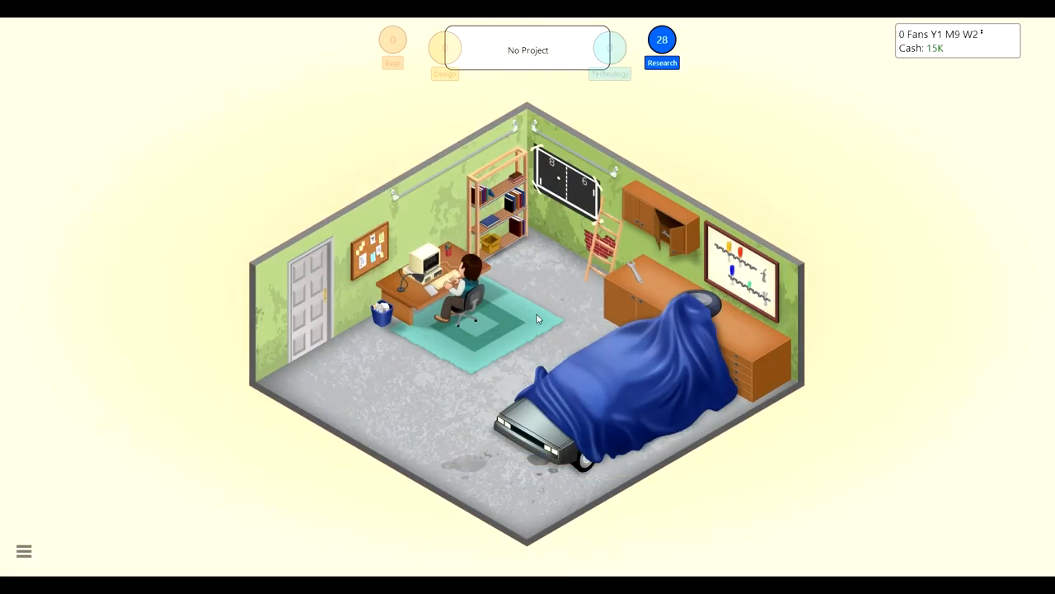
{"action": "mouse_move", "coordinate": [586, 282]}
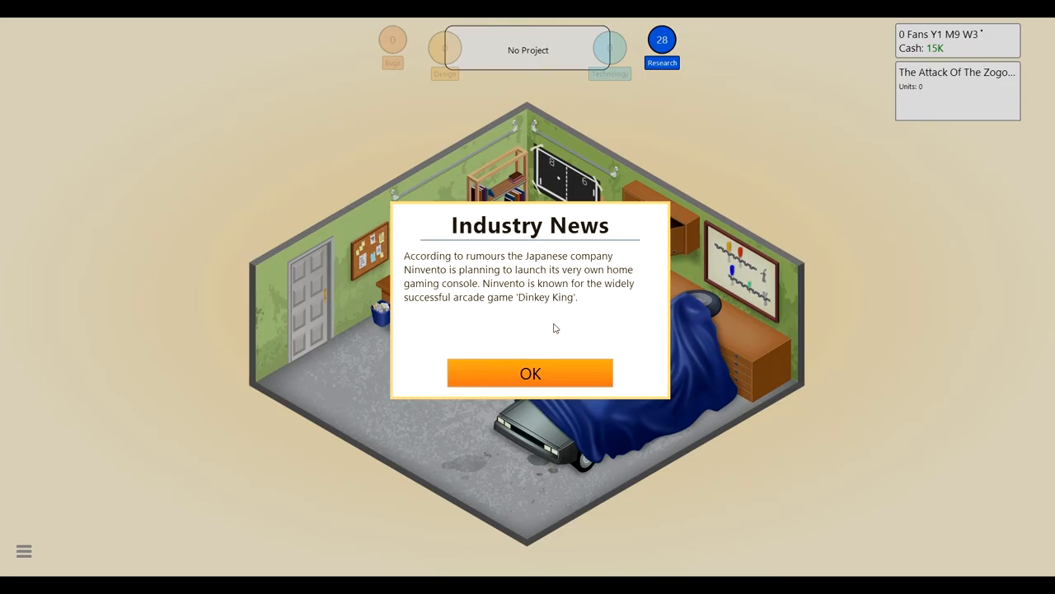
- Dismiss both console rumour news items and the post-release game report
{"action": "left_click", "coordinate": [531, 373]}
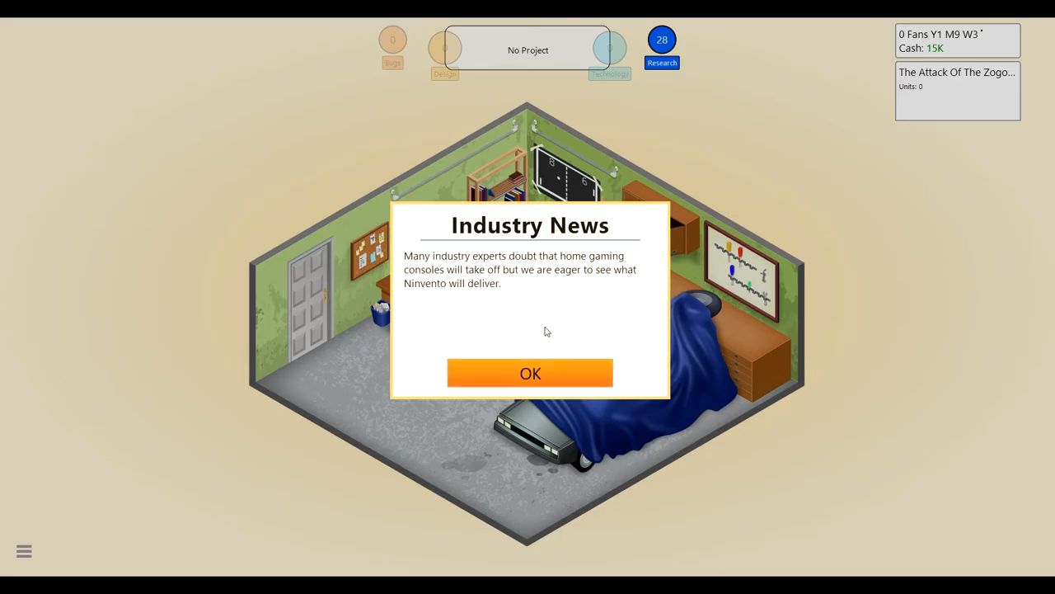
{"action": "mouse_move", "coordinate": [535, 297]}
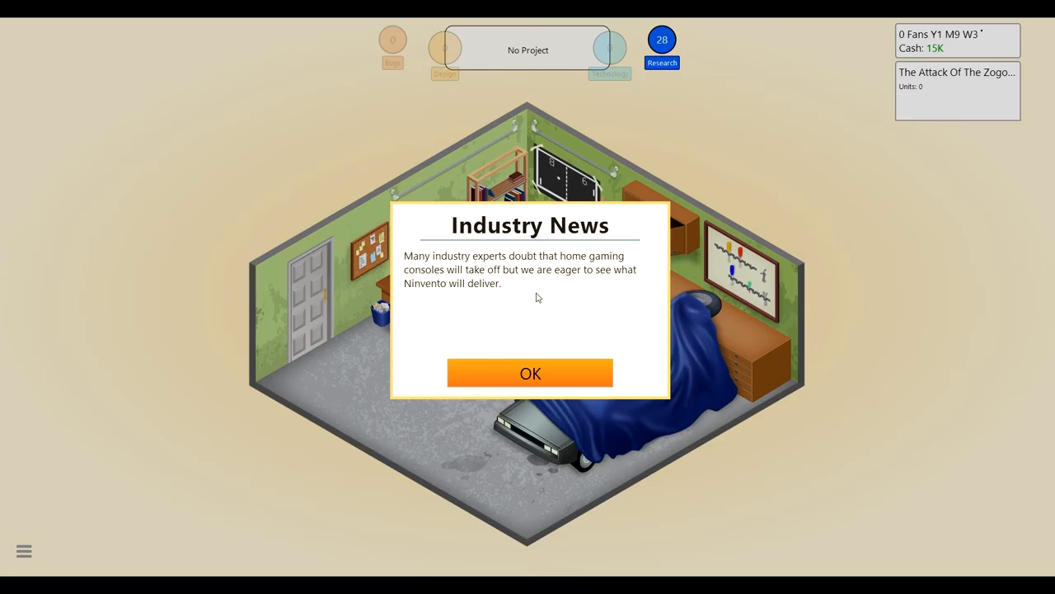
{"action": "left_click", "coordinate": [531, 372]}
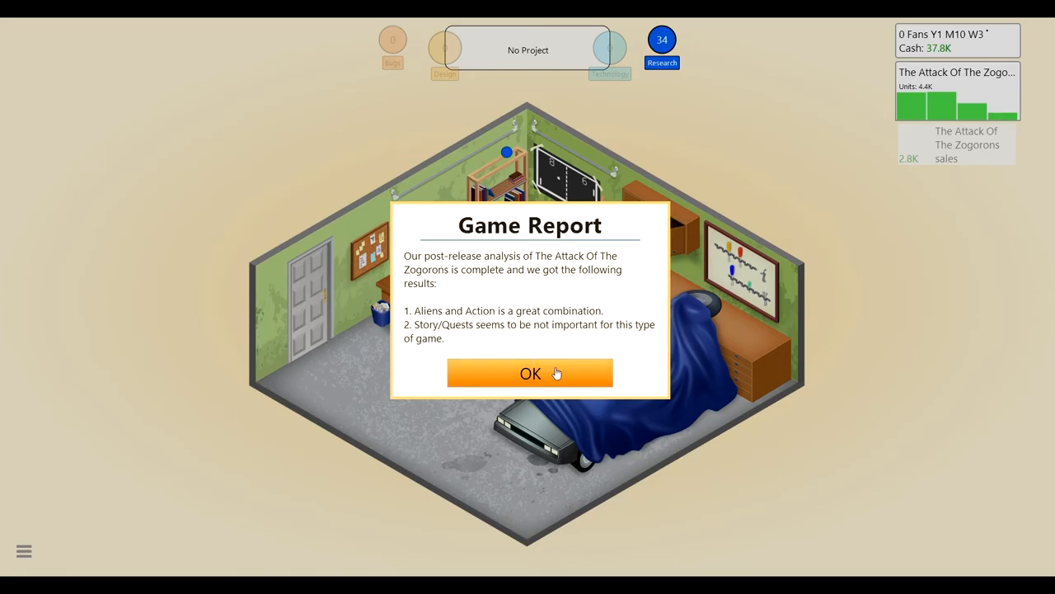
{"action": "left_click", "coordinate": [531, 373]}
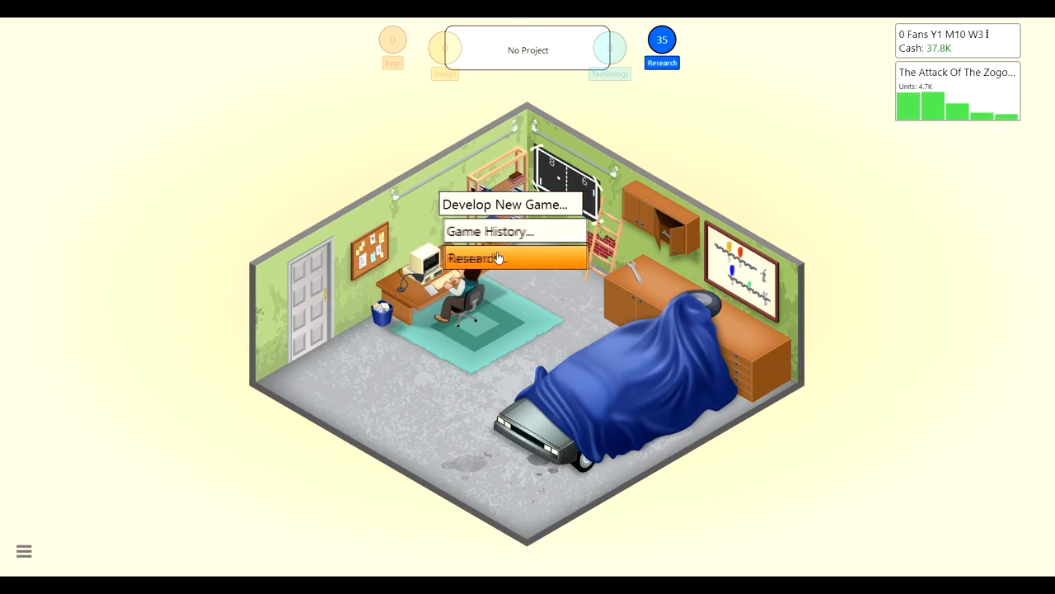
- Look at research, then start a new School/Strategy concept for the G64
{"action": "left_click", "coordinate": [476, 257]}
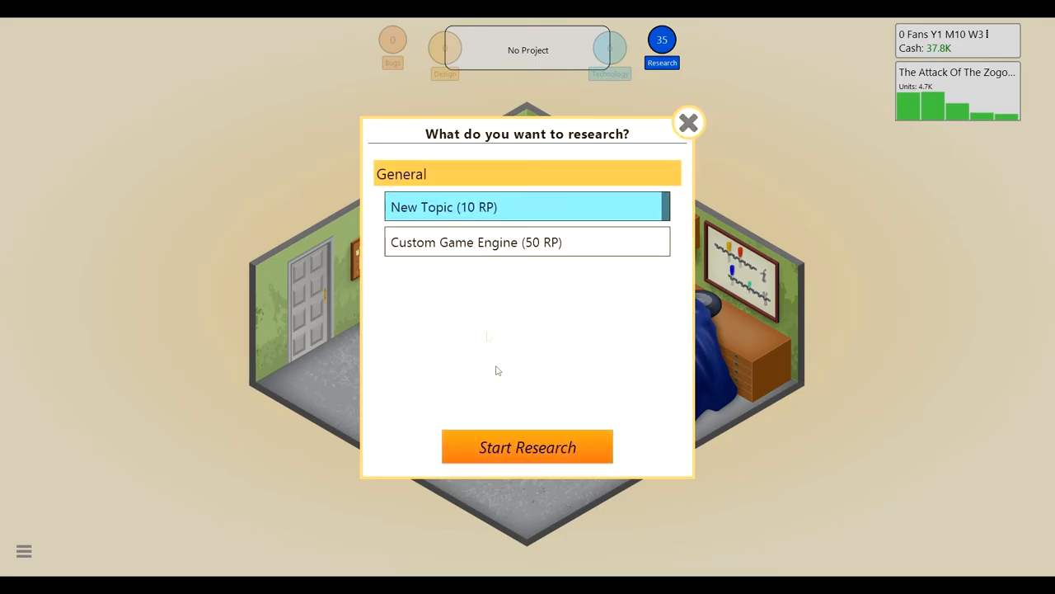
{"action": "left_click", "coordinate": [690, 122]}
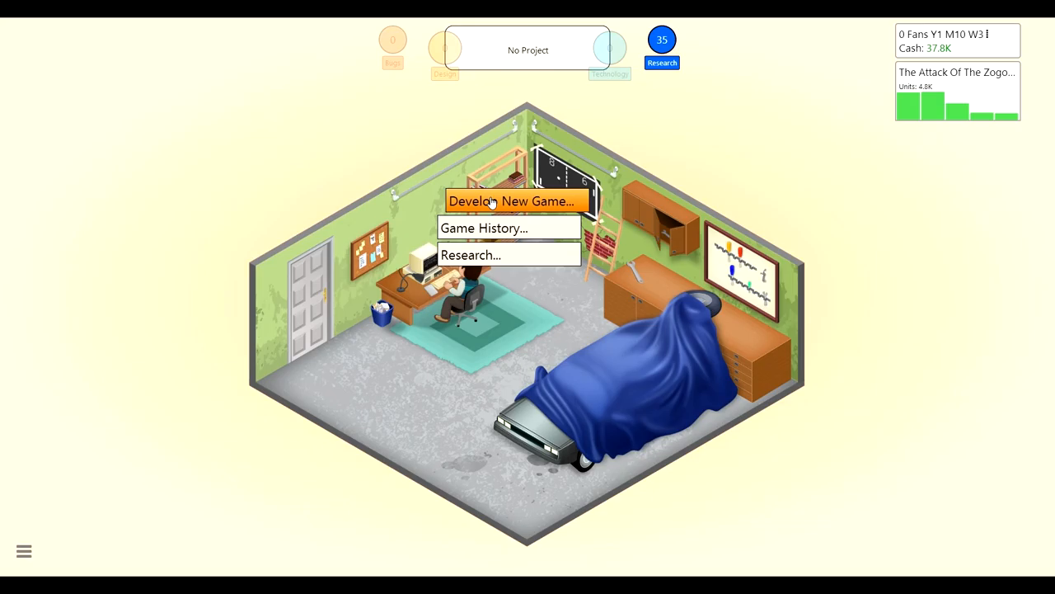
{"action": "left_click", "coordinate": [511, 201]}
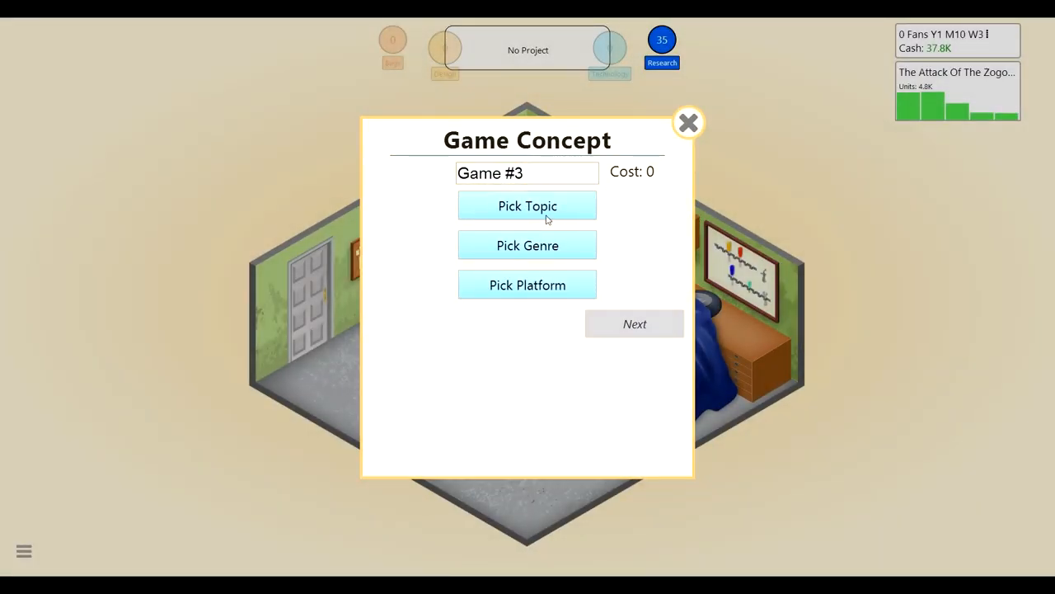
{"action": "left_click", "coordinate": [527, 204]}
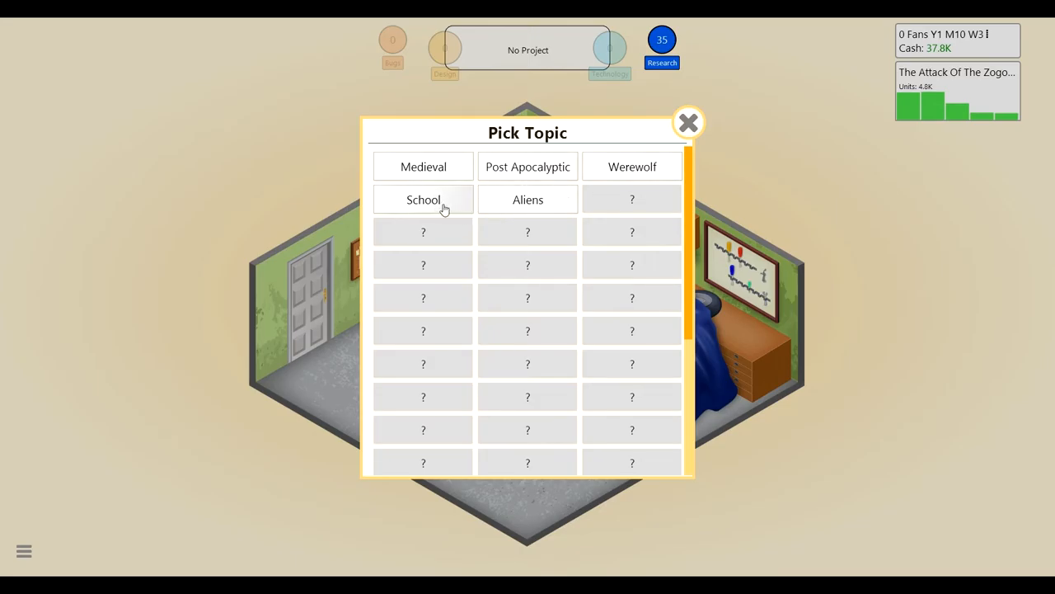
{"action": "left_click", "coordinate": [422, 200]}
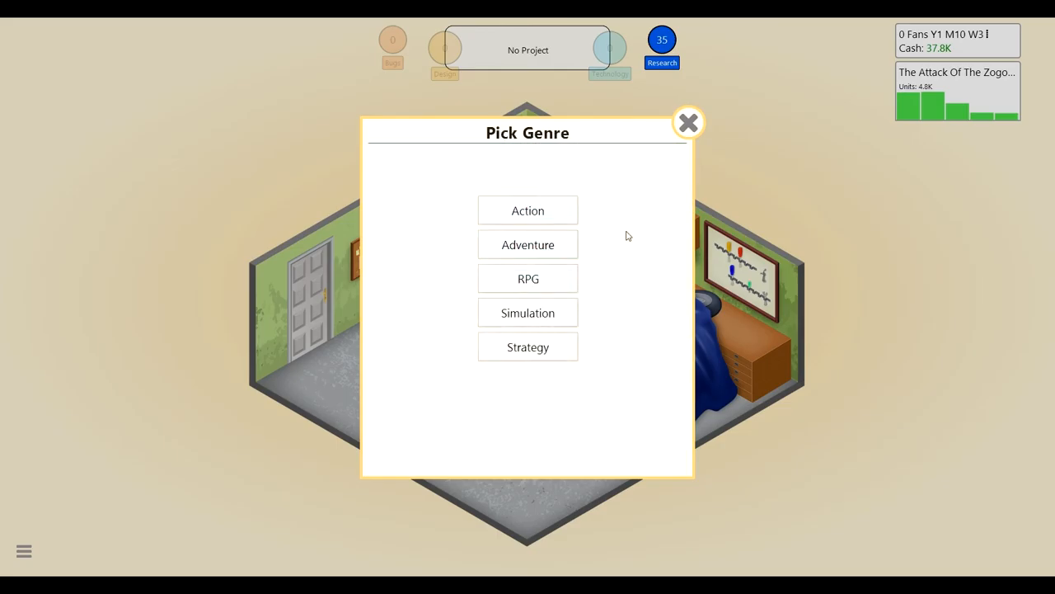
{"action": "mouse_move", "coordinate": [527, 346]}
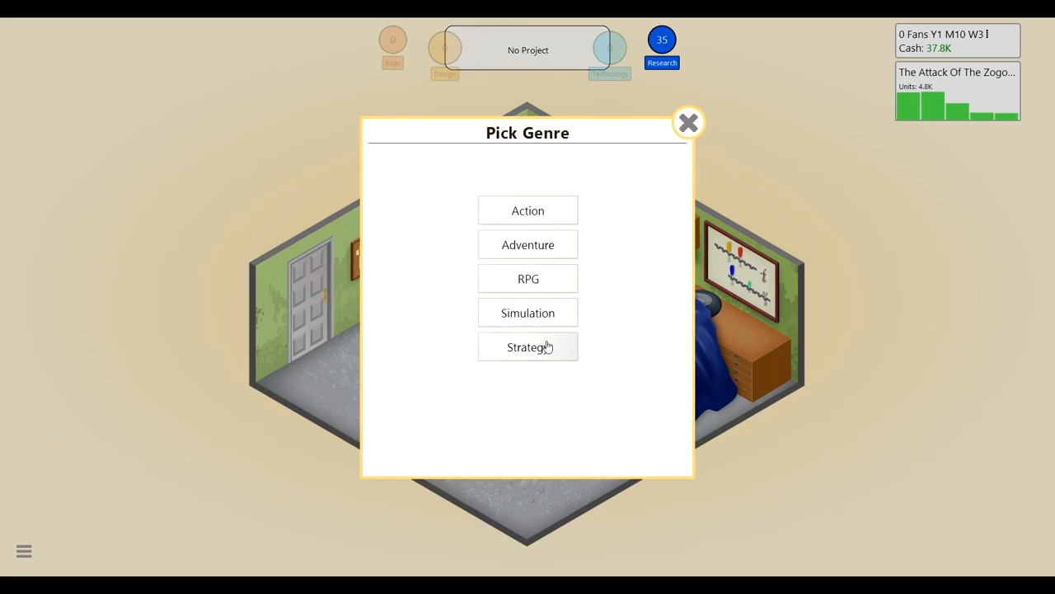
{"action": "left_click", "coordinate": [528, 346]}
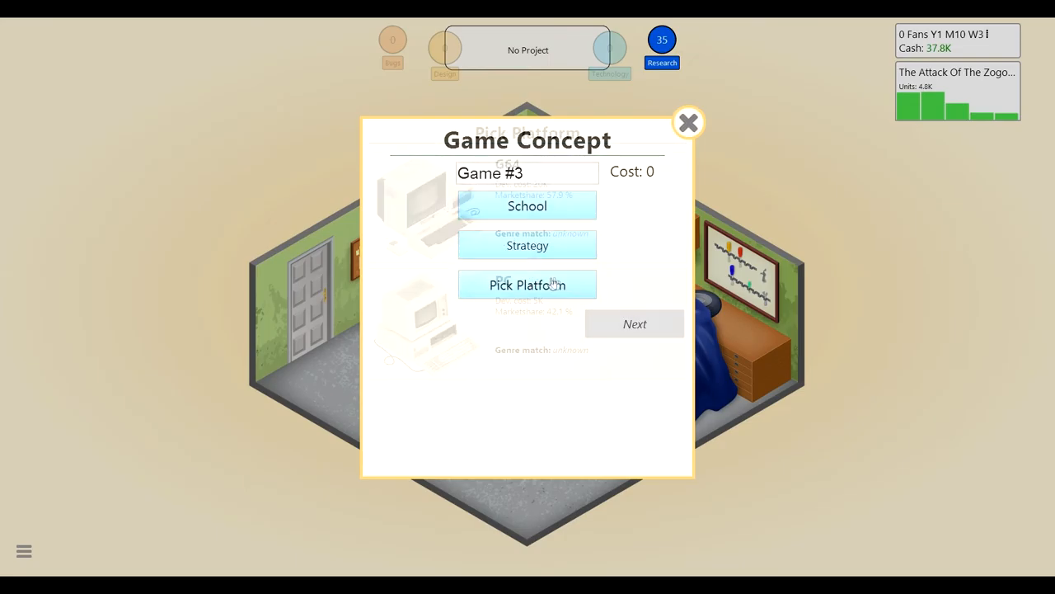
{"action": "left_click", "coordinate": [527, 284]}
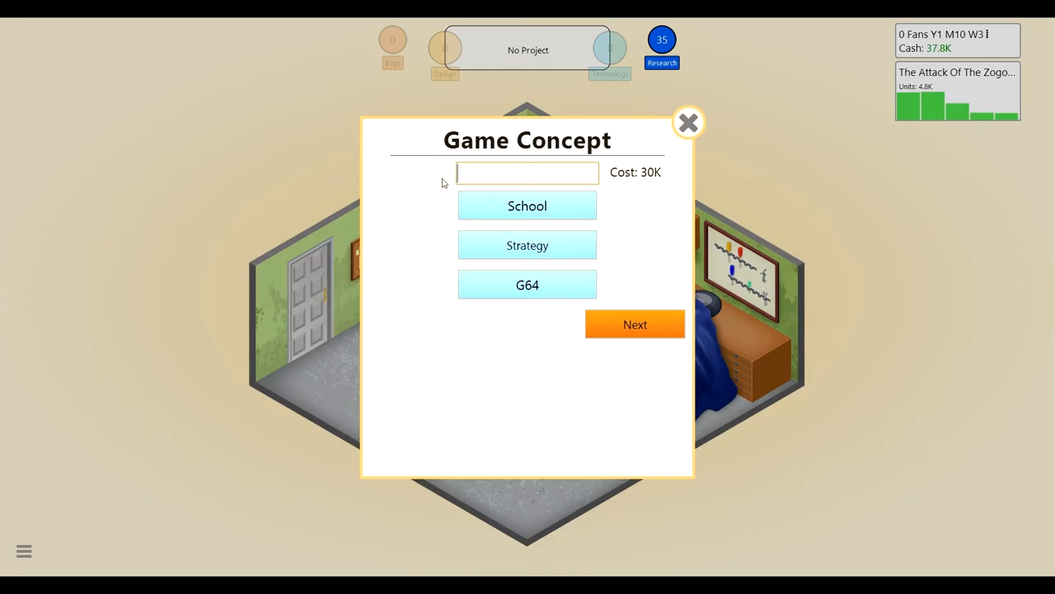
- Name the concept Learning 123ABC and choose text-based graphics
{"action": "type", "text": "Learn"}
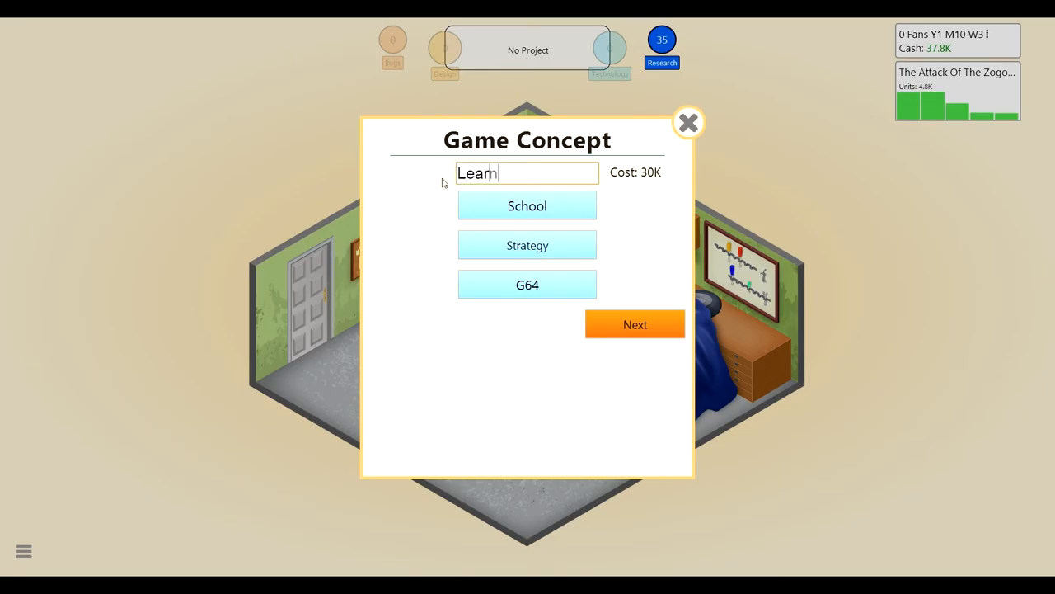
{"action": "type", "text": "ing"}
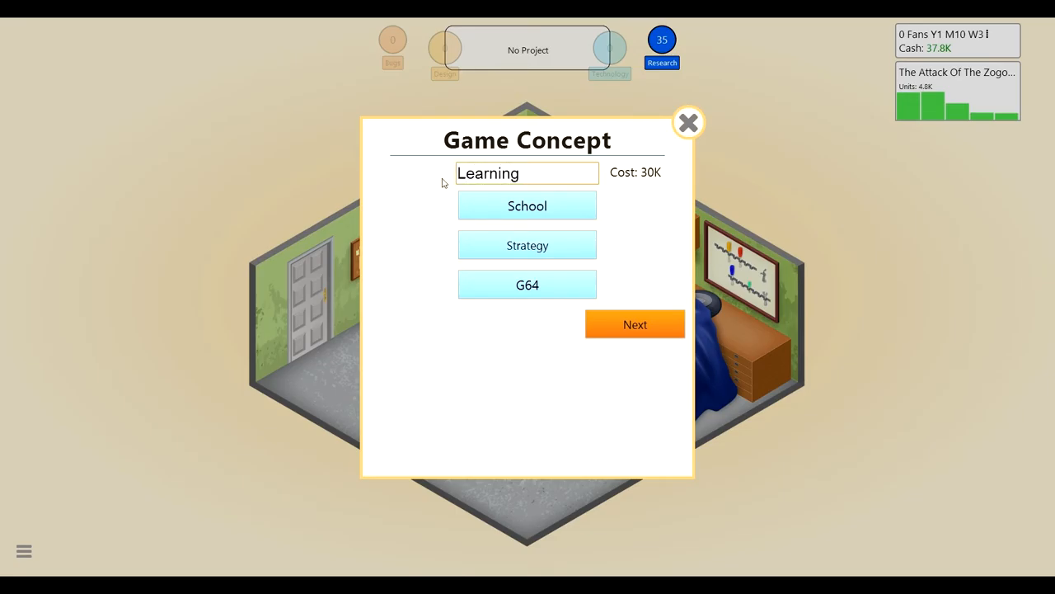
{"action": "type", "text": "123"}
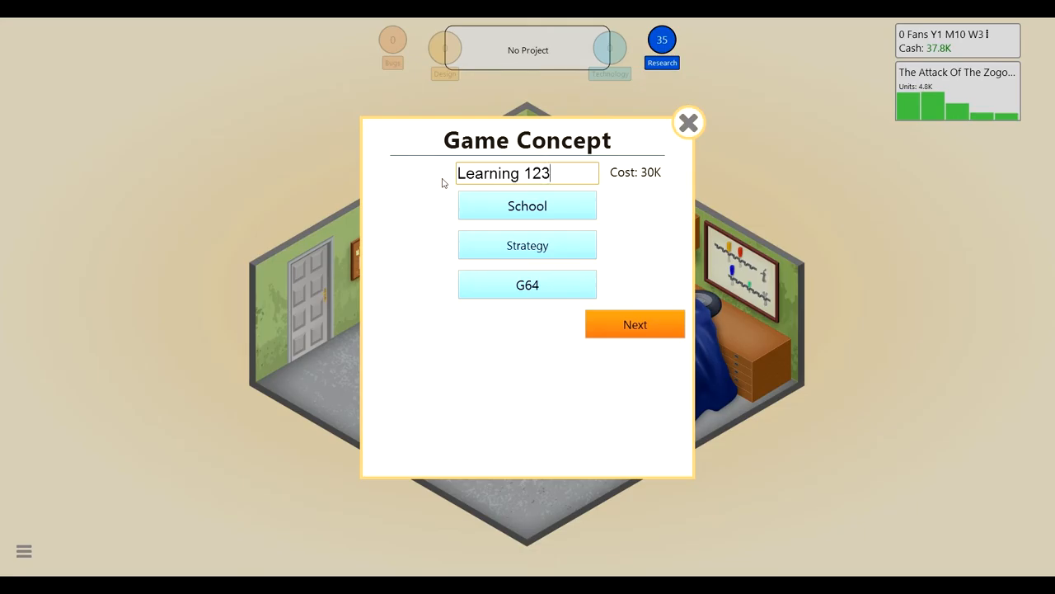
{"action": "type", "text": "ABC"}
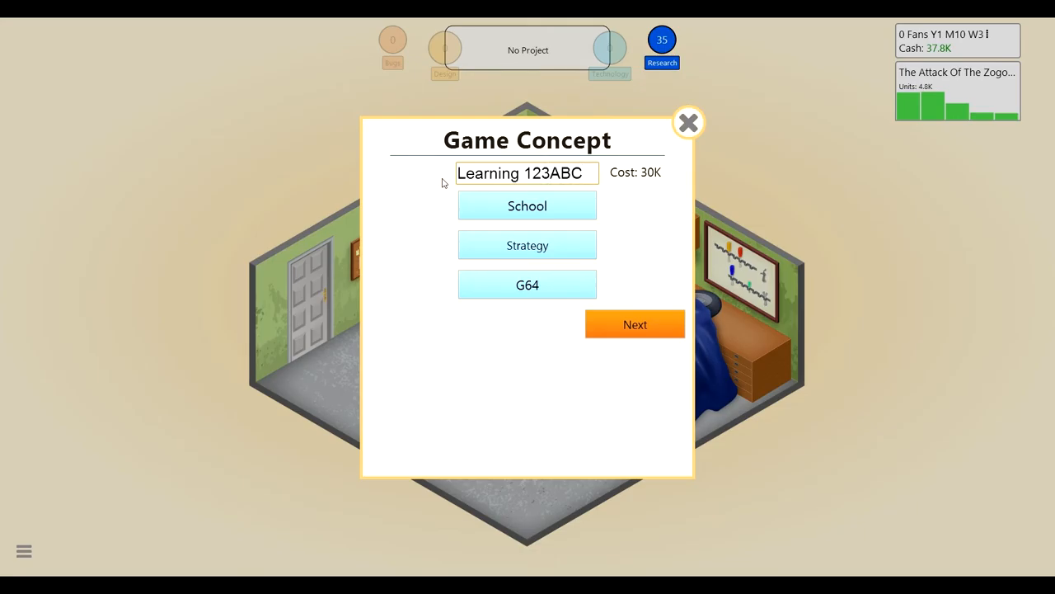
{"action": "left_click", "coordinate": [634, 324]}
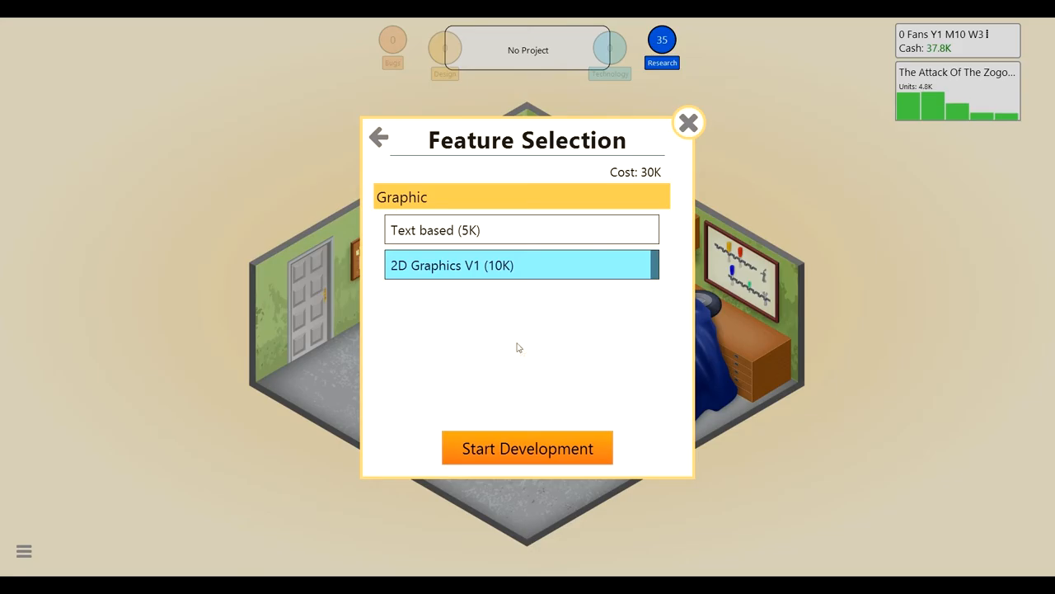
{"action": "left_click", "coordinate": [521, 230]}
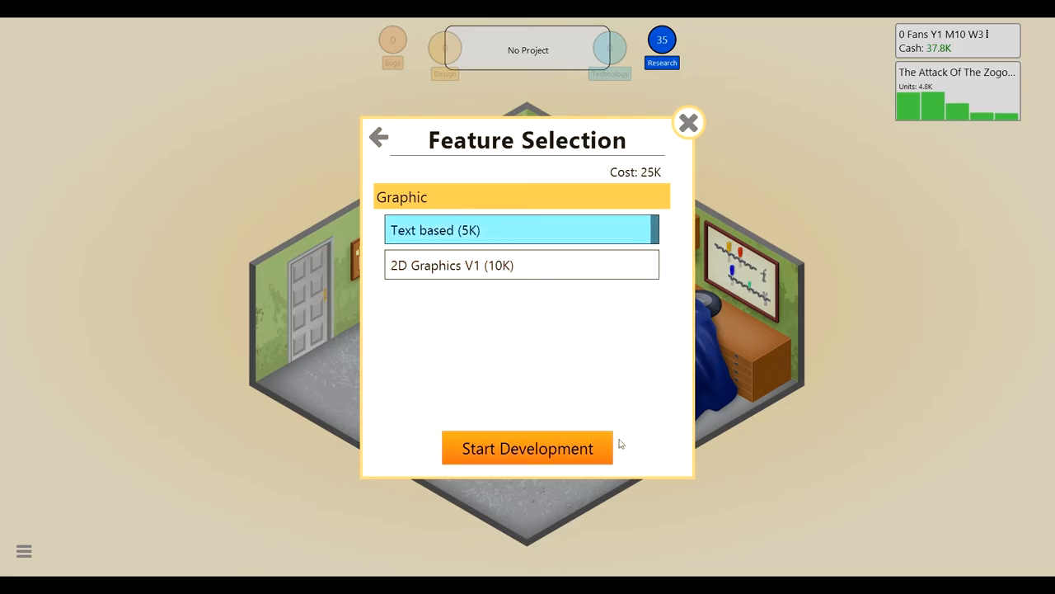
- Develop Learning 123ABC through stages 1-3, dismissing the TES console announcement
{"action": "left_click", "coordinate": [528, 449]}
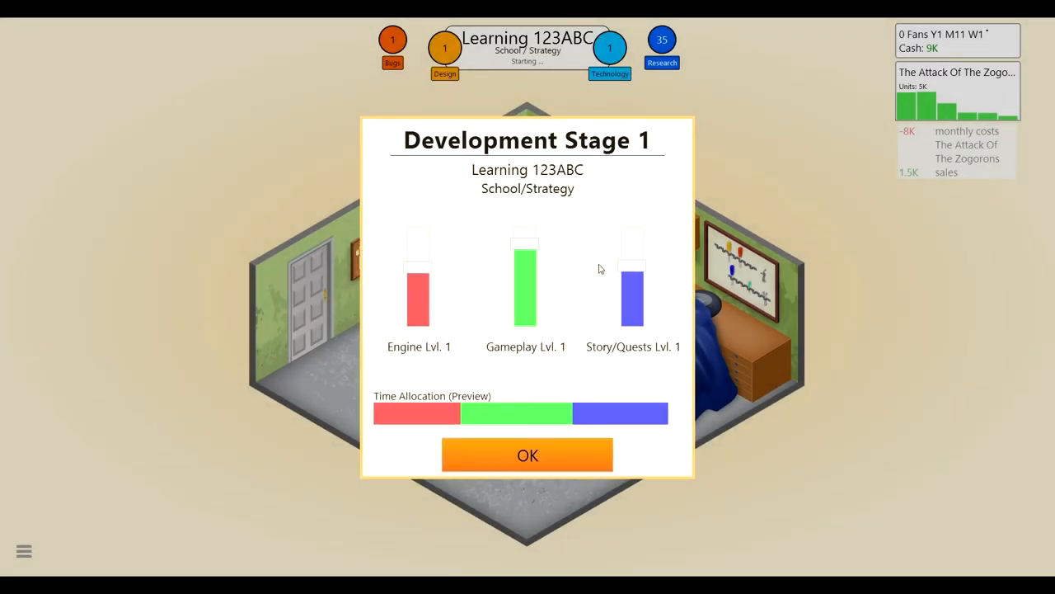
{"action": "mouse_move", "coordinate": [613, 273]}
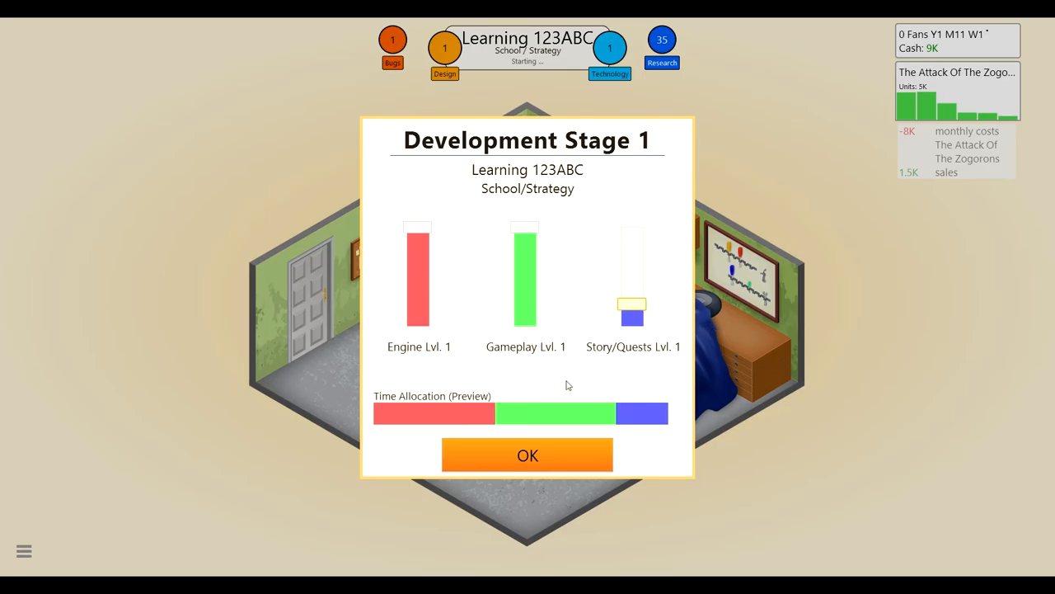
{"action": "left_click", "coordinate": [528, 456]}
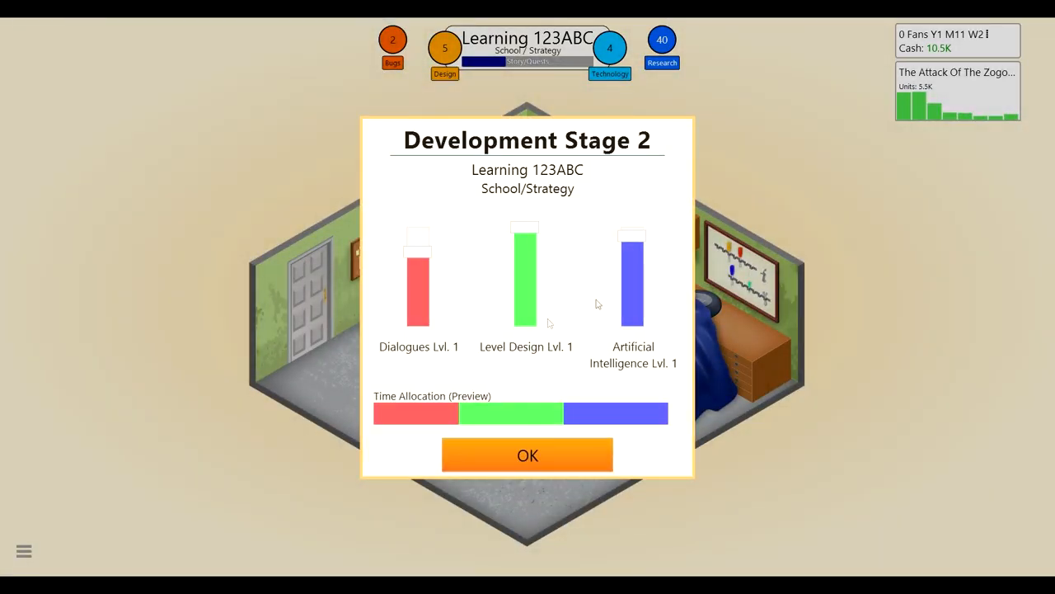
{"action": "mouse_move", "coordinate": [988, 20]}
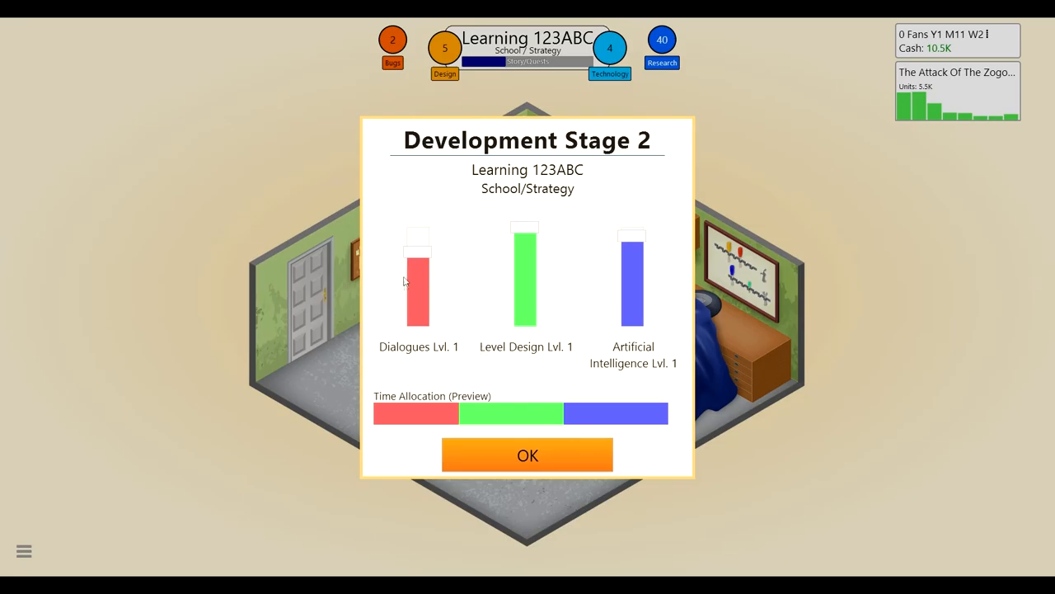
{"action": "mouse_move", "coordinate": [439, 273]}
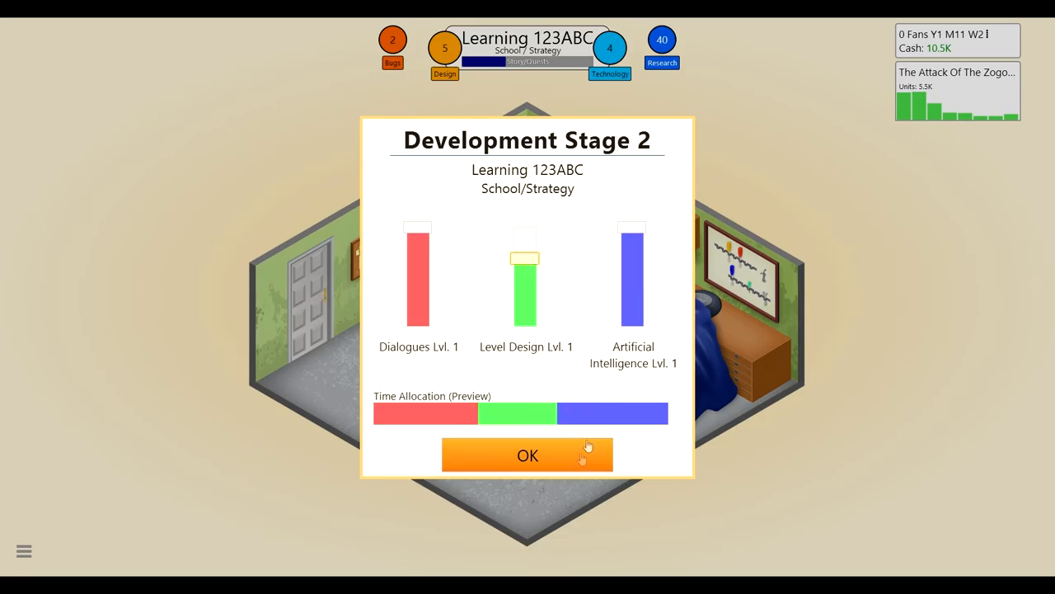
{"action": "left_click", "coordinate": [527, 455]}
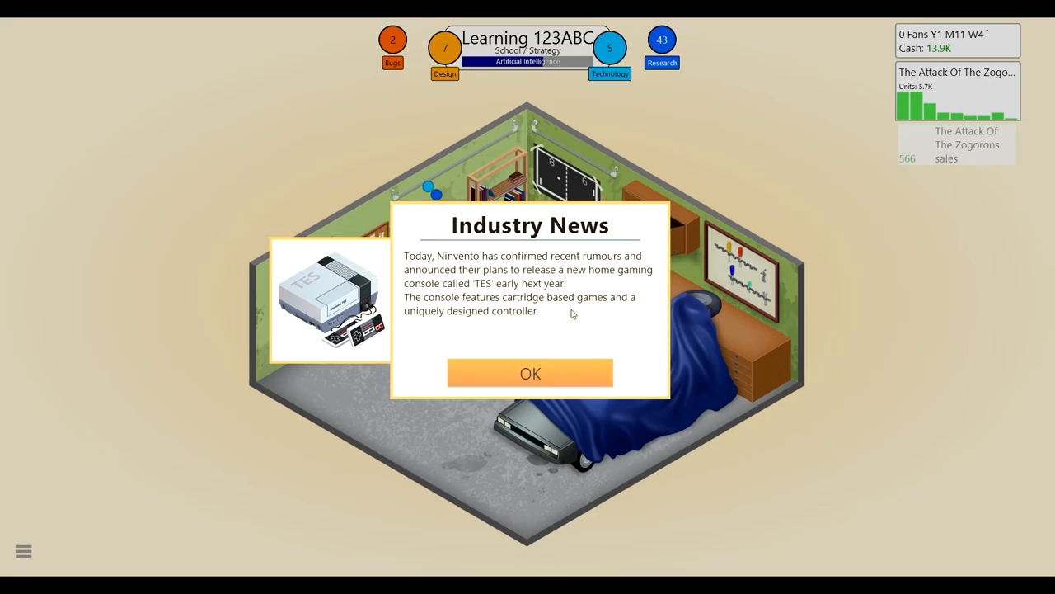
{"action": "mouse_move", "coordinate": [557, 326]}
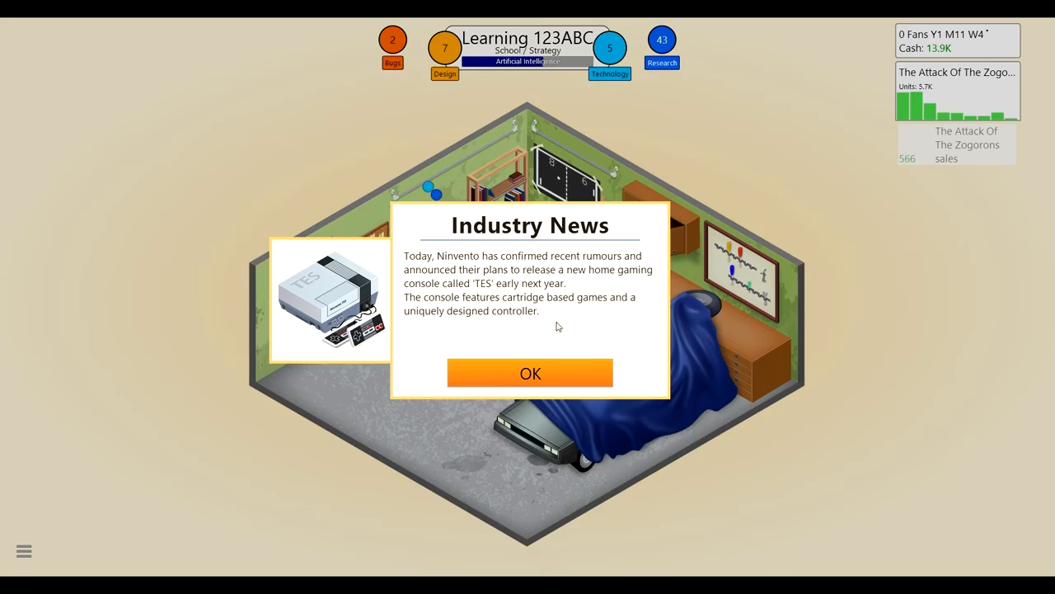
{"action": "left_click", "coordinate": [531, 372]}
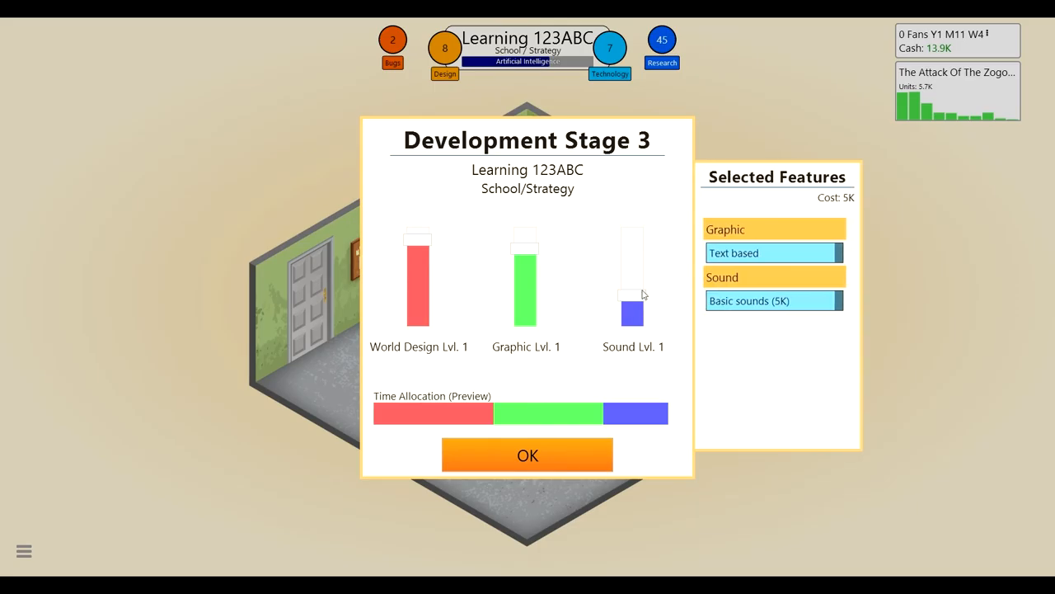
{"action": "mouse_move", "coordinate": [761, 323]}
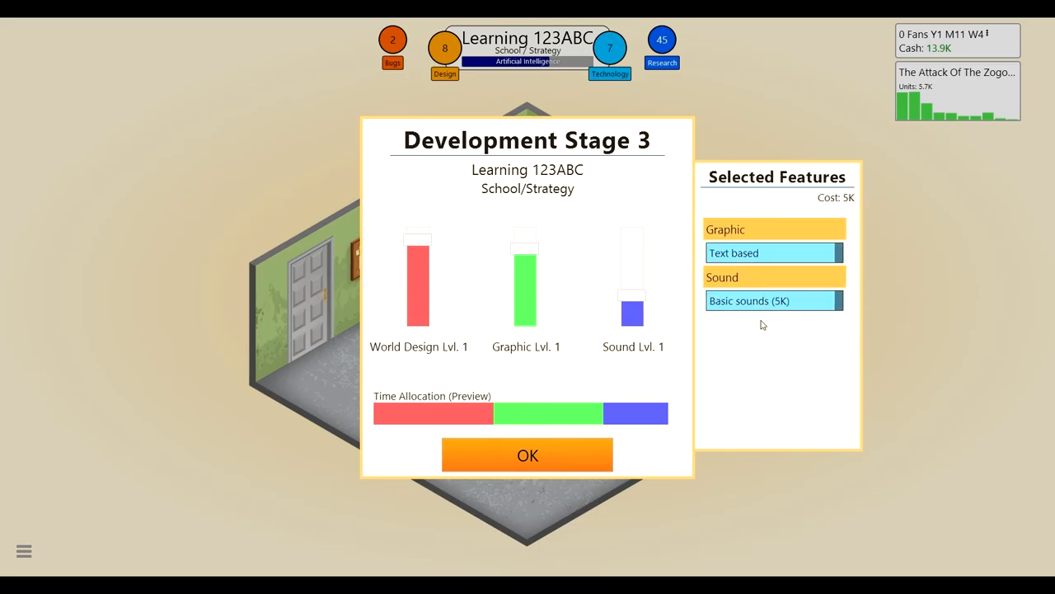
{"action": "mouse_move", "coordinate": [601, 319]}
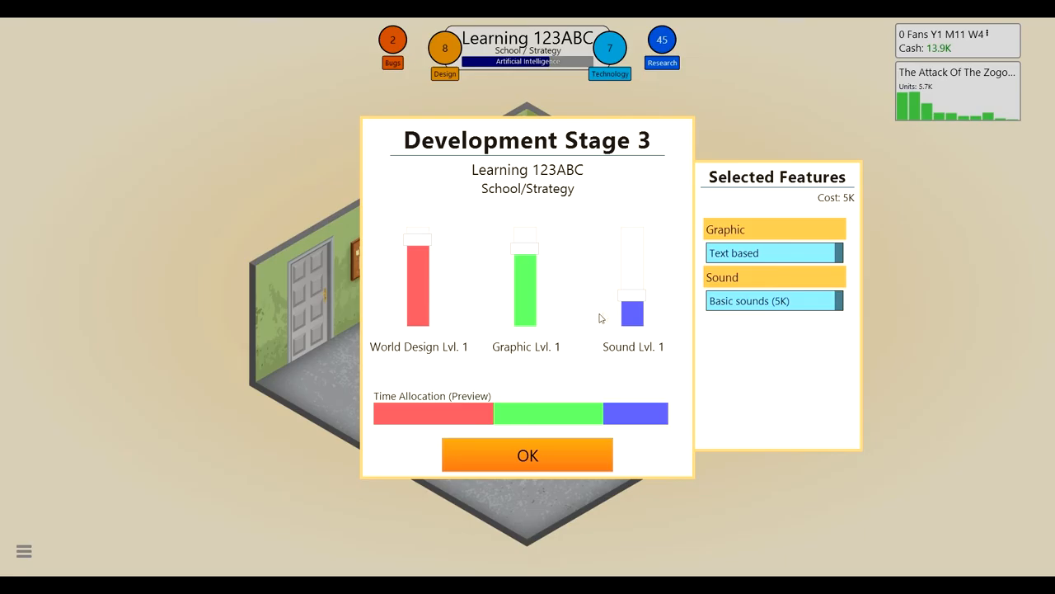
{"action": "mouse_move", "coordinate": [495, 264]}
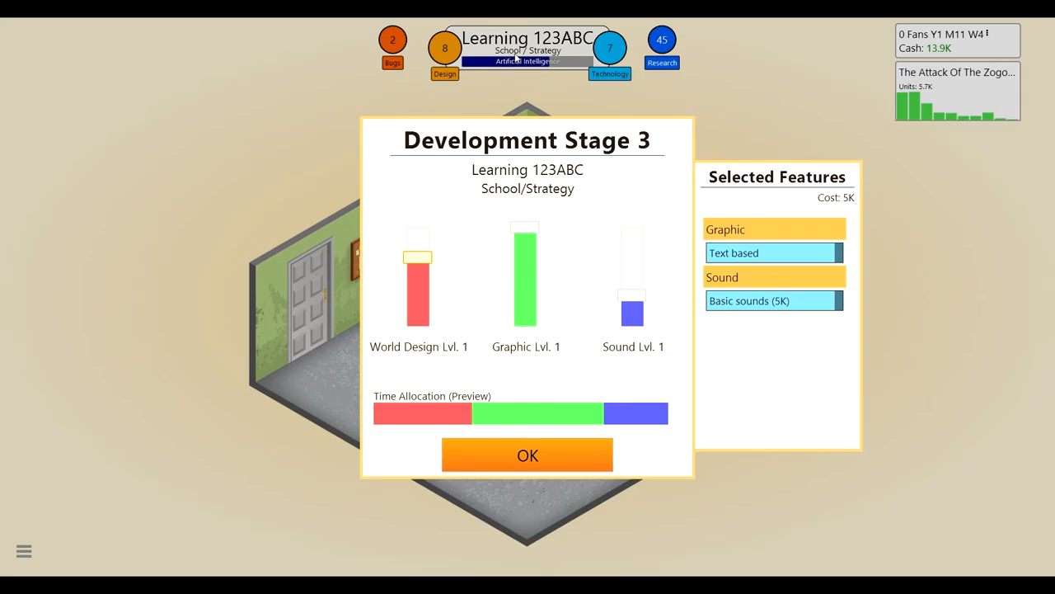
{"action": "mouse_move", "coordinate": [449, 214]}
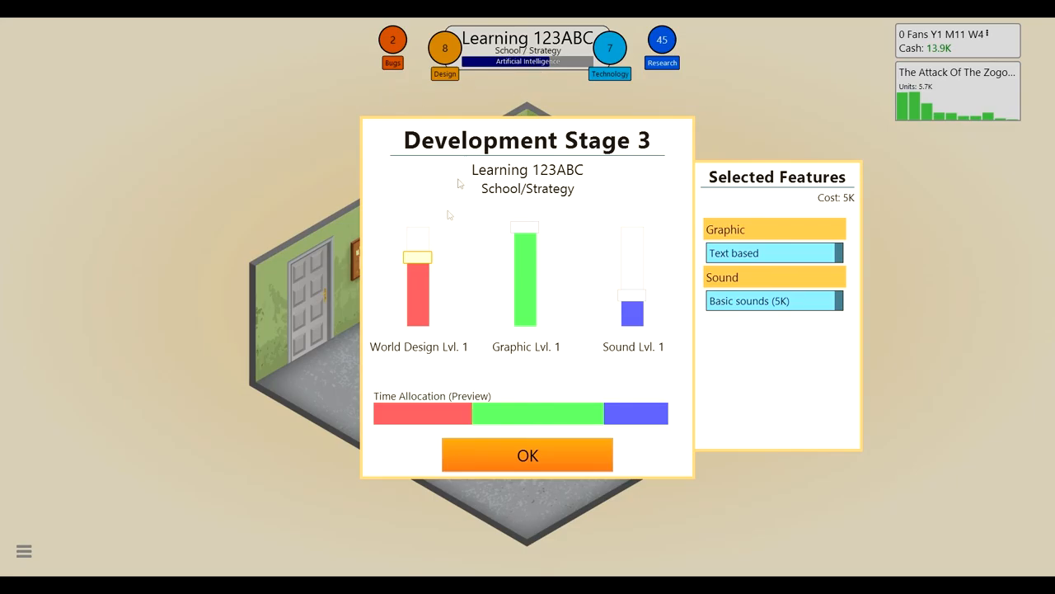
{"action": "mouse_move", "coordinate": [432, 262]}
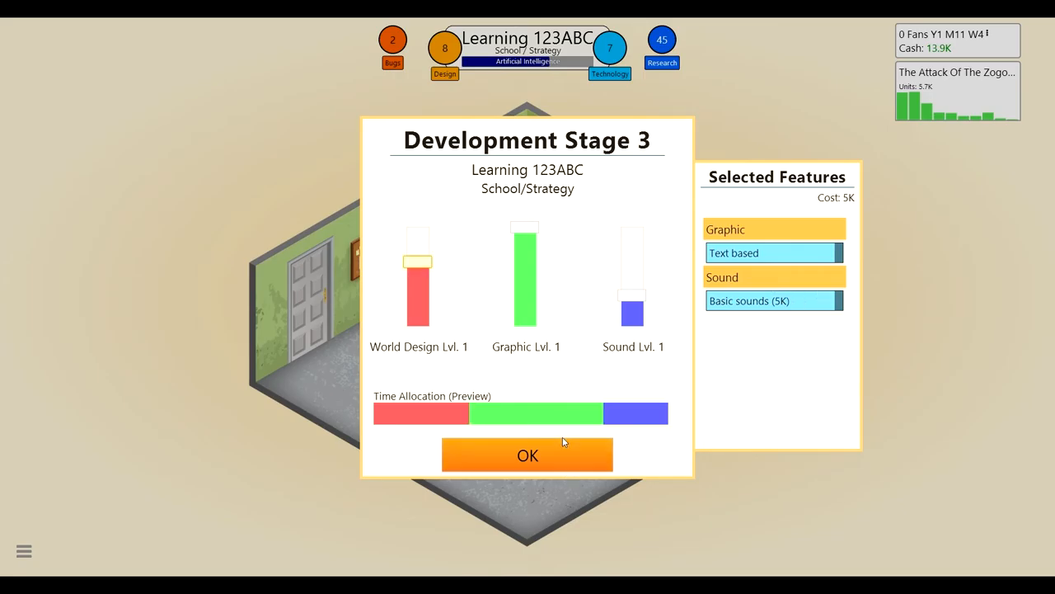
{"action": "left_click", "coordinate": [527, 456]}
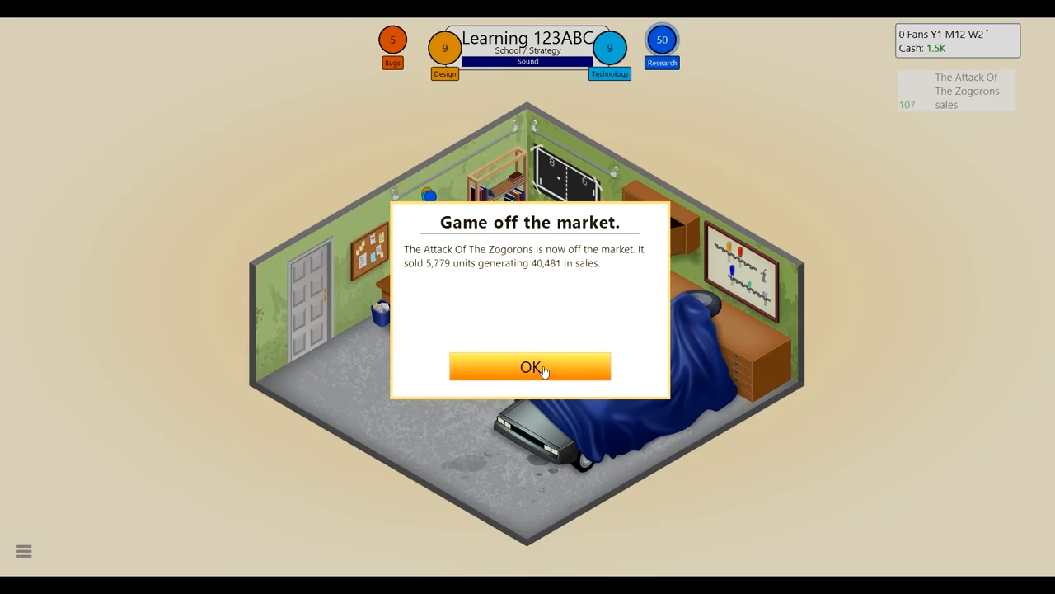
- Dismiss the off-market notice, finish and release Learning 123ABC, and acknowledge the overdrawn bank warning
{"action": "left_click", "coordinate": [527, 366]}
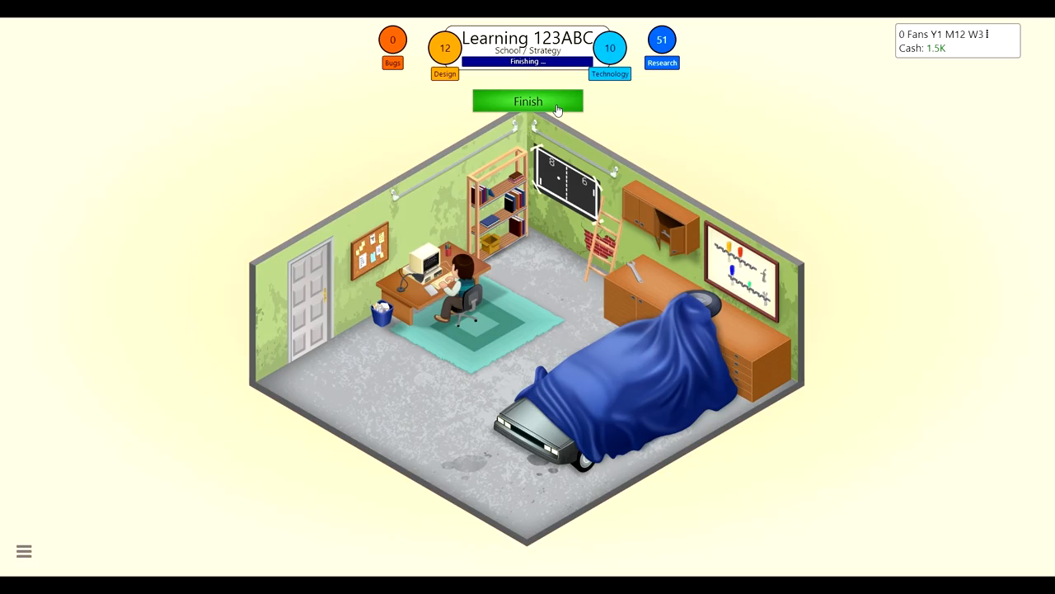
{"action": "left_click", "coordinate": [528, 101]}
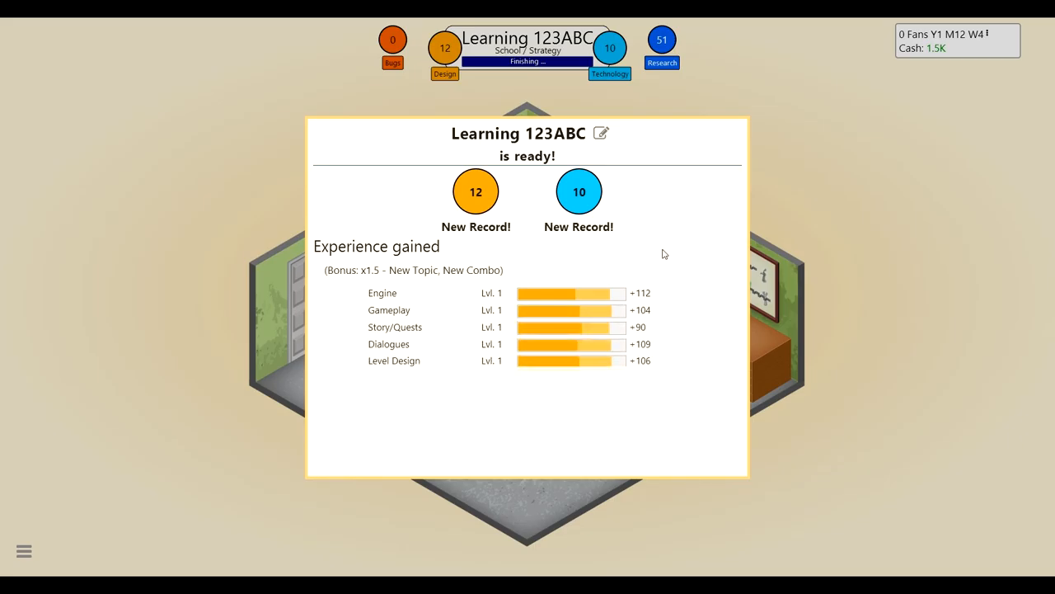
{"action": "scroll", "scroll_direction": "down", "scroll_amount": 3}
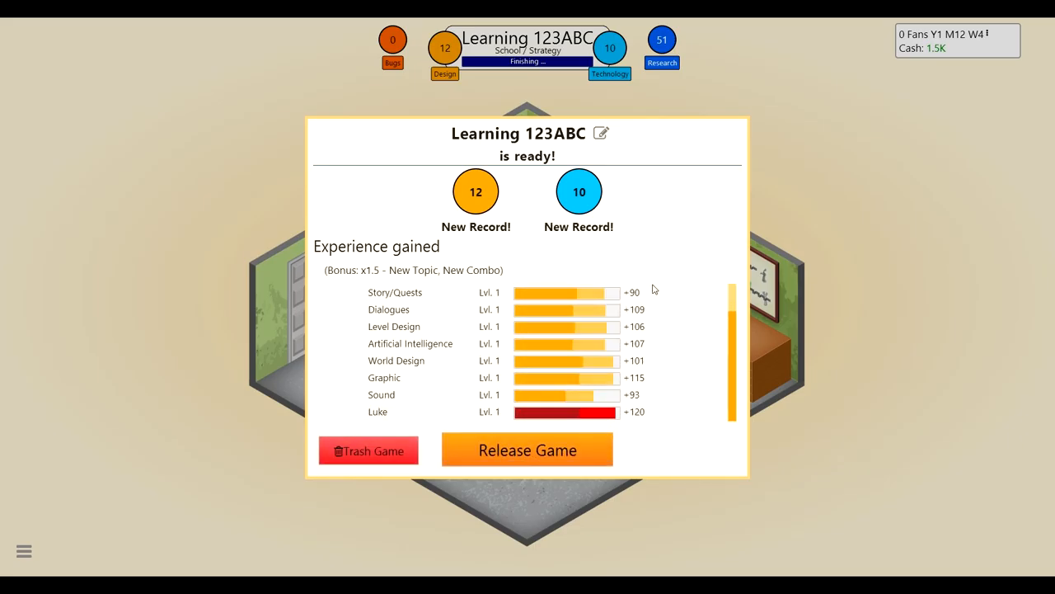
{"action": "left_click", "coordinate": [528, 449]}
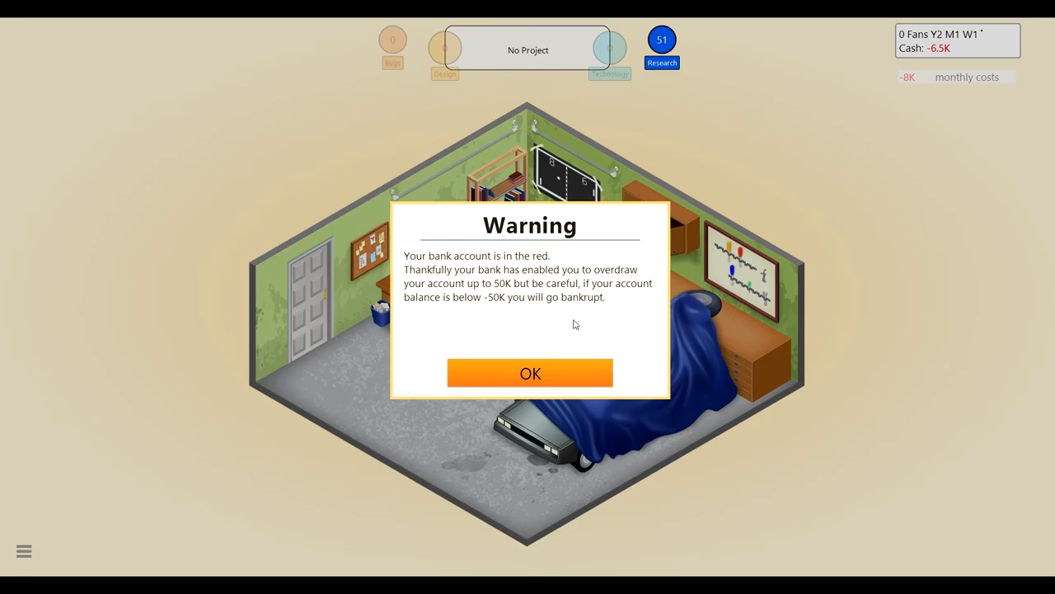
{"action": "left_click", "coordinate": [531, 373]}
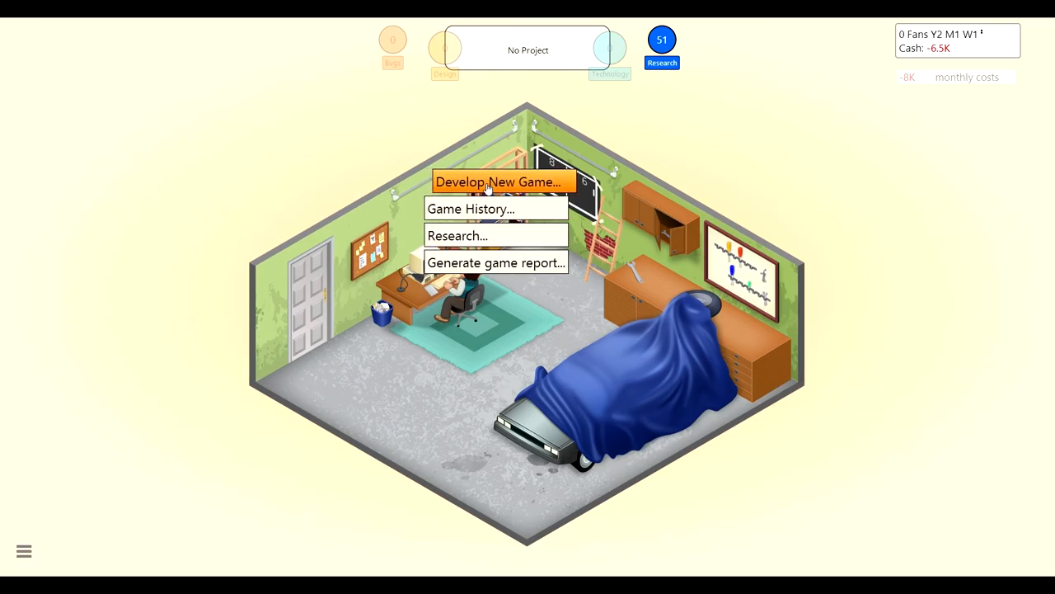
- Start a new Werewolf/Action concept for the G64
{"action": "left_click", "coordinate": [498, 182]}
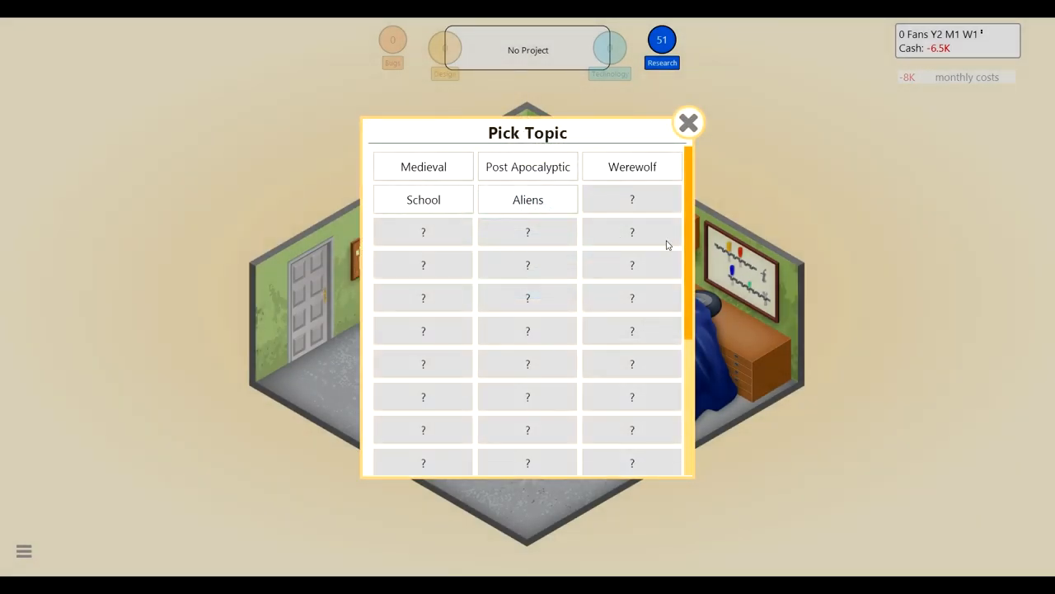
{"action": "mouse_move", "coordinate": [633, 184]}
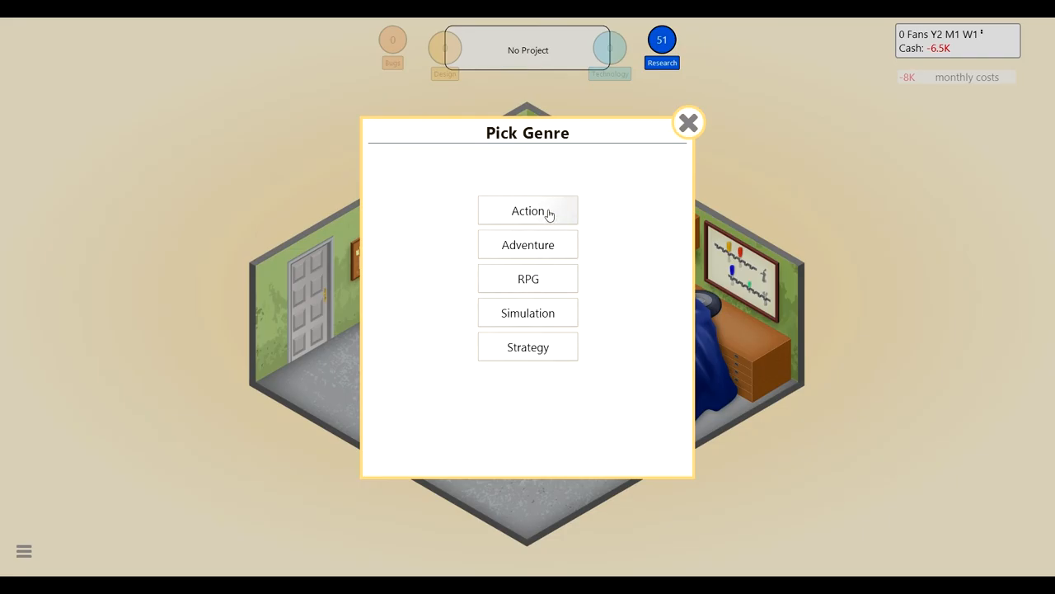
{"action": "mouse_move", "coordinate": [546, 208]}
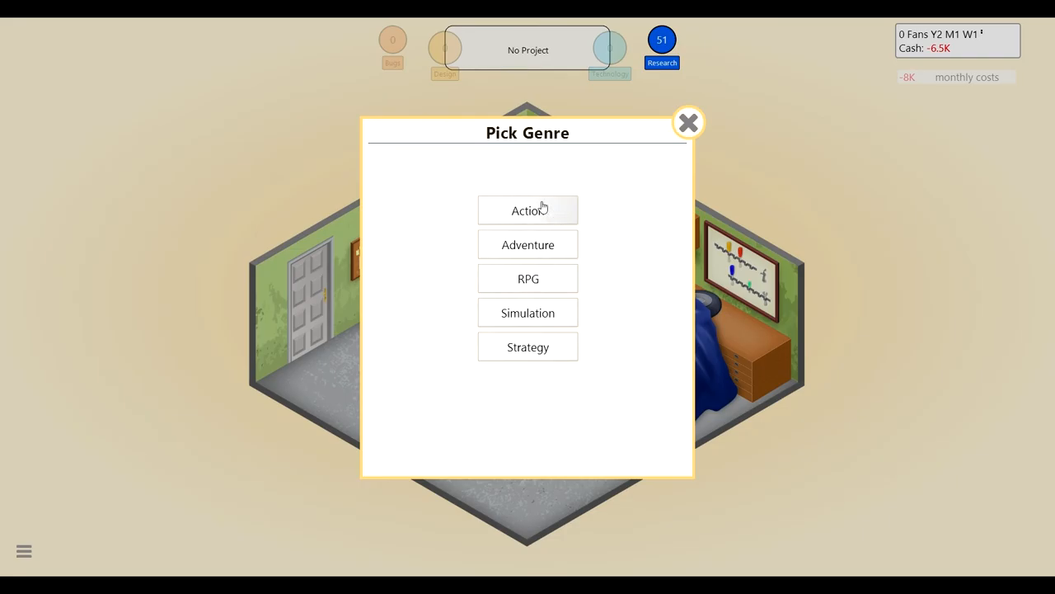
{"action": "left_click", "coordinate": [528, 210]}
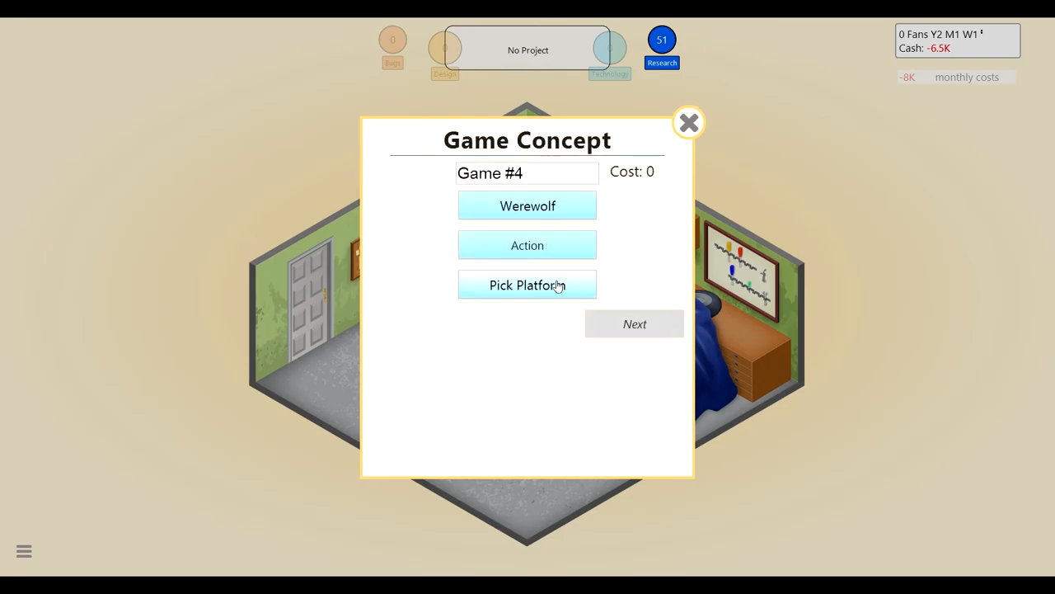
{"action": "left_click", "coordinate": [528, 284]}
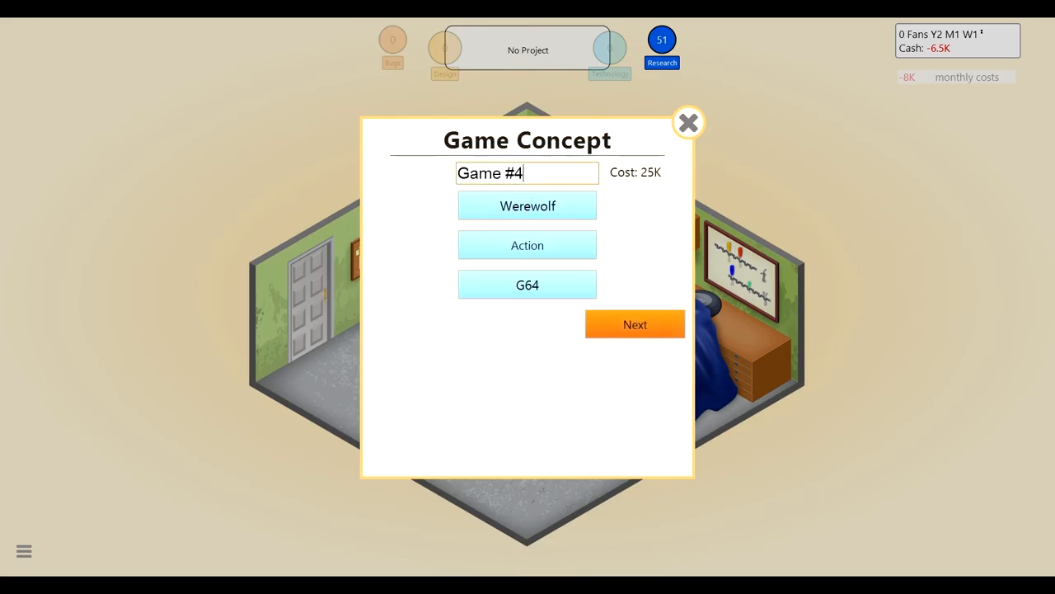
- Title it 'The Night Before The Werewolfs Came' and proceed to feature choices
{"action": "type", "text": "The"}
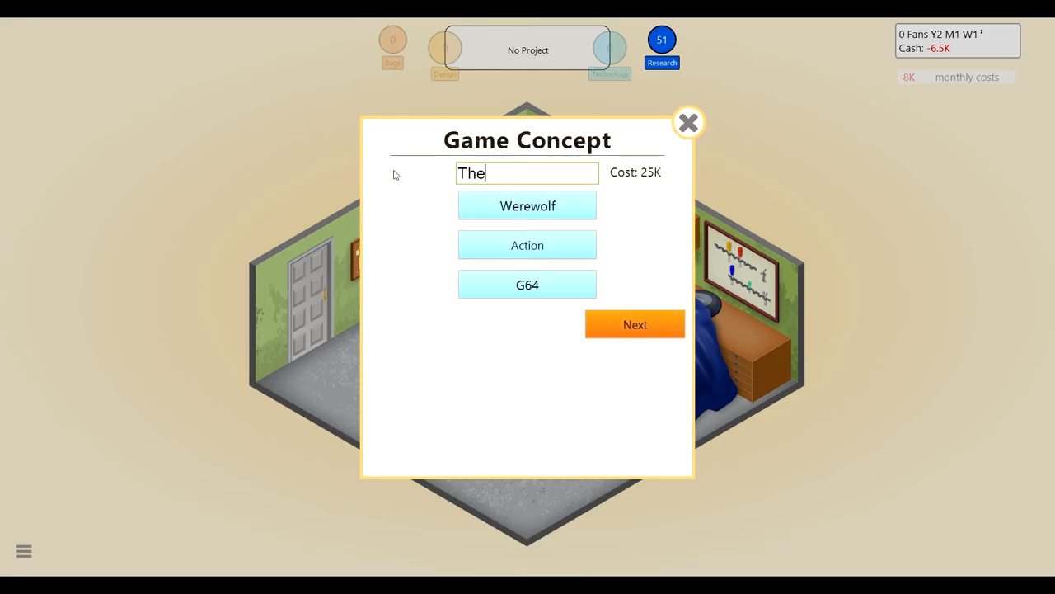
{"action": "type", "text": "Night Bef"}
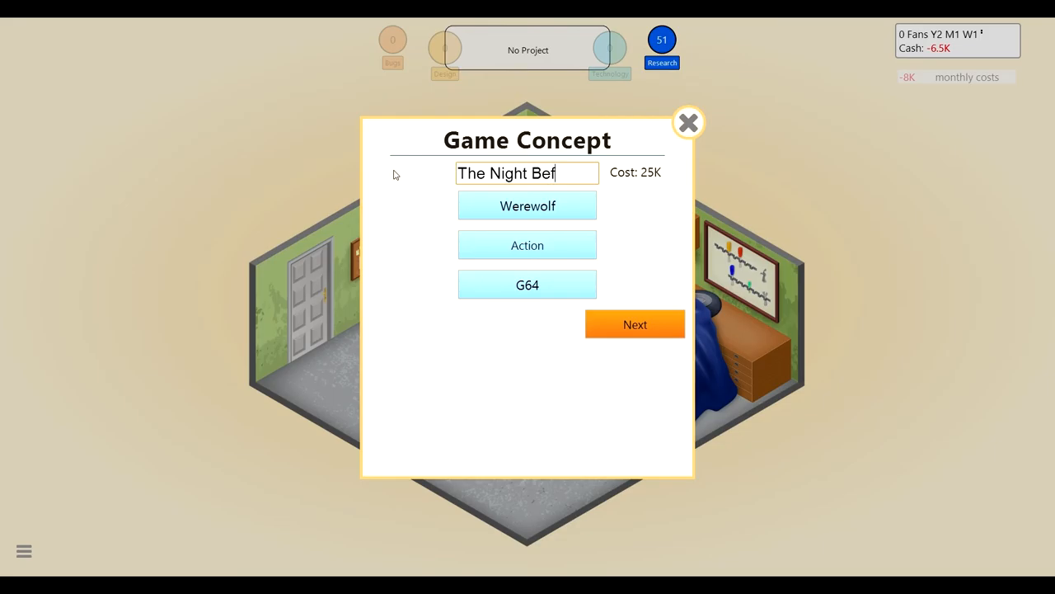
{"action": "type", "text": "ore"}
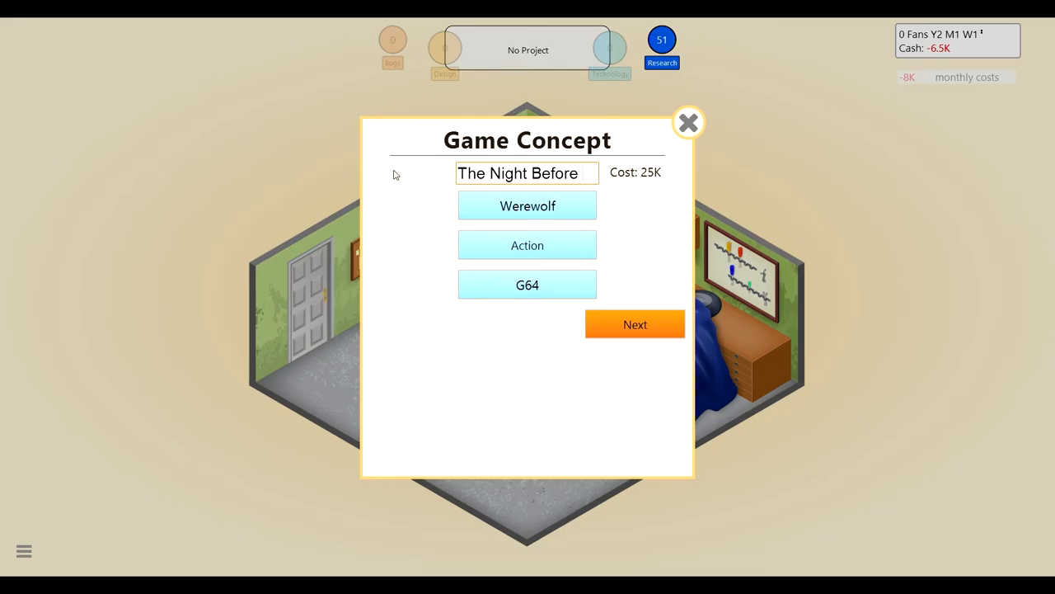
{"action": "type", "text": "The Wr"}
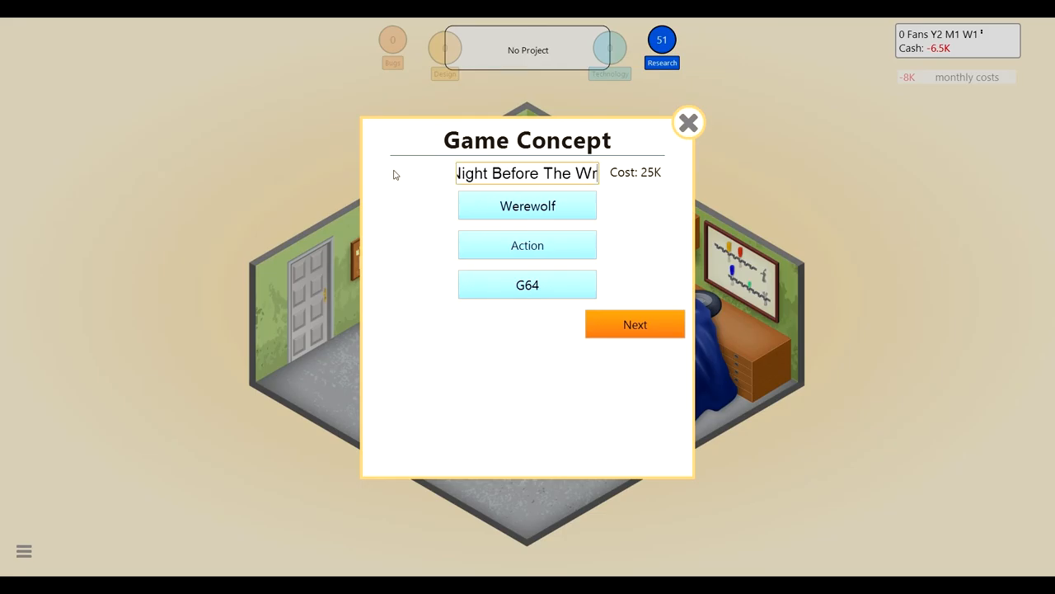
{"action": "type", "text": "Were"}
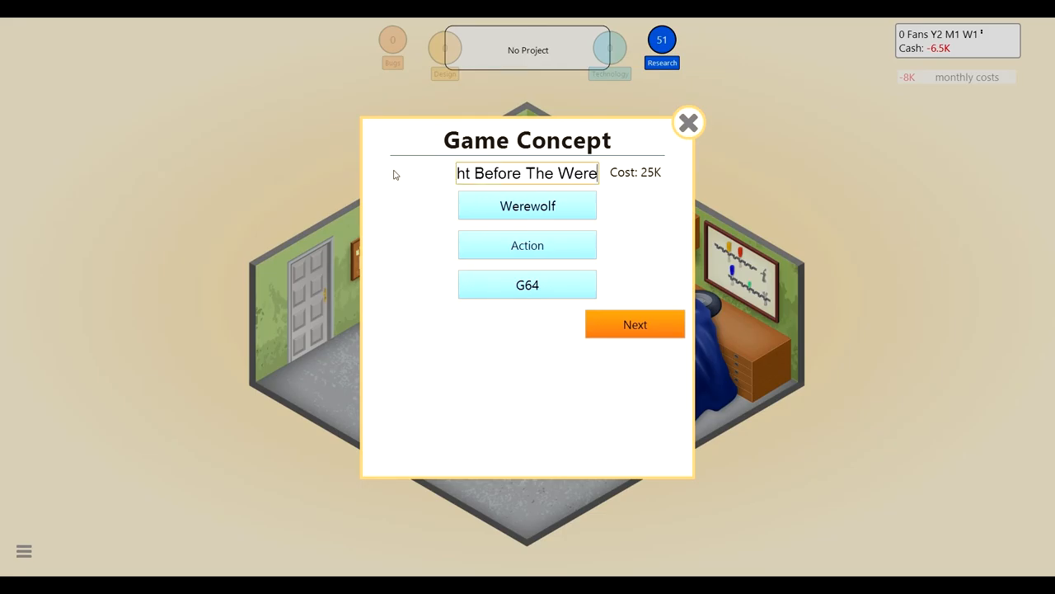
{"action": "type", "text": "s"}
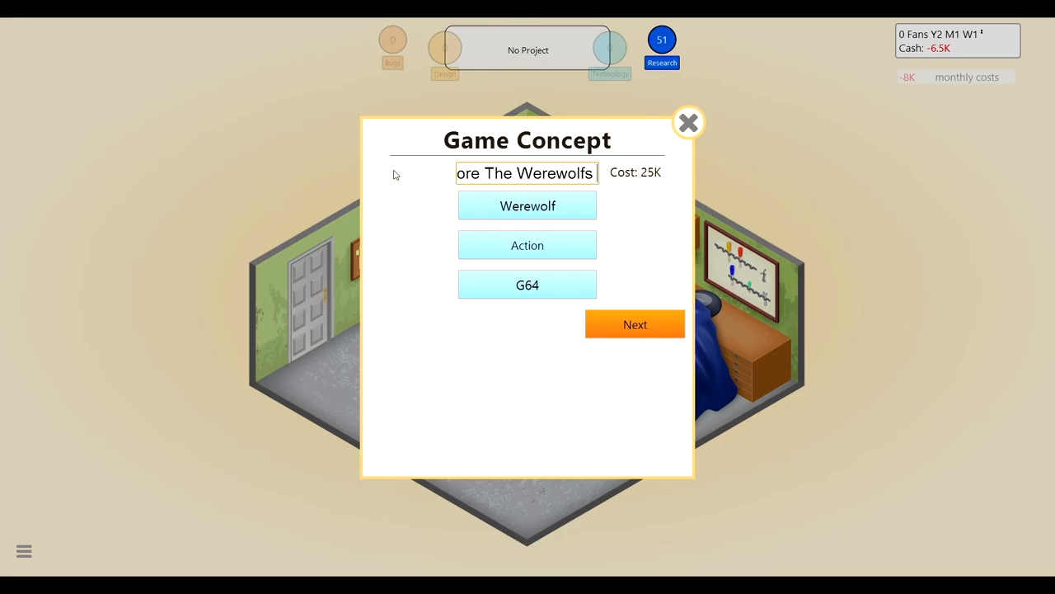
{"action": "type", "text": "Game"}
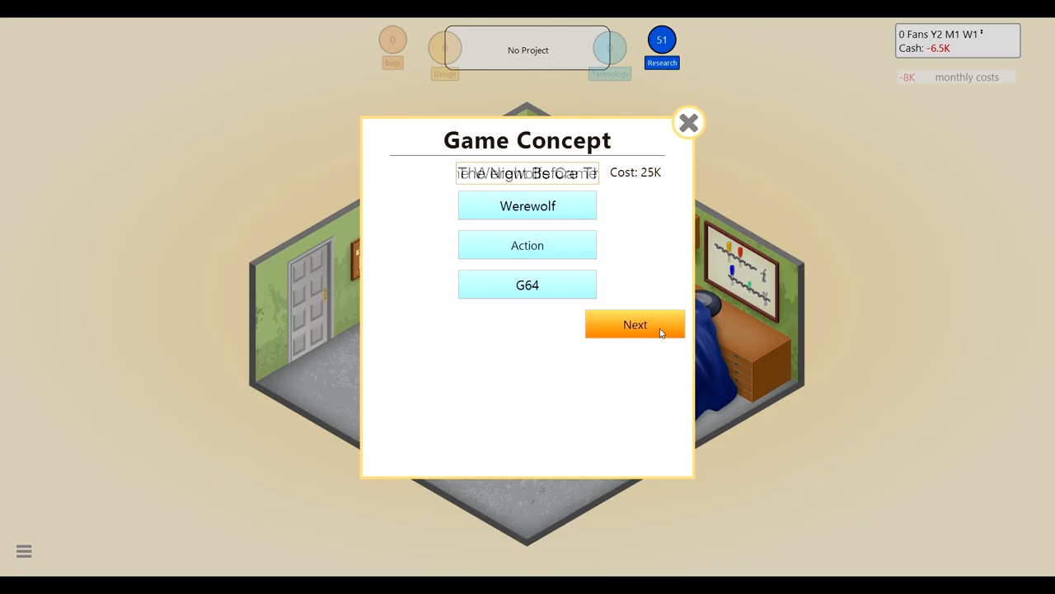
{"action": "left_click", "coordinate": [635, 323]}
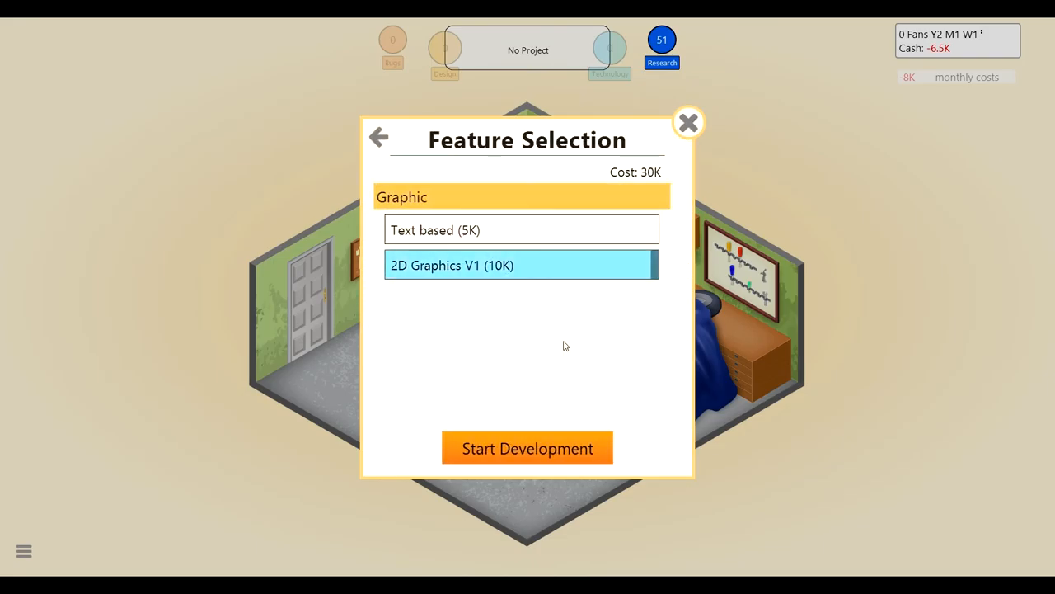
- Begin developing the werewolf game with reduced Story/Quests time and dismiss the new fans notice
{"action": "left_click", "coordinate": [527, 449]}
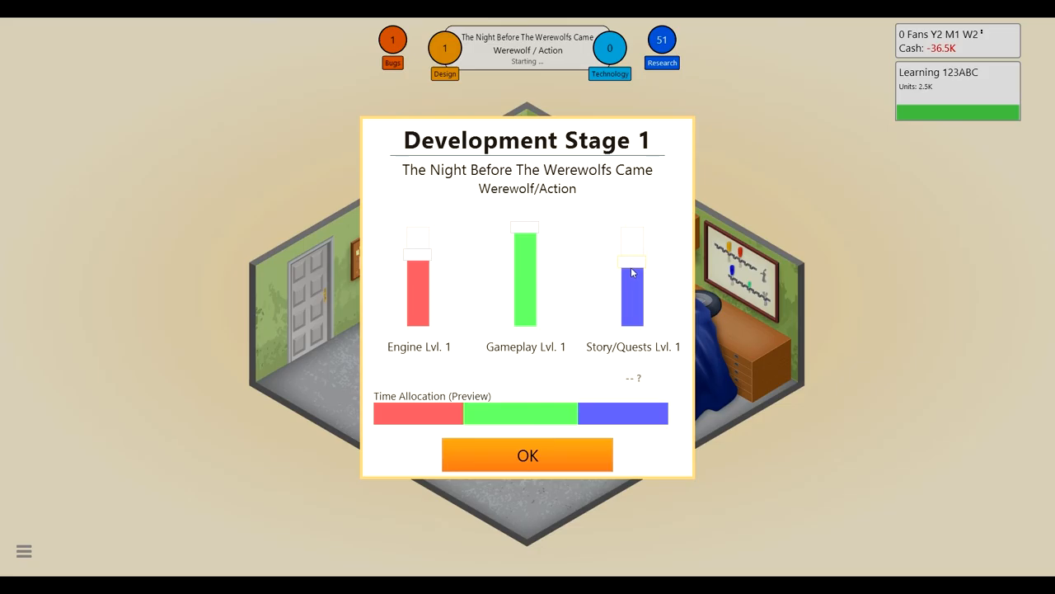
{"action": "left_click_drag", "start_coordinate": [633, 272], "coordinate": [633, 317]}
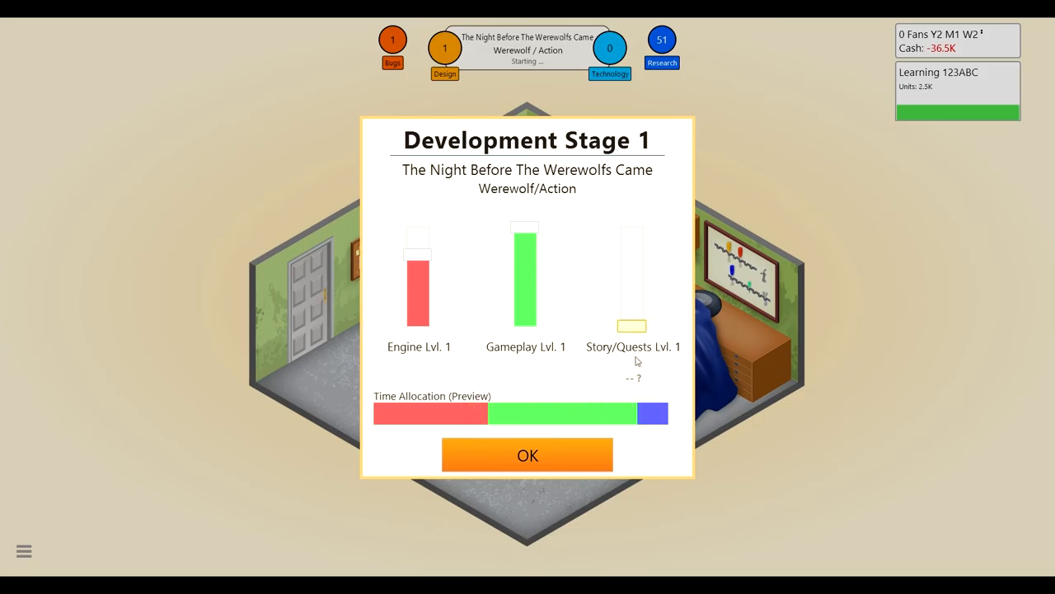
{"action": "mouse_move", "coordinate": [643, 380]}
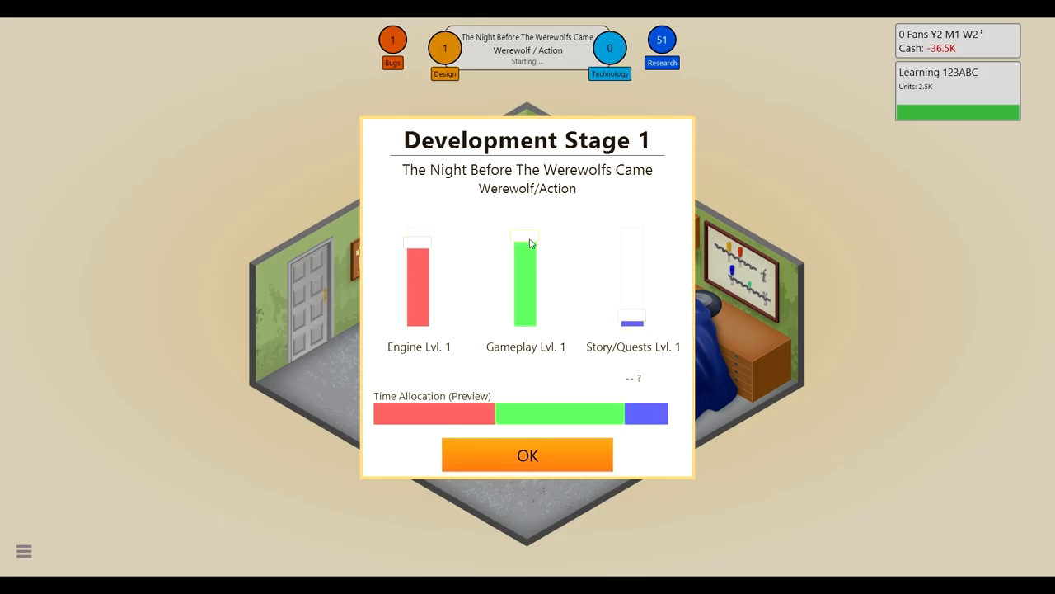
{"action": "left_click", "coordinate": [527, 456]}
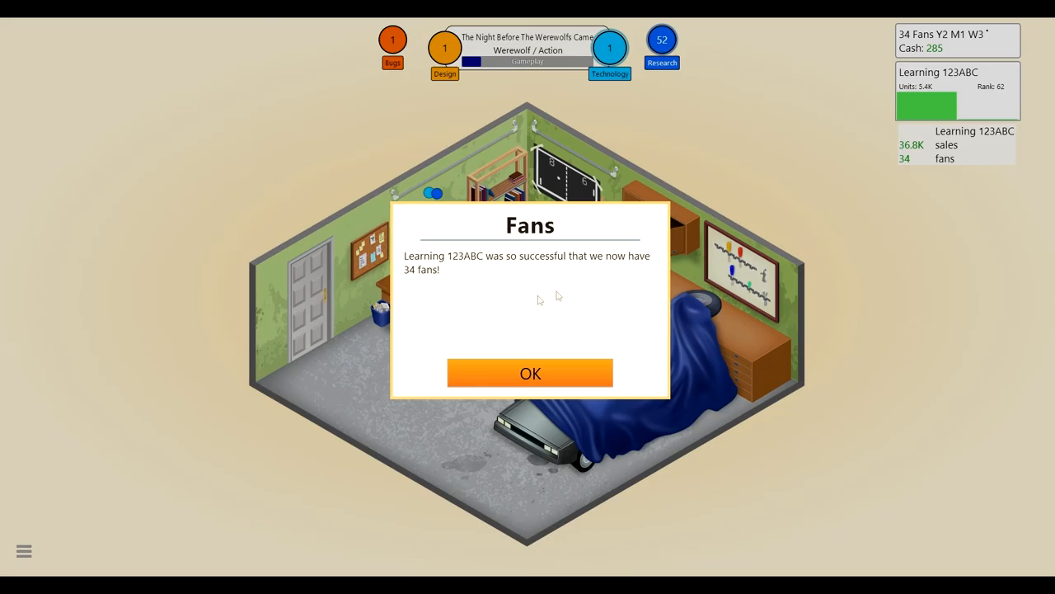
{"action": "mouse_move", "coordinate": [493, 316]}
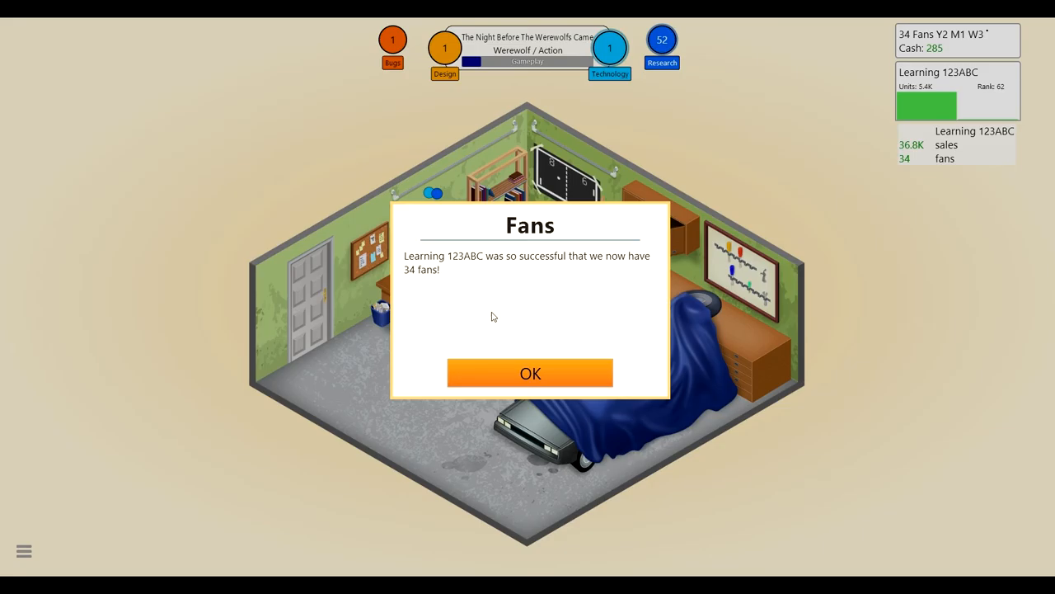
{"action": "mouse_move", "coordinate": [652, 270]}
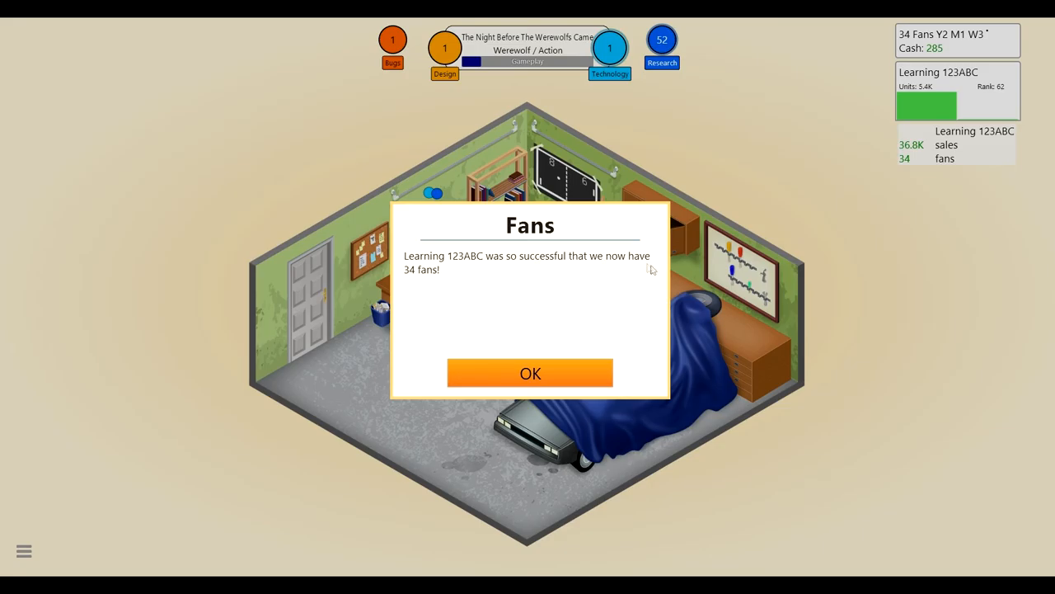
{"action": "left_click", "coordinate": [531, 372]}
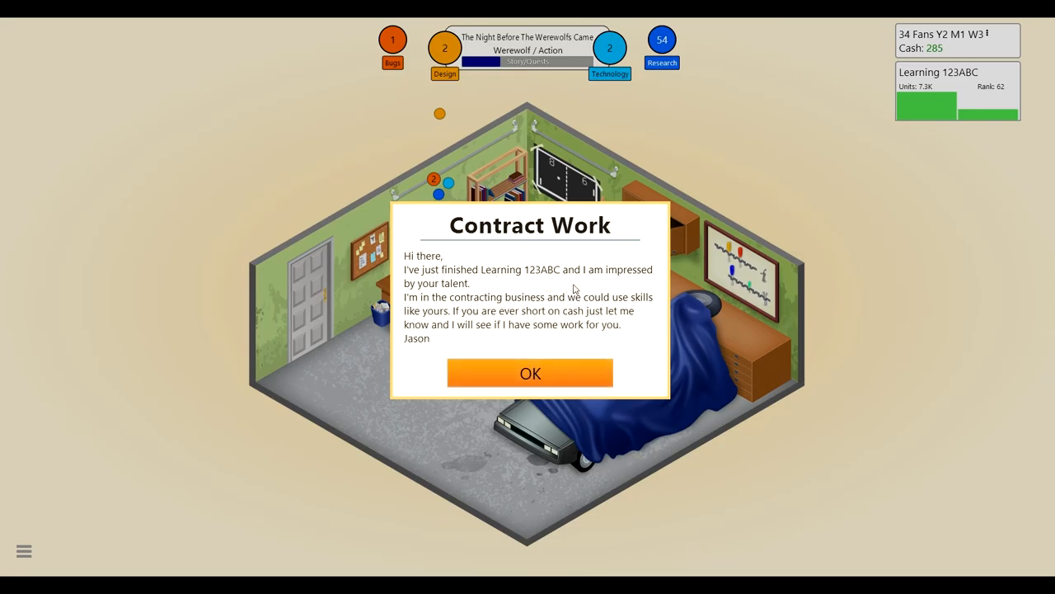
{"action": "mouse_move", "coordinate": [634, 350]}
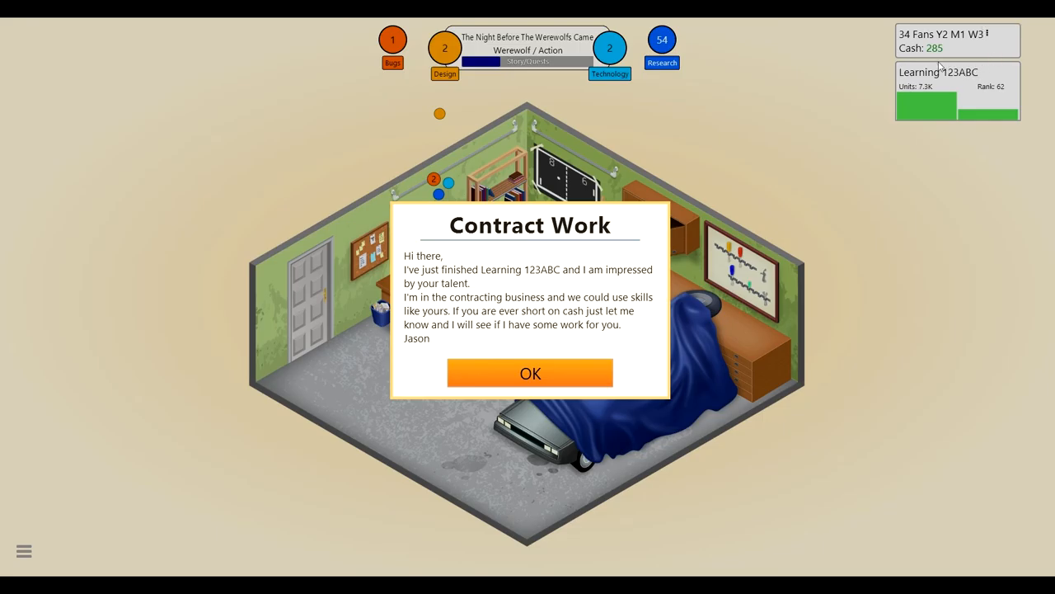
{"action": "mouse_move", "coordinate": [600, 326]}
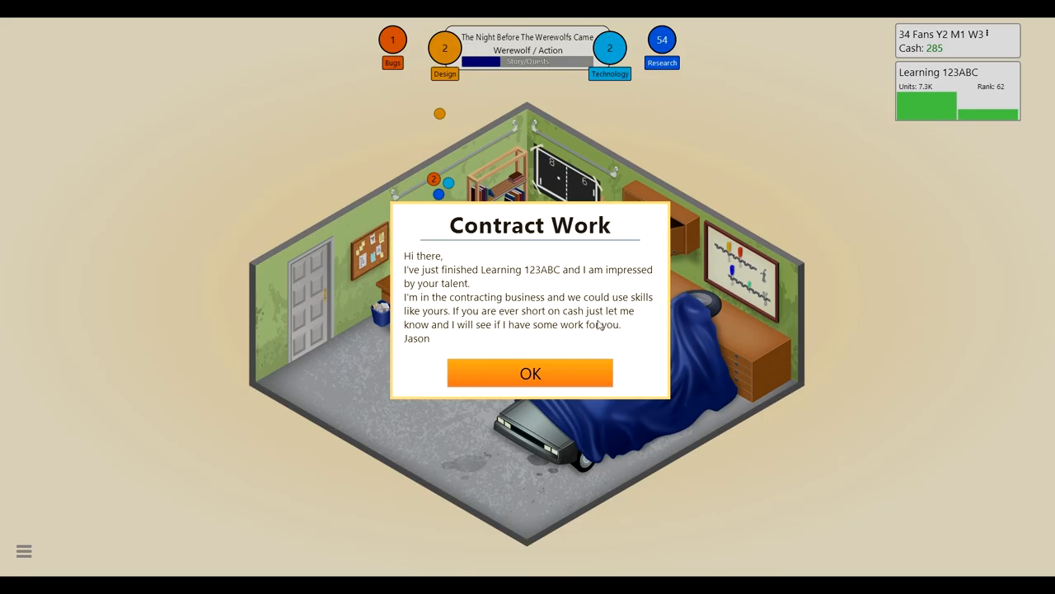
{"action": "mouse_move", "coordinate": [647, 357]}
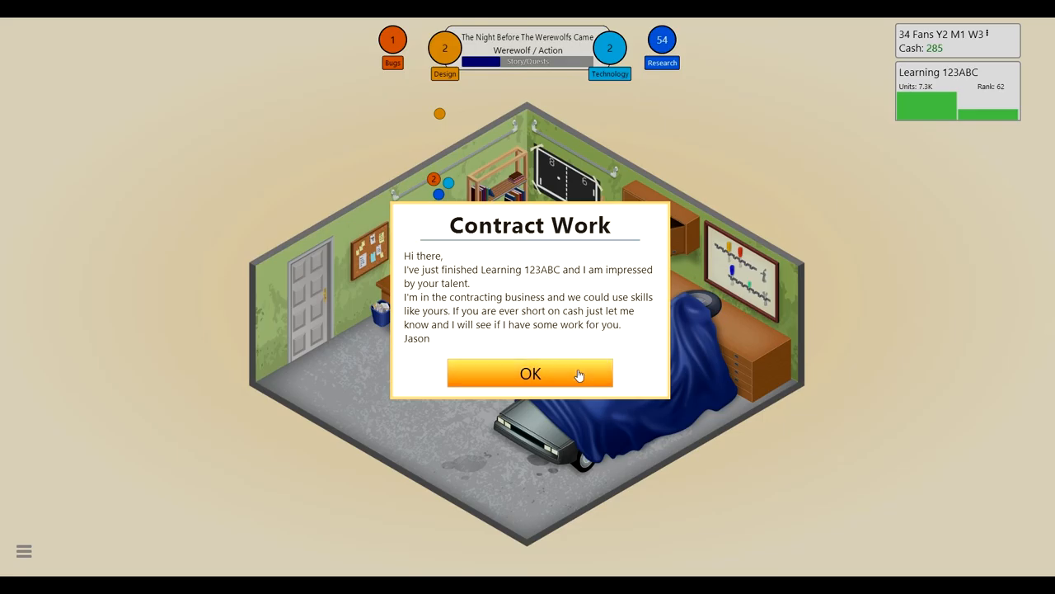
- Acknowledge the contract work offer, confirm stage 2, and note the 10K sales record
{"action": "left_click", "coordinate": [531, 373]}
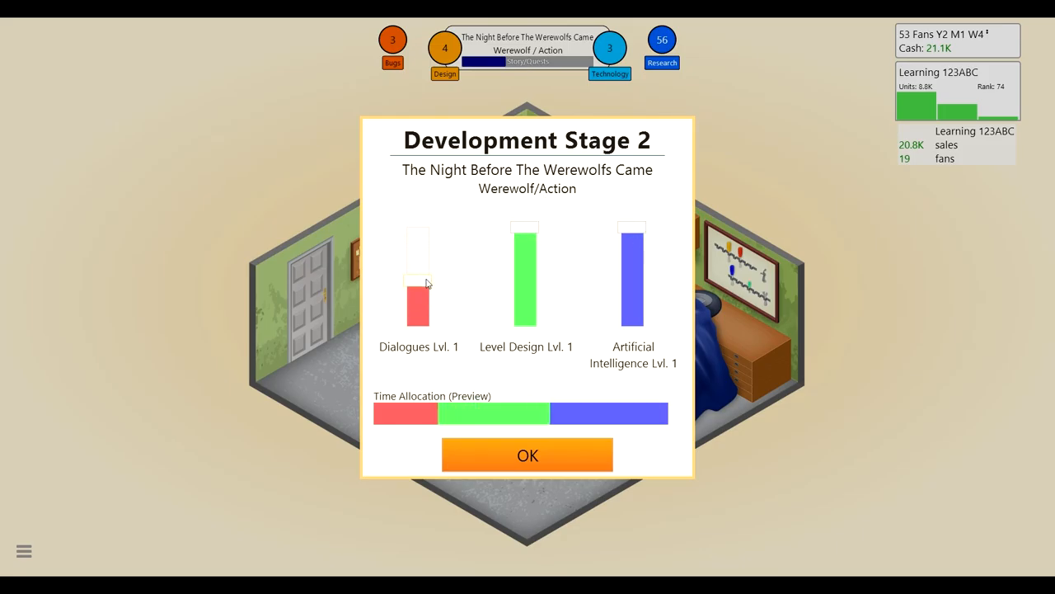
{"action": "mouse_move", "coordinate": [527, 455]}
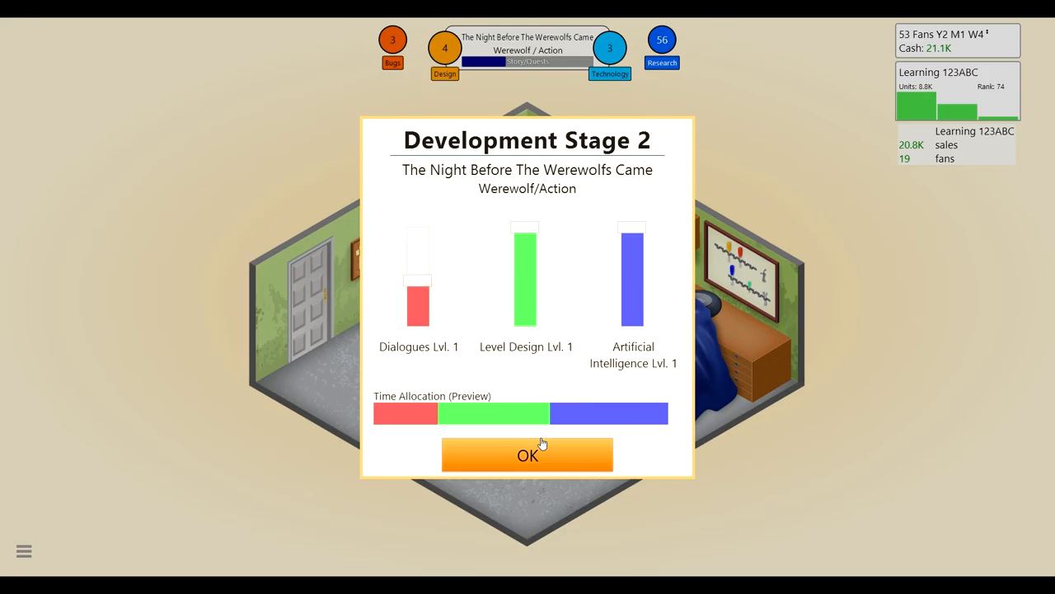
{"action": "left_click", "coordinate": [528, 455]}
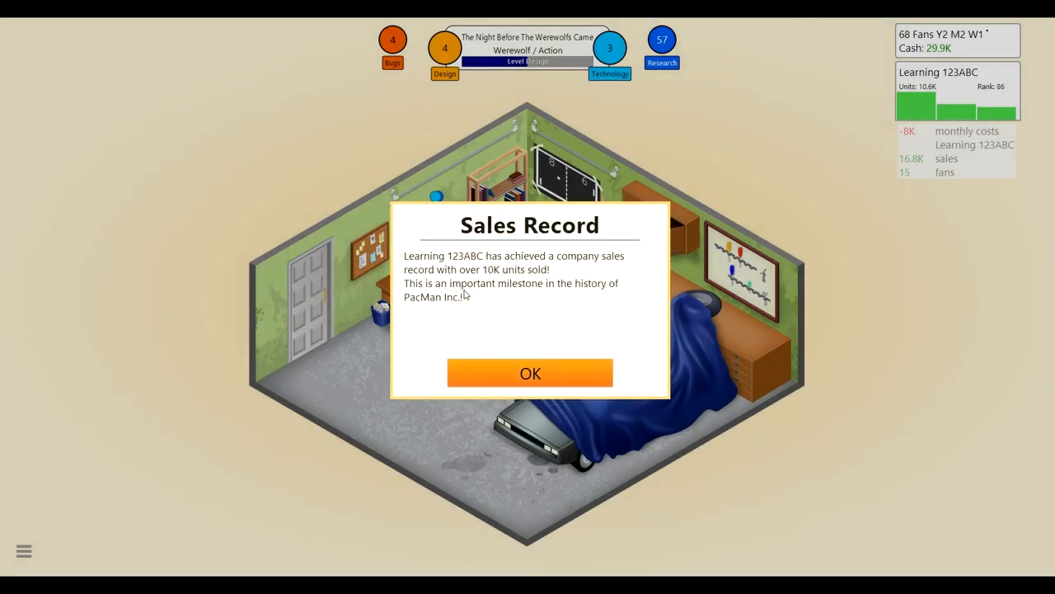
{"action": "mouse_move", "coordinate": [452, 288]}
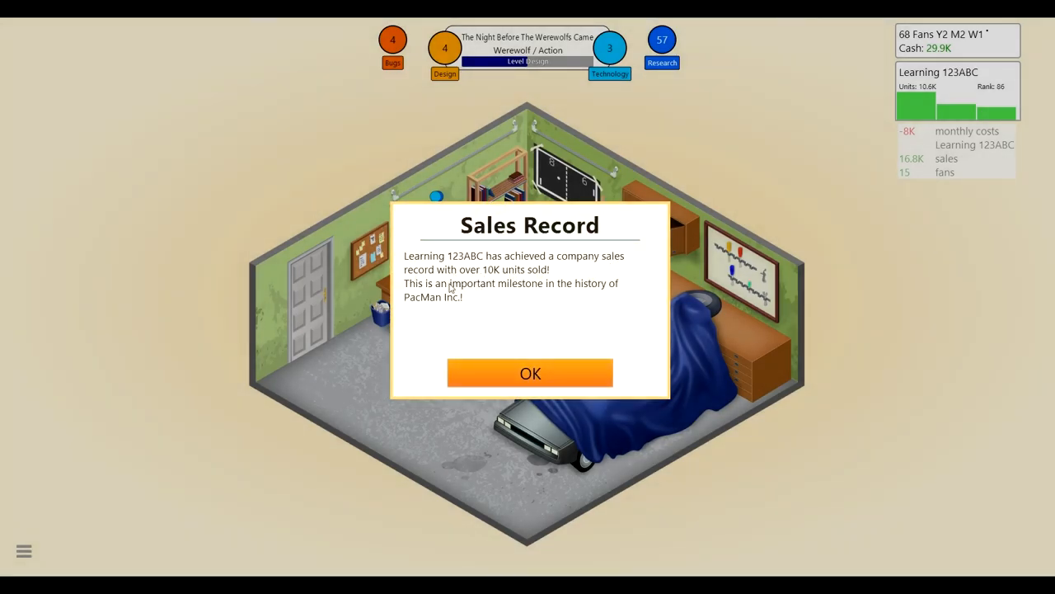
{"action": "mouse_move", "coordinate": [498, 284]}
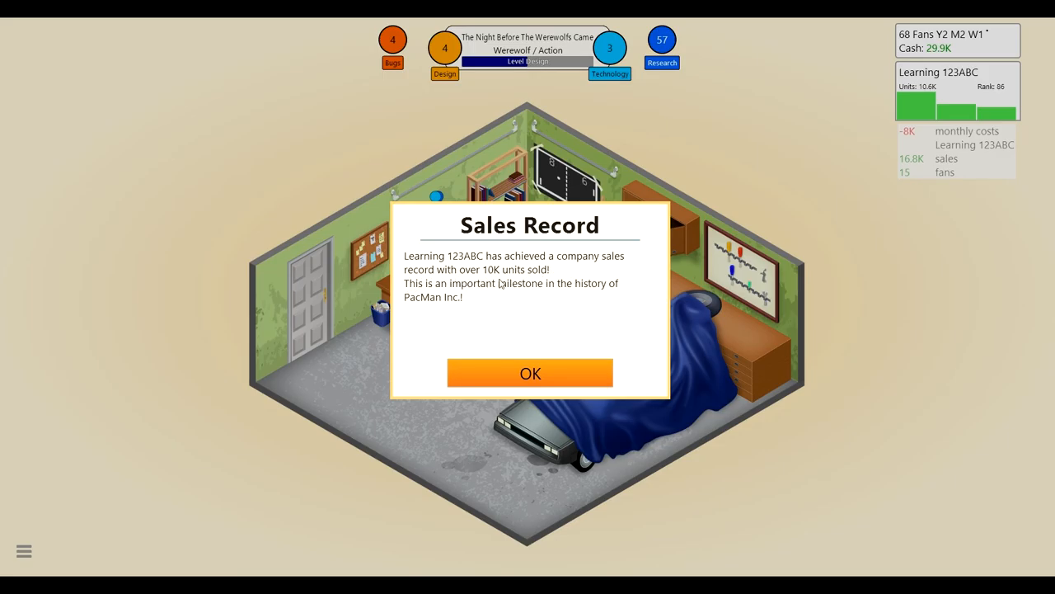
{"action": "mouse_move", "coordinate": [557, 317]}
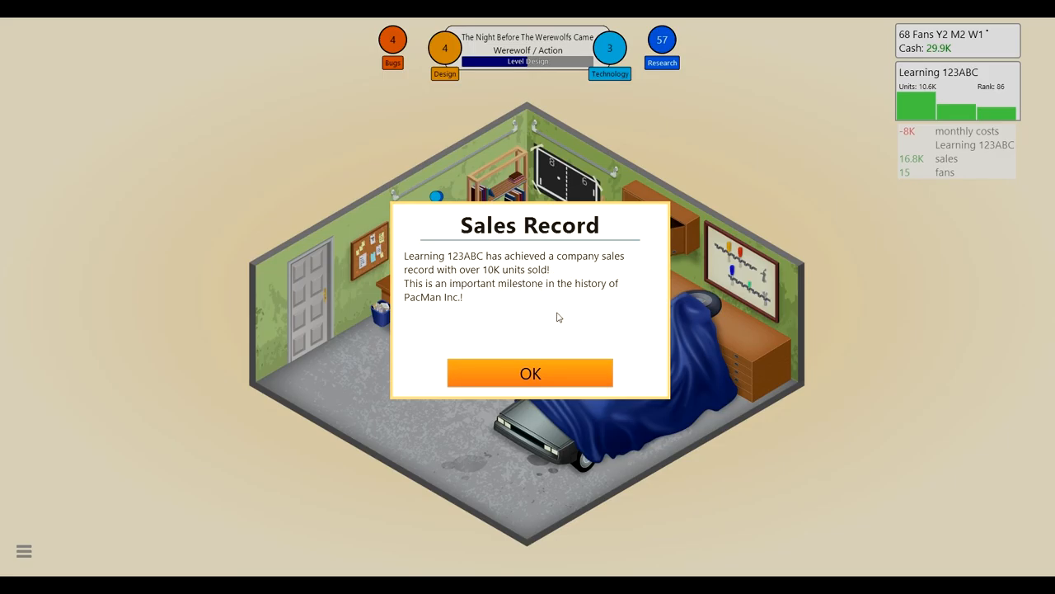
{"action": "mouse_move", "coordinate": [544, 334]}
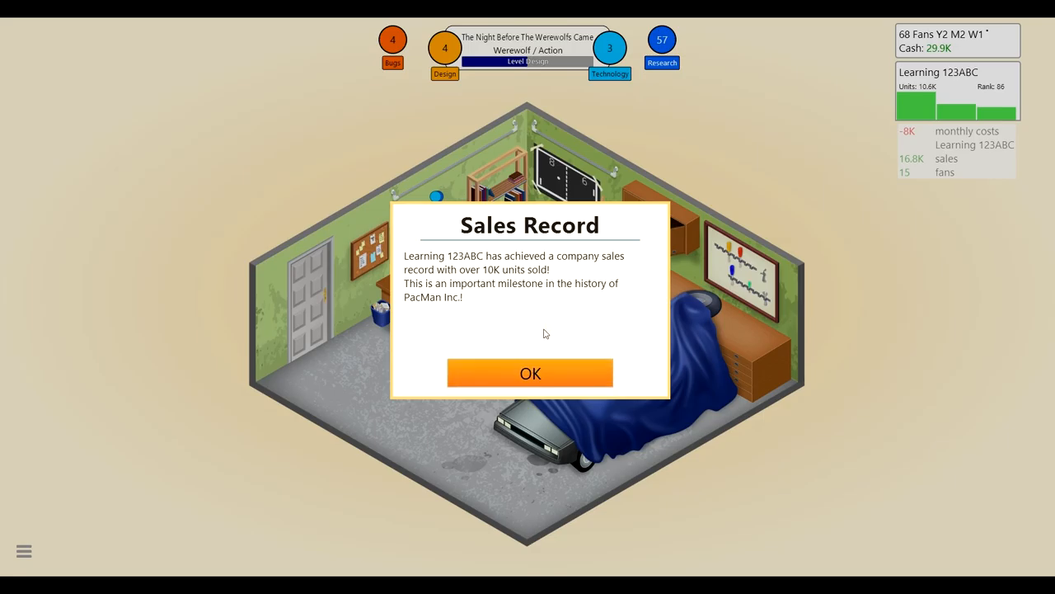
{"action": "left_click", "coordinate": [531, 373]}
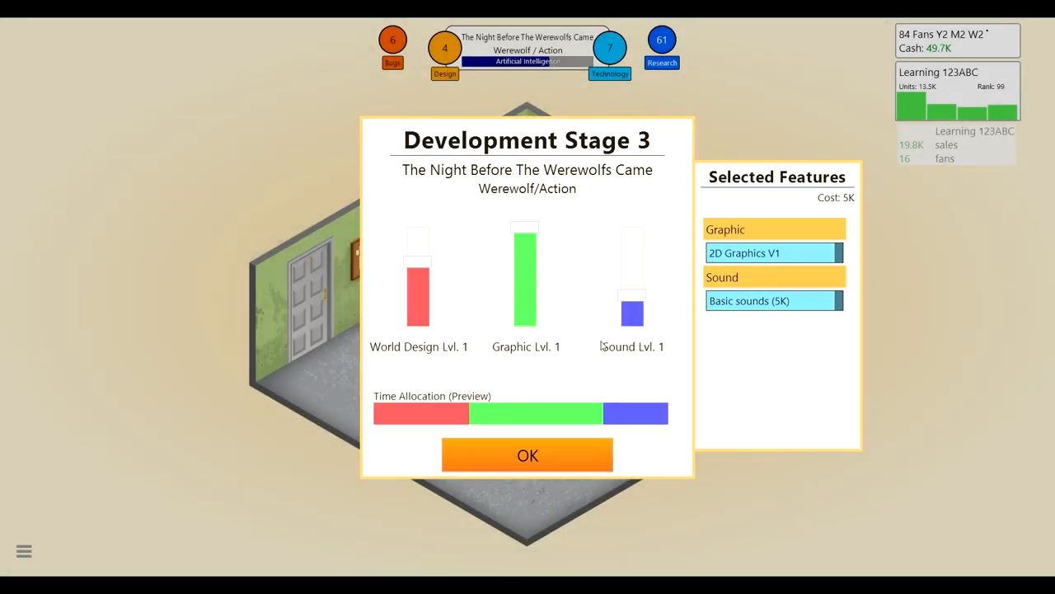
{"action": "mouse_move", "coordinate": [656, 366]}
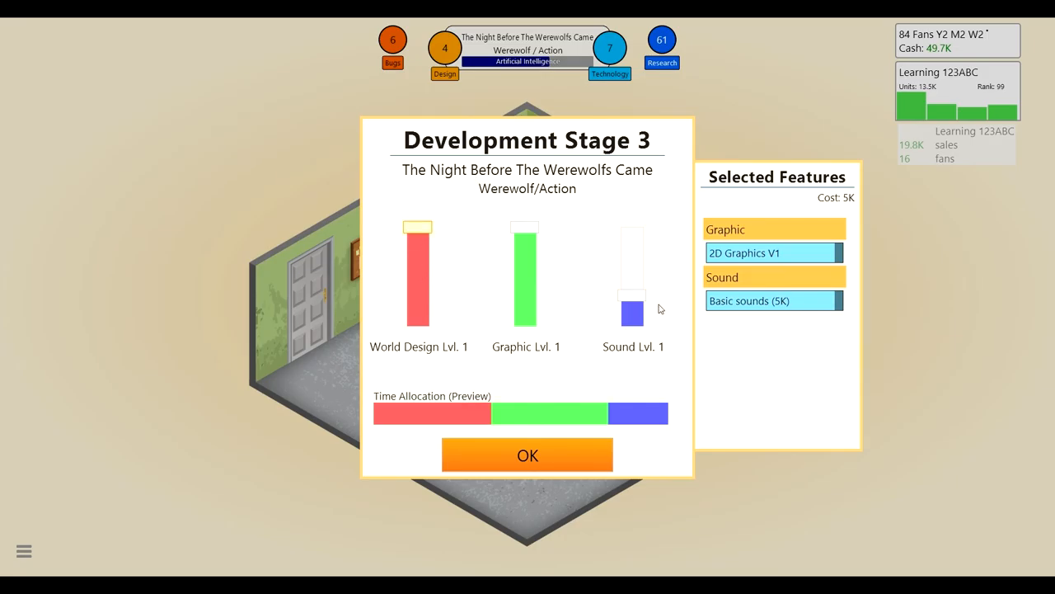
- Confirm stage 3, dismiss the TES news, then finish and release The Night Before The Werewolfs Came
{"action": "left_click", "coordinate": [528, 455]}
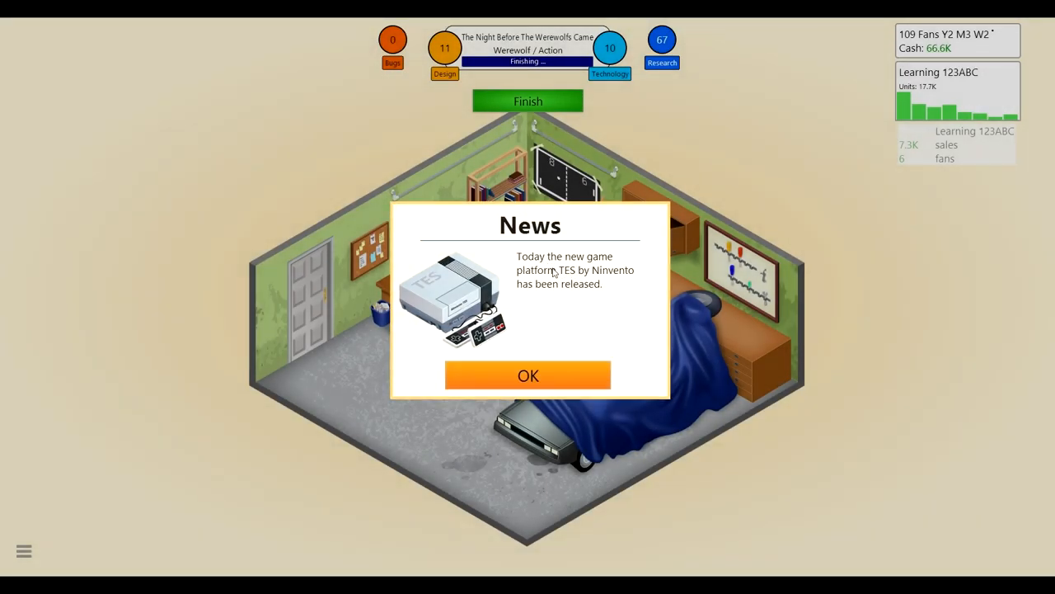
{"action": "mouse_move", "coordinate": [592, 317]}
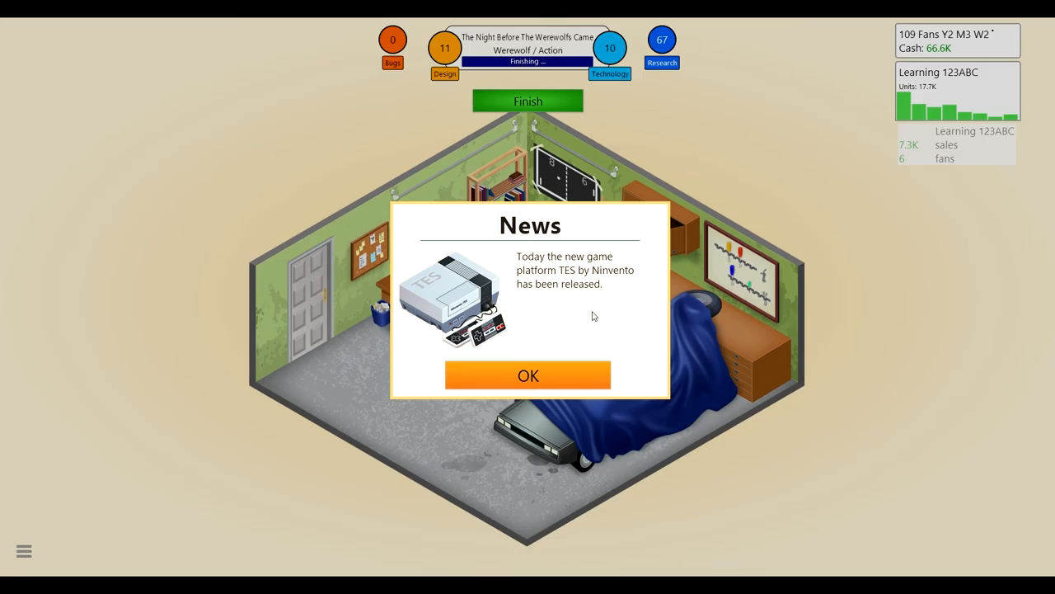
{"action": "left_click", "coordinate": [528, 376]}
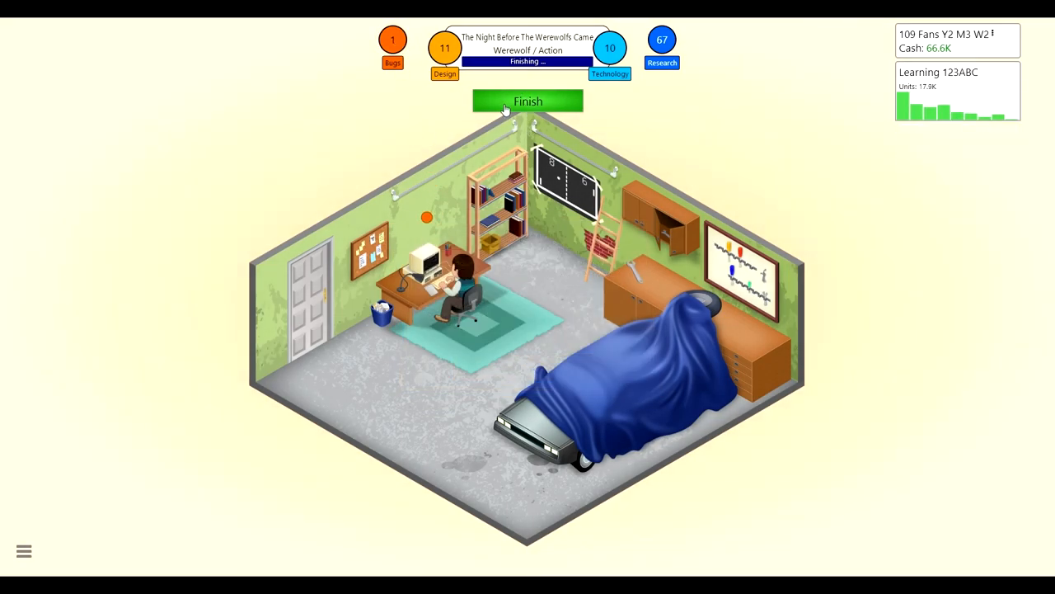
{"action": "left_click", "coordinate": [528, 101]}
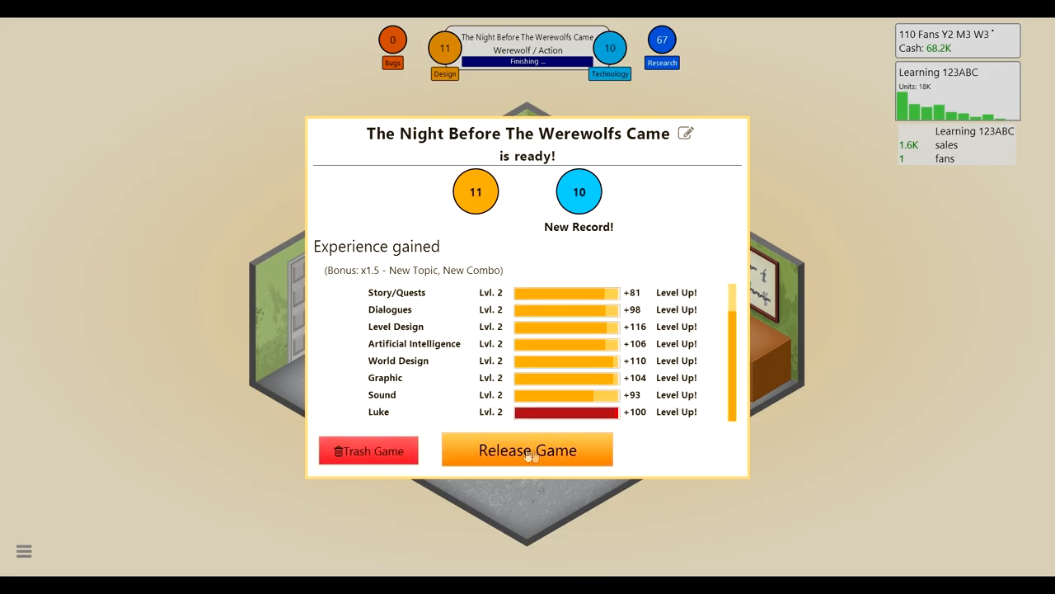
{"action": "left_click", "coordinate": [528, 449]}
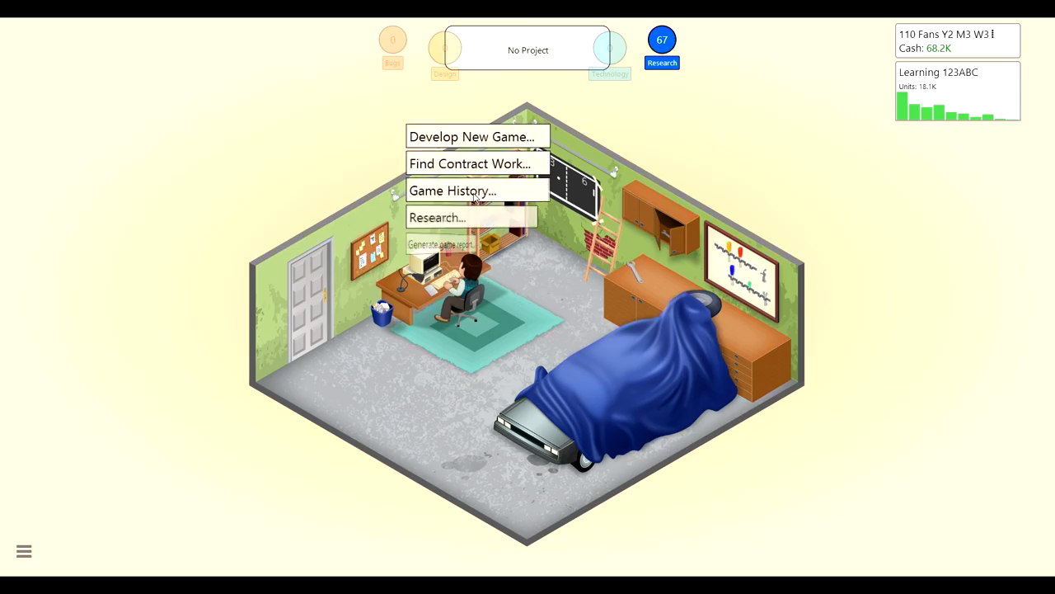
- Browse contract offers including Library Software, then accept the Playtest contract
{"action": "left_click", "coordinate": [470, 163]}
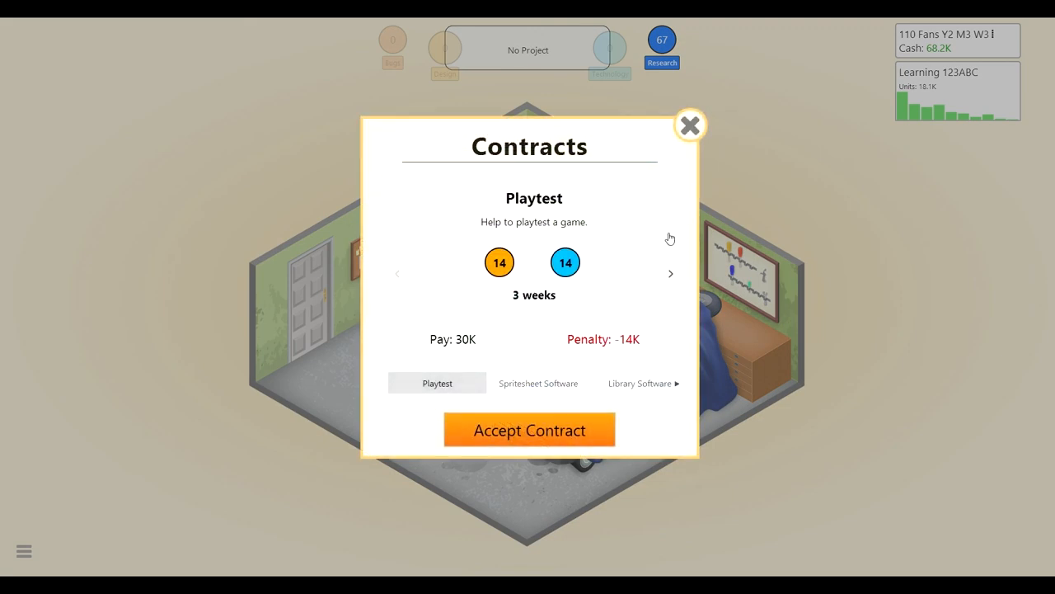
{"action": "left_click", "coordinate": [671, 274]}
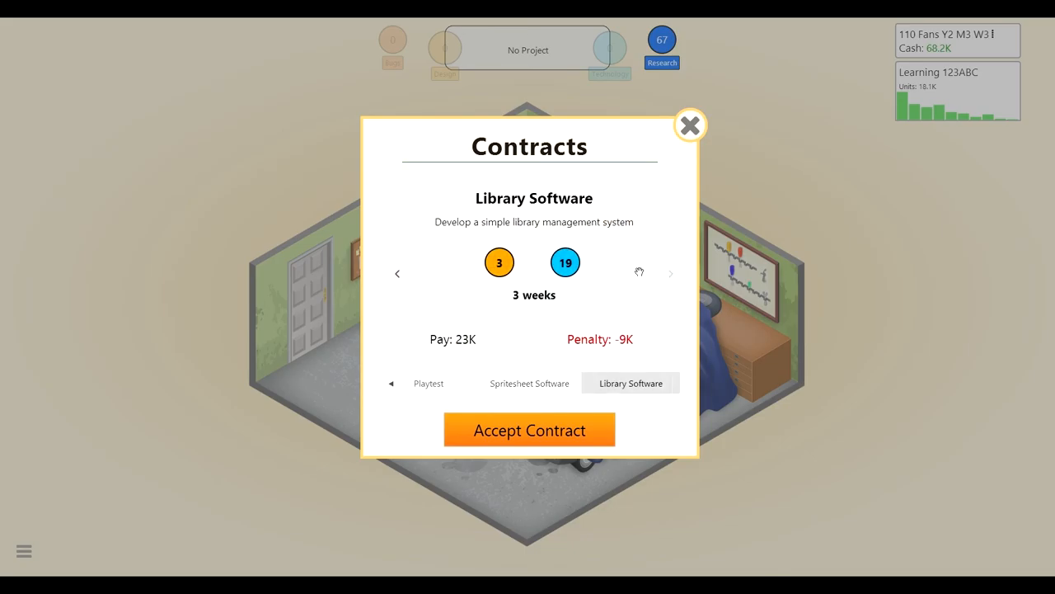
{"action": "left_click", "coordinate": [429, 382]}
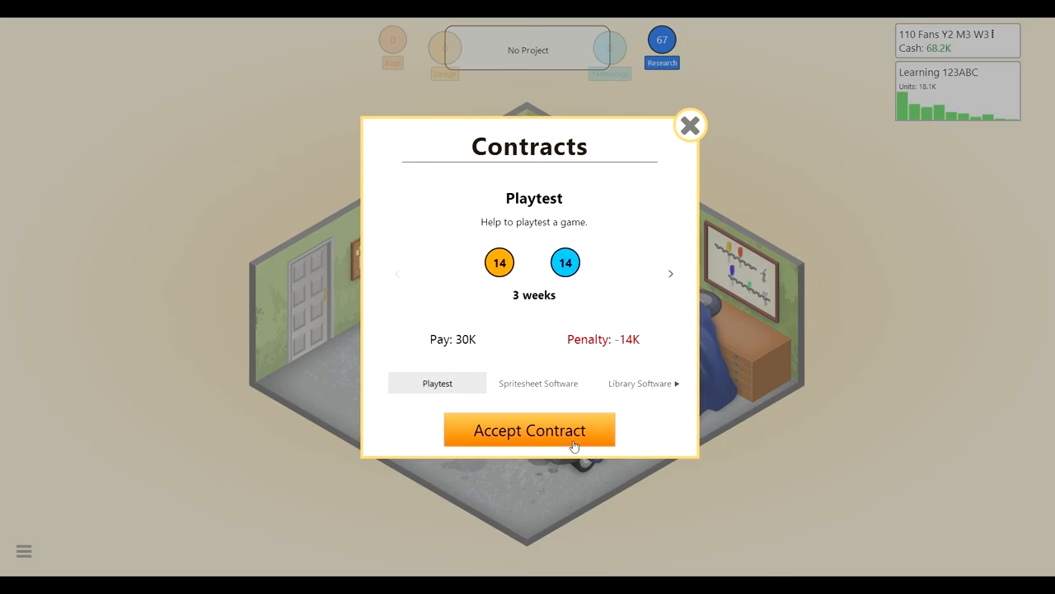
{"action": "left_click", "coordinate": [530, 428]}
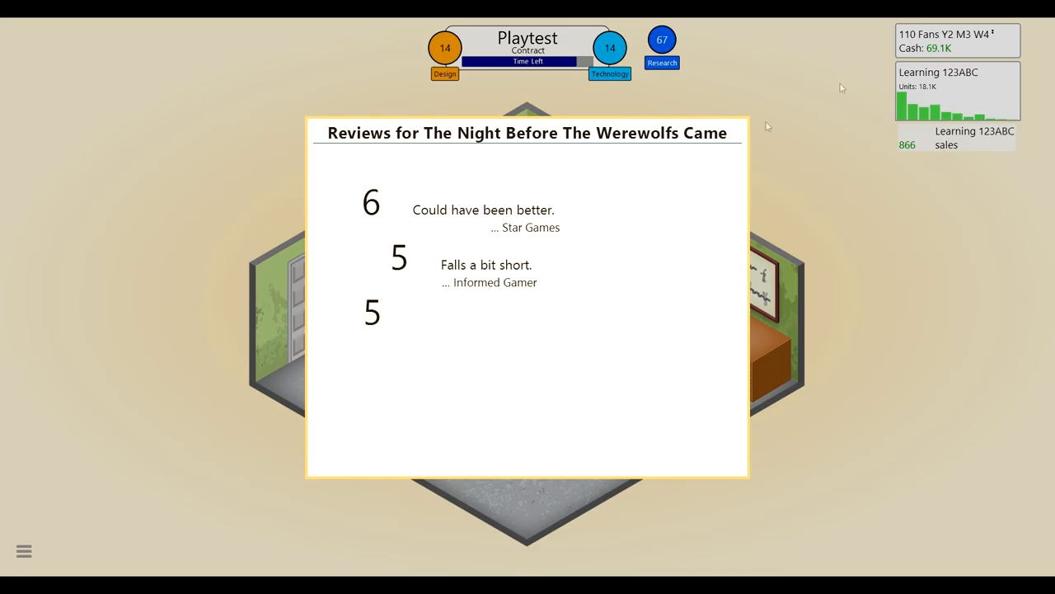
{"action": "mouse_move", "coordinate": [601, 284]}
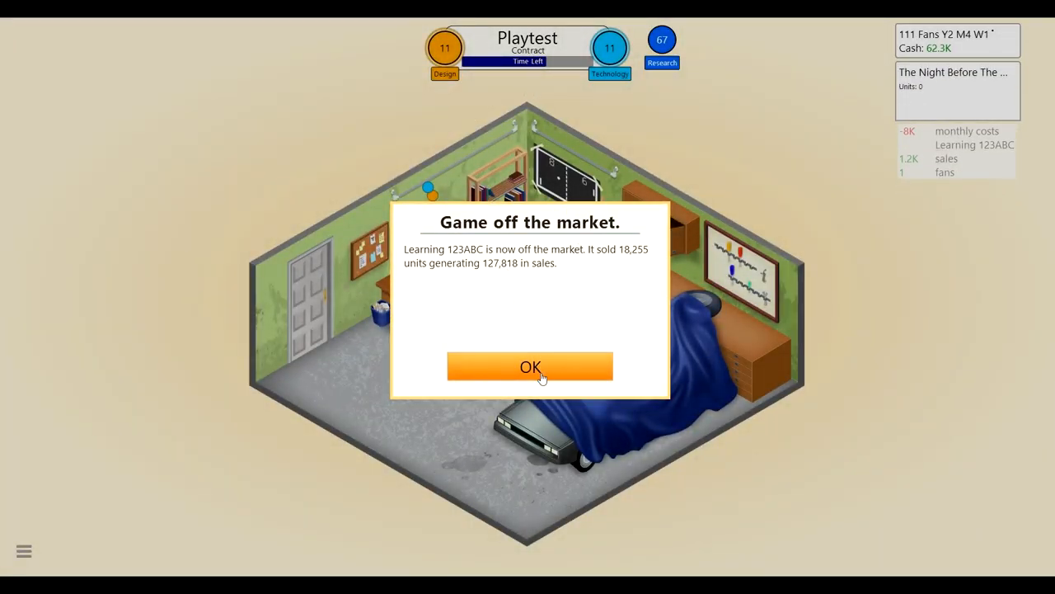
- Acknowledge Learning 123ABC going off-market, the -14K Contract Failed penalty and both contractor messages, then close research without starting any
{"action": "left_click", "coordinate": [529, 366]}
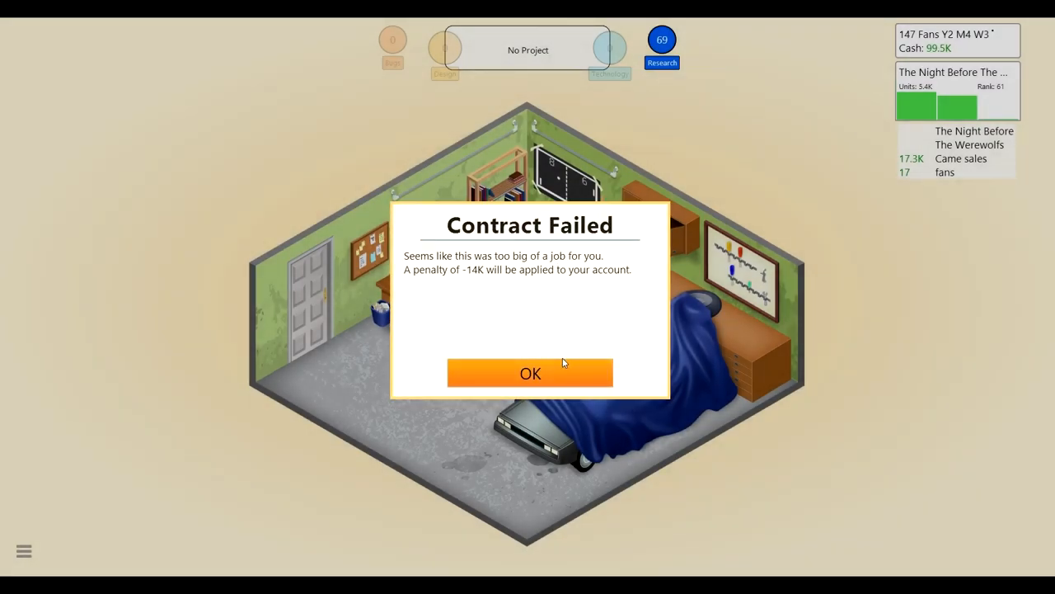
{"action": "left_click", "coordinate": [531, 373]}
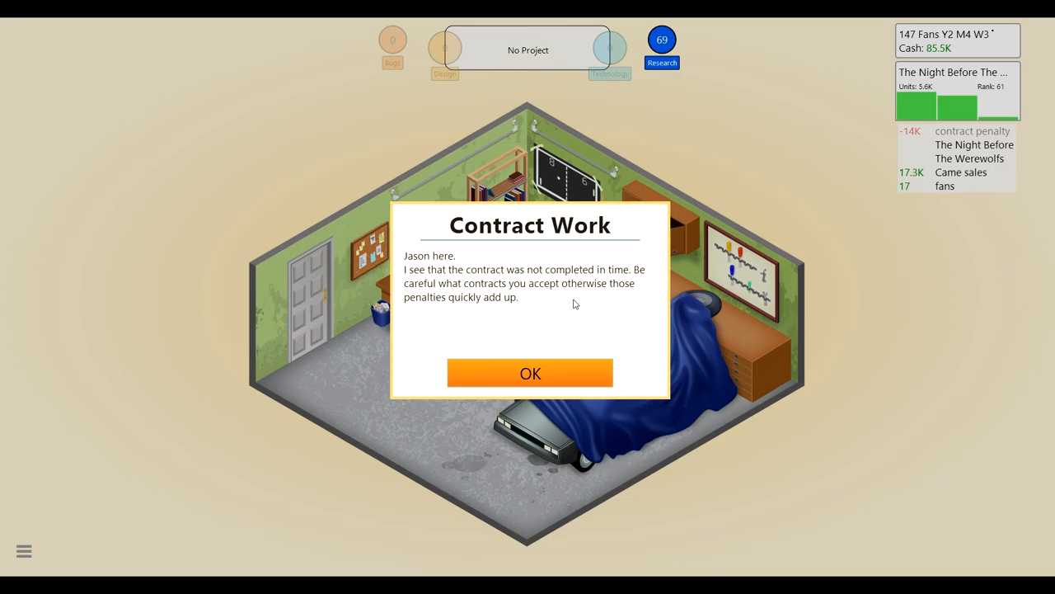
{"action": "left_click", "coordinate": [531, 372]}
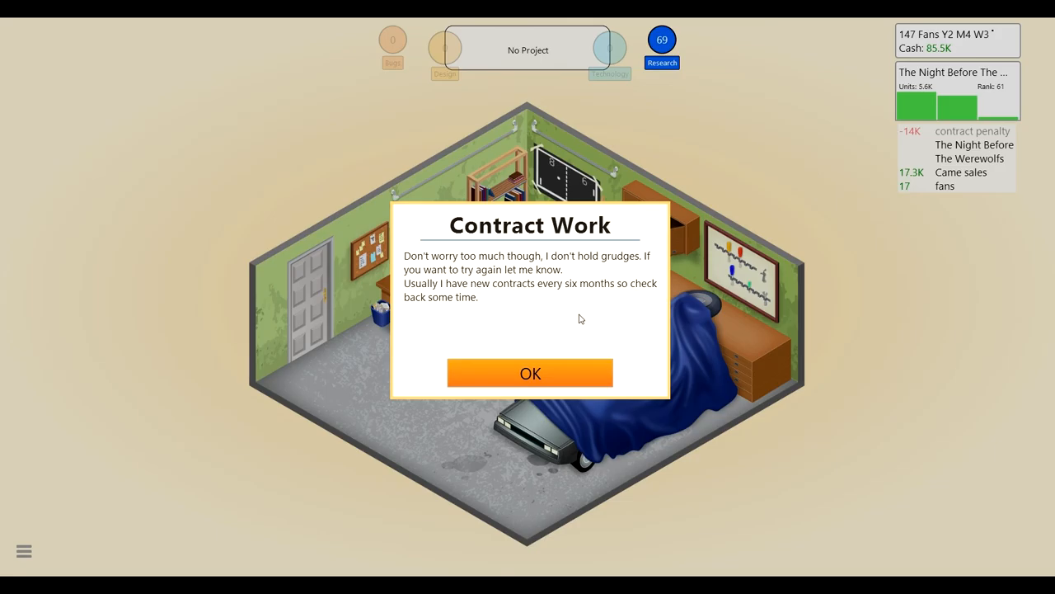
{"action": "mouse_move", "coordinate": [564, 376]}
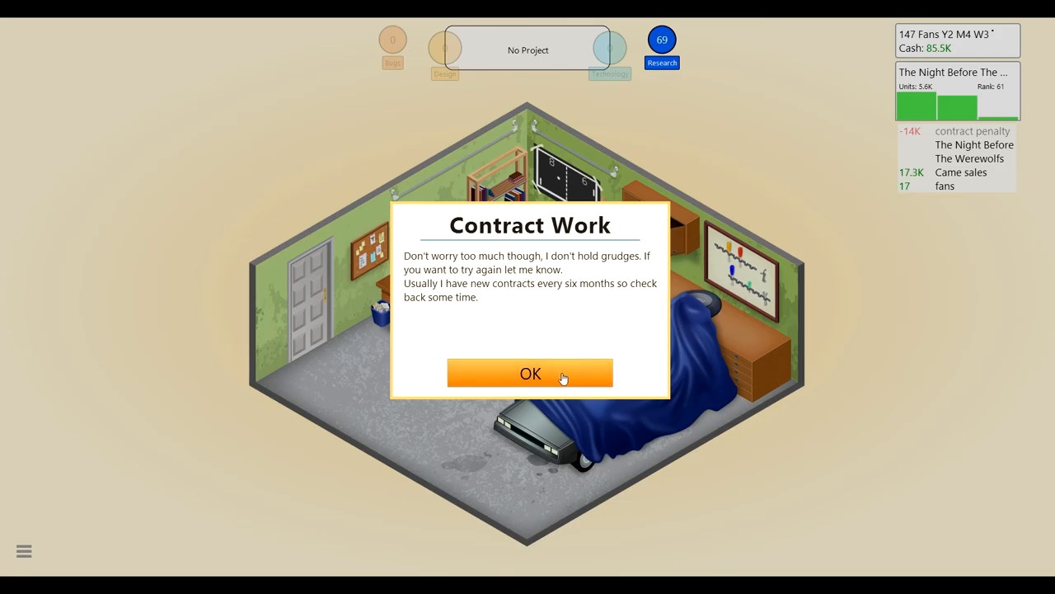
{"action": "left_click", "coordinate": [531, 373]}
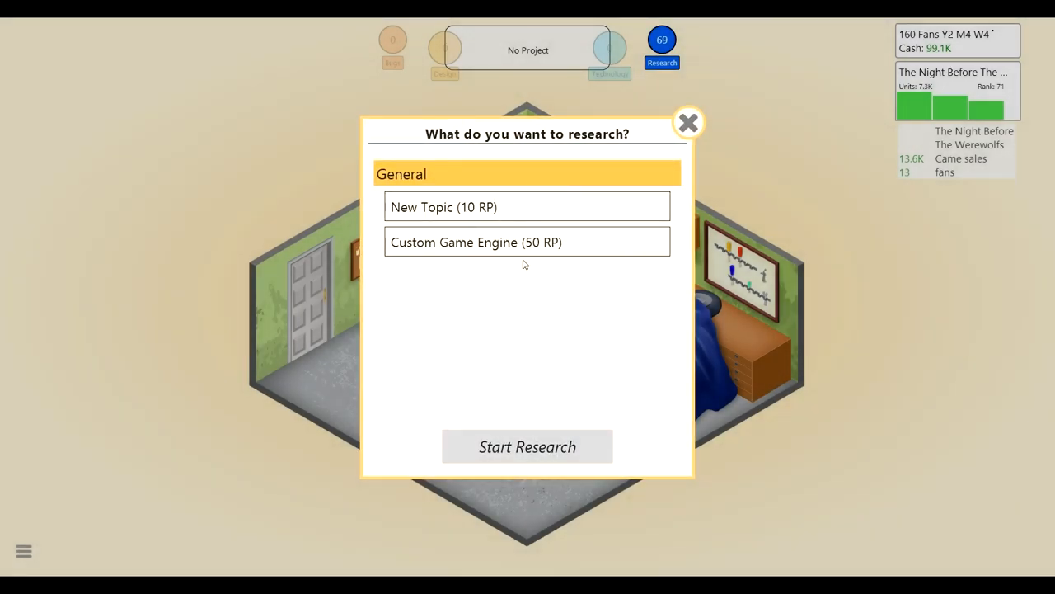
{"action": "mouse_move", "coordinate": [506, 294]}
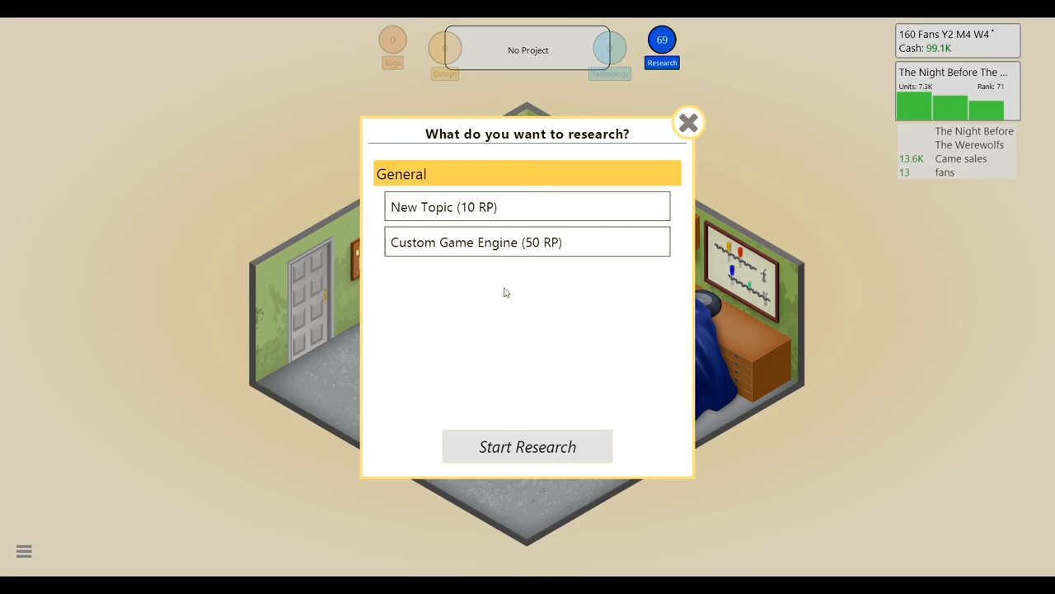
{"action": "left_click", "coordinate": [689, 122]}
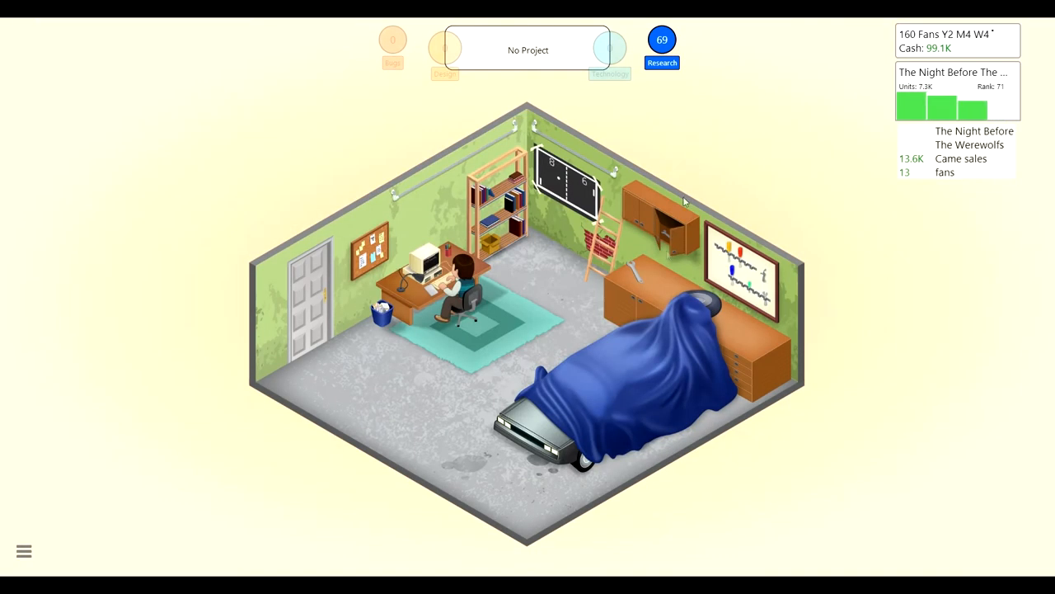